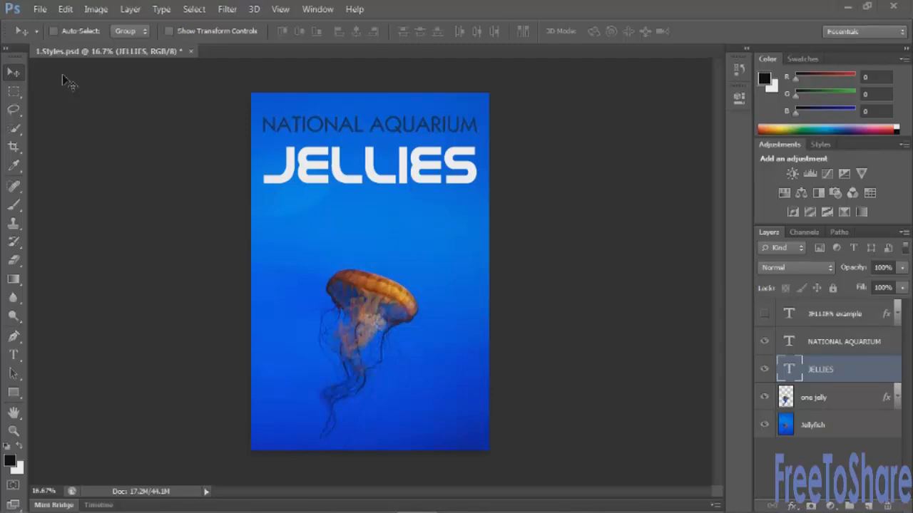
pyautogui.moveTo(59, 77)
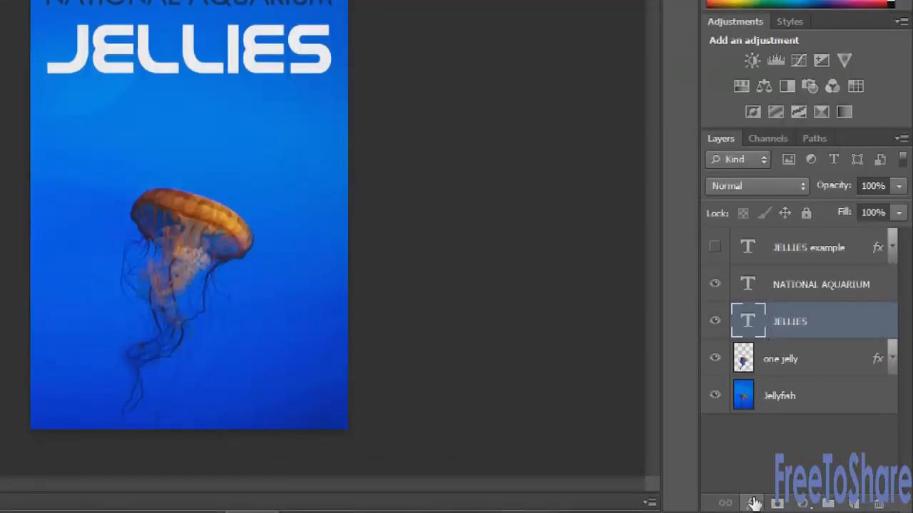
# Open the fx effects menu for the JELLIES text layer
pyautogui.click(754, 504)
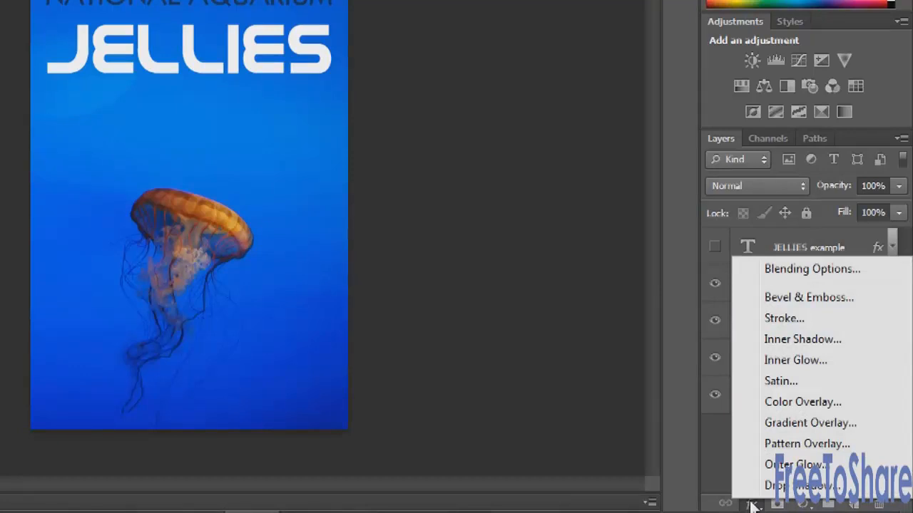
# Add a Drop Shadow at 151° angle, 79 px distance, 33% spread, 100 px size
pyautogui.click(795, 486)
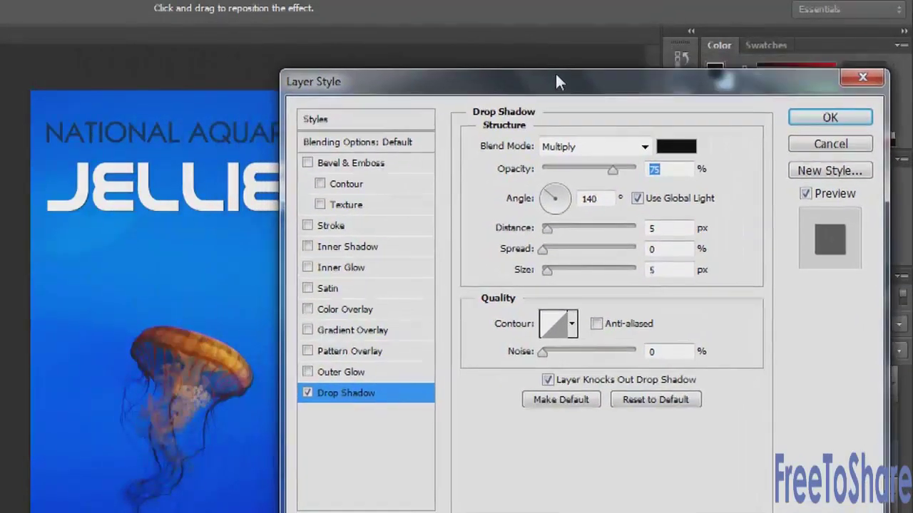
pyautogui.moveTo(560, 81); pyautogui.dragTo(549, 85)
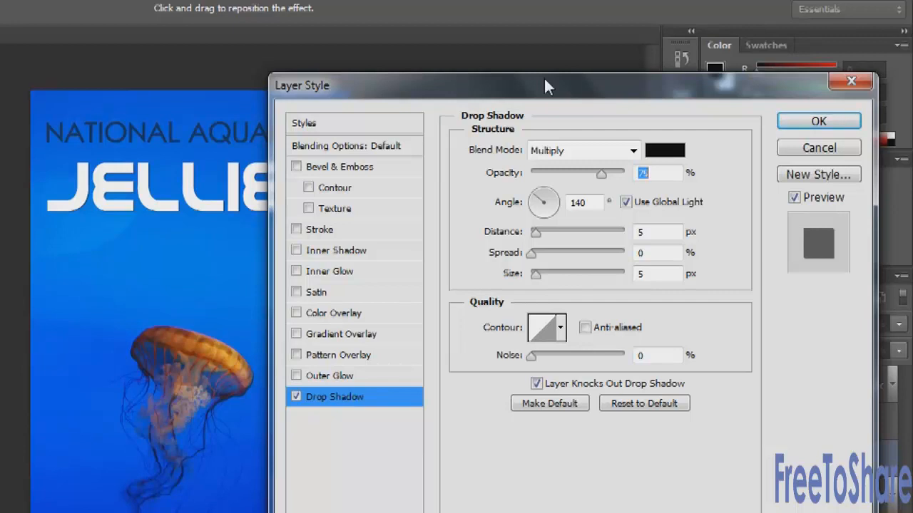
pyautogui.moveTo(310, 392)
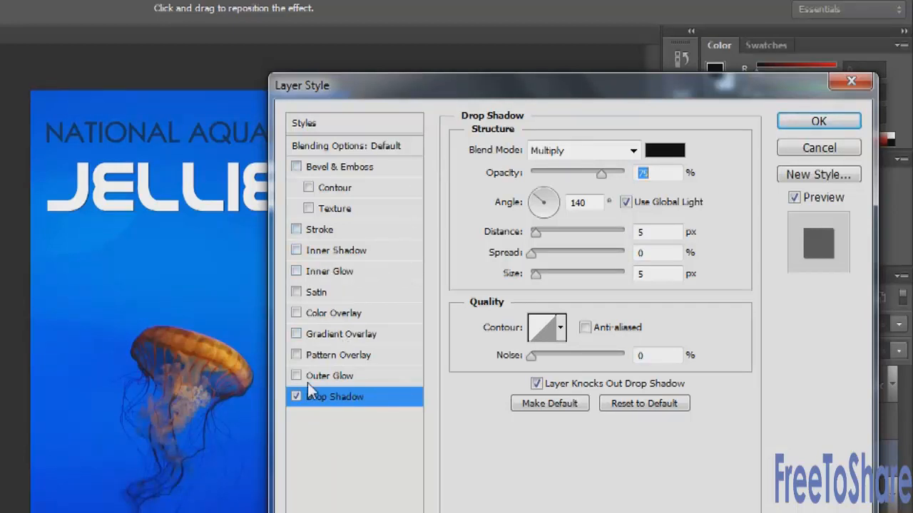
pyautogui.moveTo(308, 400)
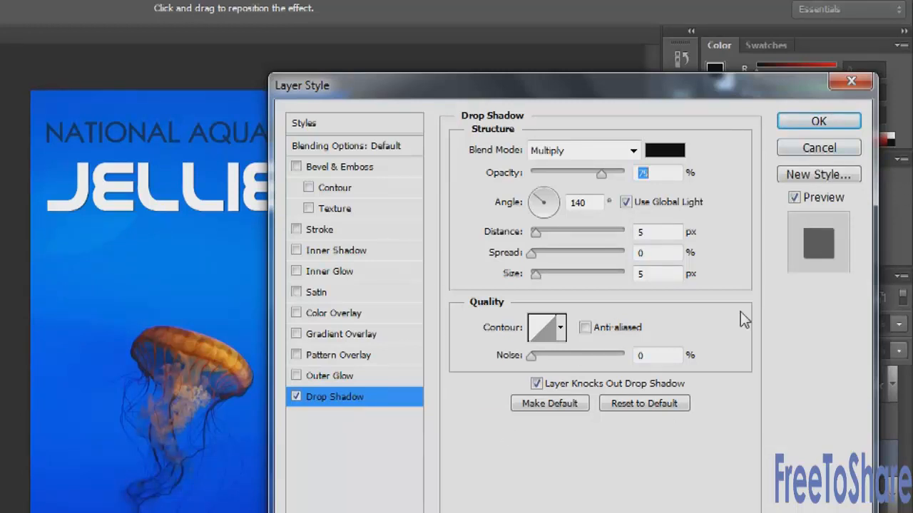
pyautogui.moveTo(743, 306)
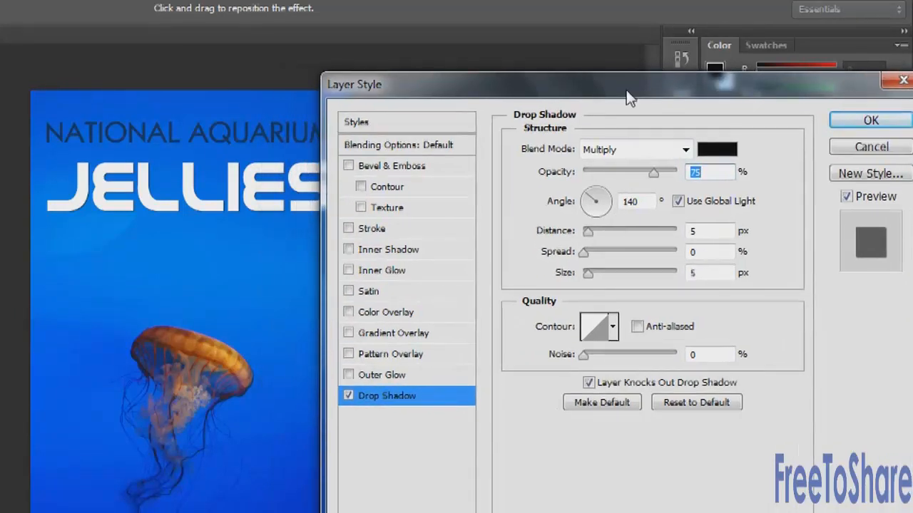
pyautogui.moveTo(599, 163)
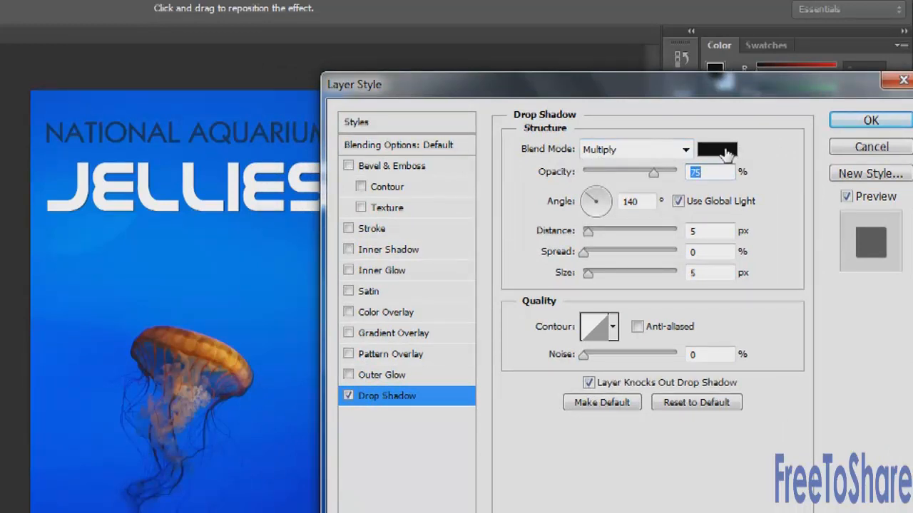
pyautogui.moveTo(667, 184)
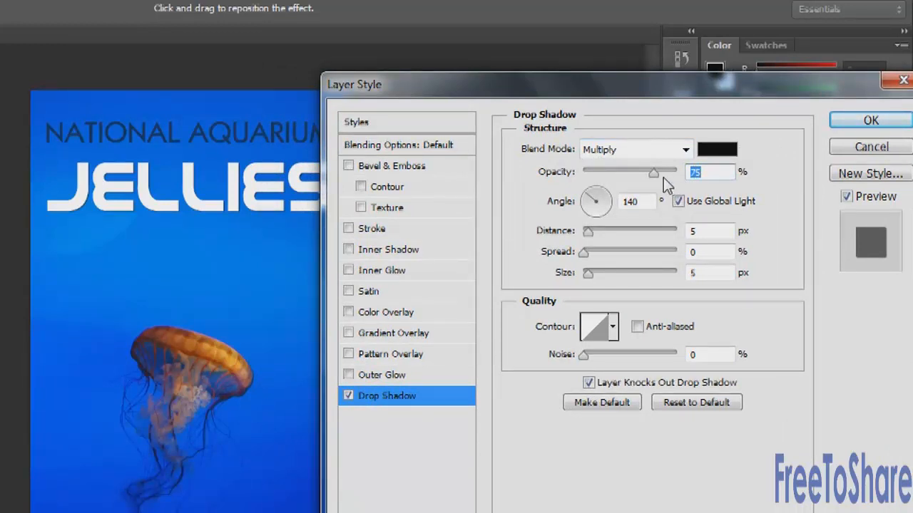
pyautogui.moveTo(667, 182)
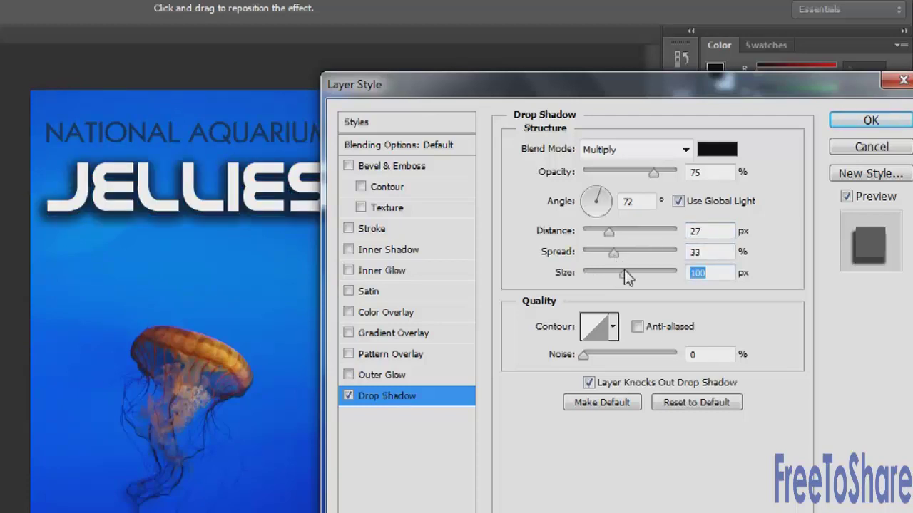
pyautogui.moveTo(626, 275)
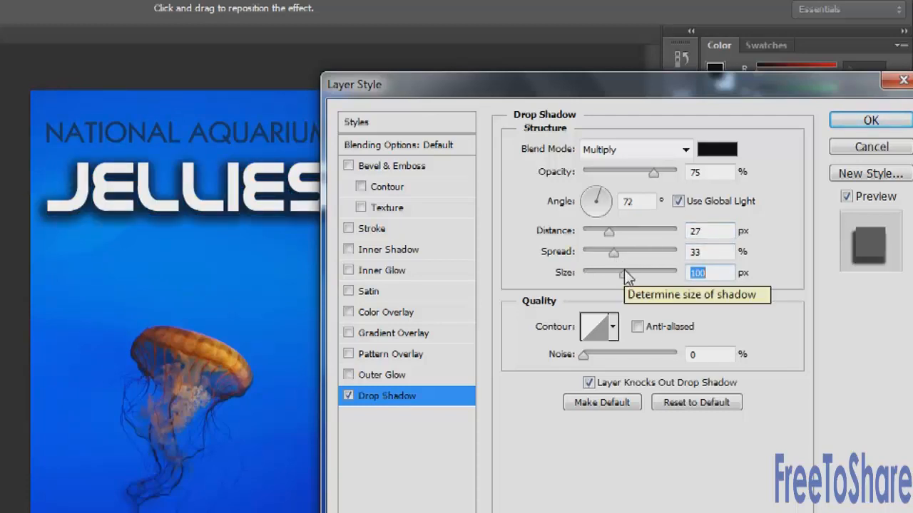
pyautogui.moveTo(573, 251)
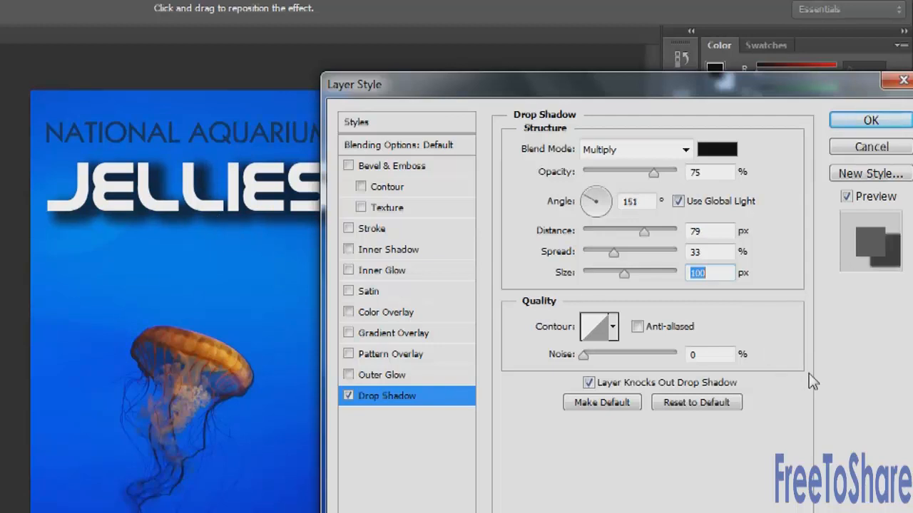
pyautogui.moveTo(729, 211)
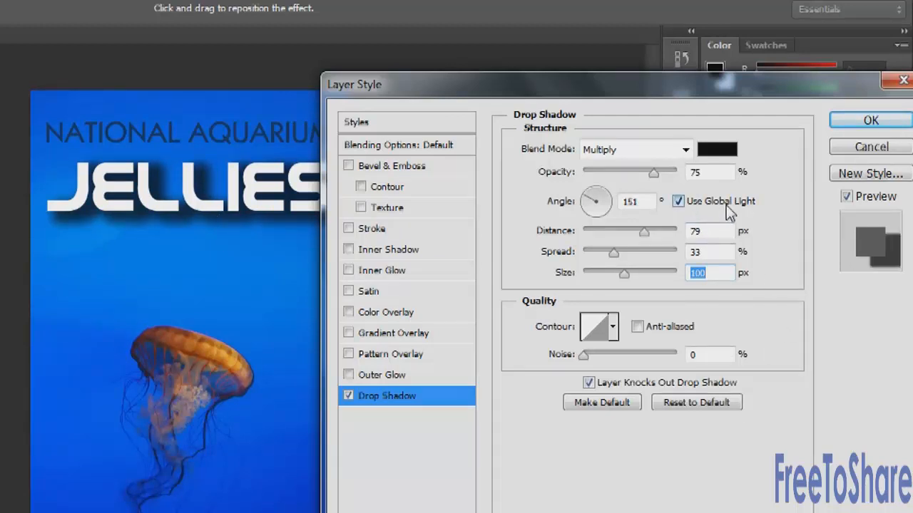
pyautogui.moveTo(721, 200)
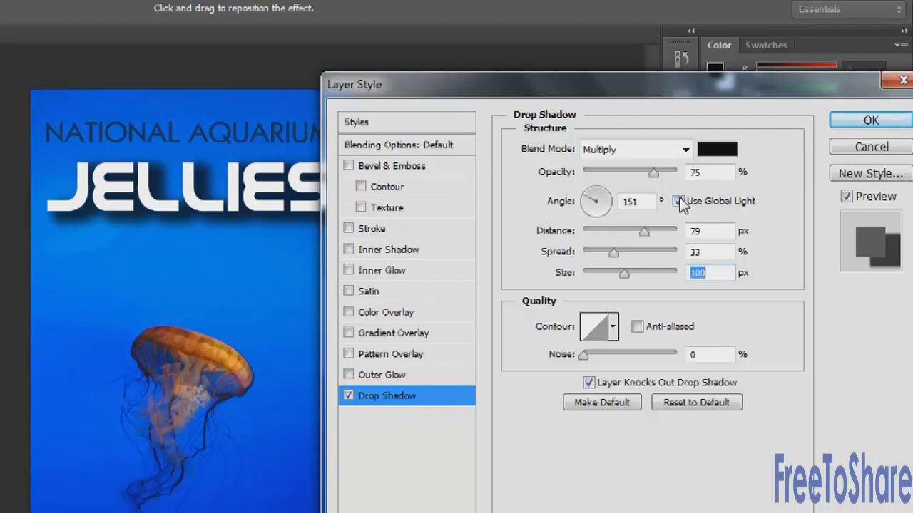
pyautogui.click(677, 201)
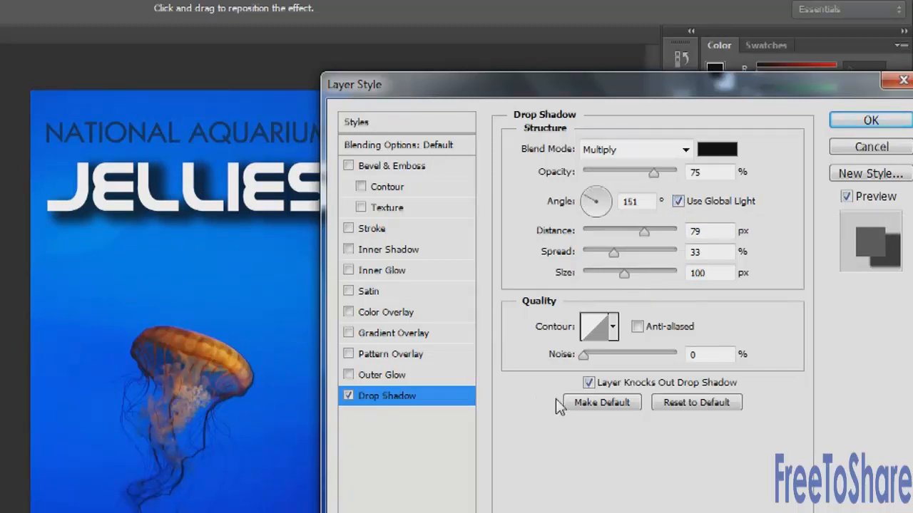
# Preview Cone and Ring shadow contours, keep Linear, enable anti-aliasing with 0% noise
pyautogui.click(612, 327)
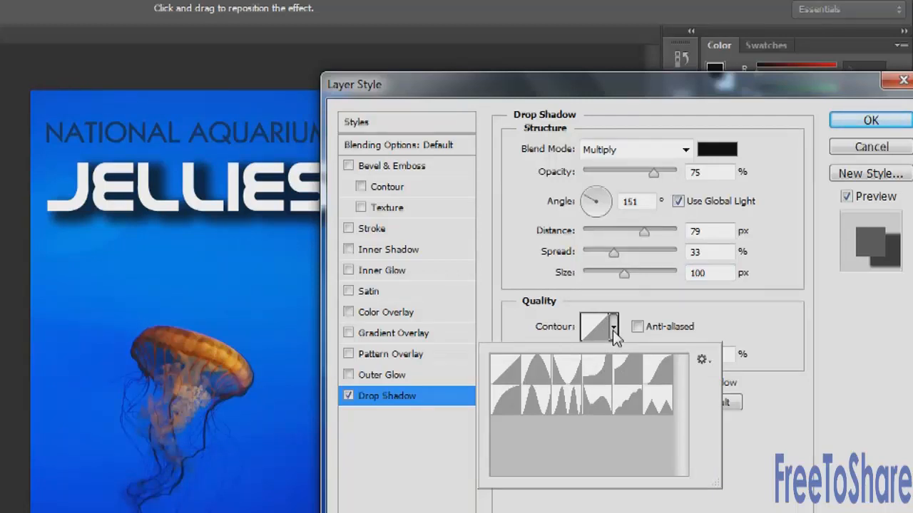
pyautogui.moveTo(519, 383)
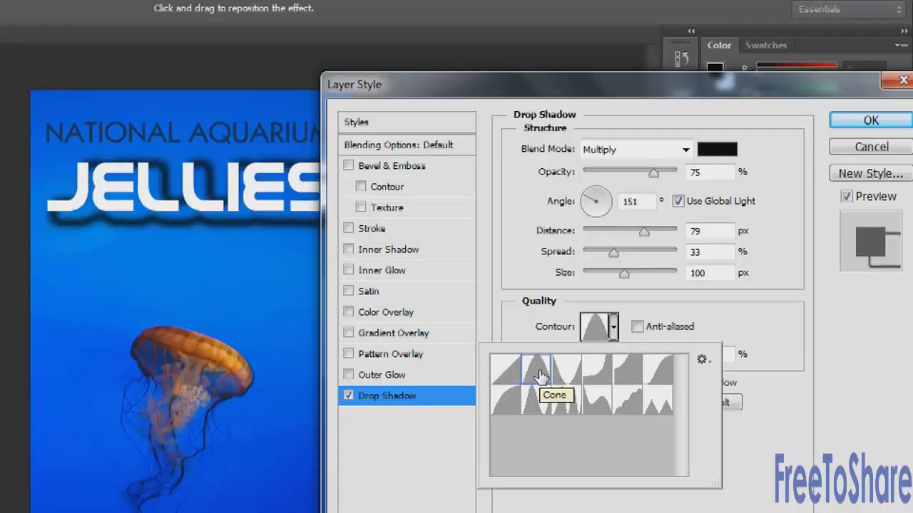
pyautogui.click(566, 367)
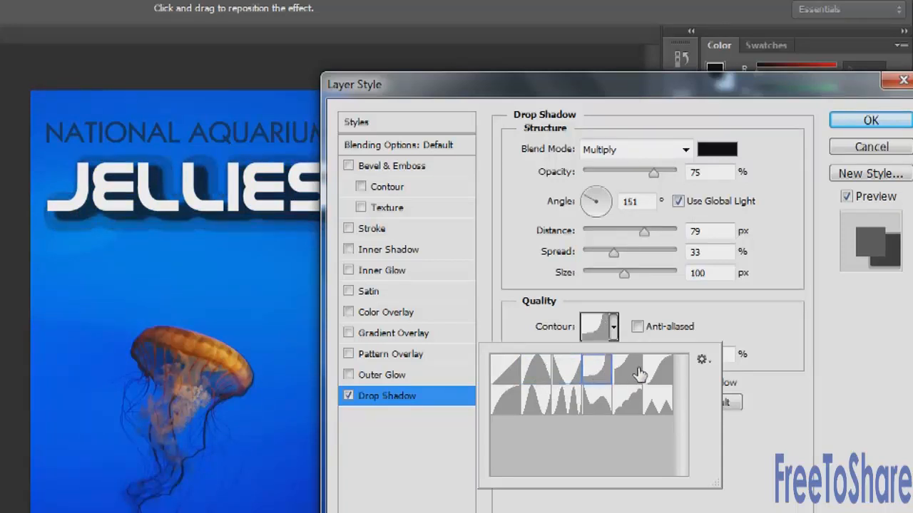
pyautogui.moveTo(638, 374)
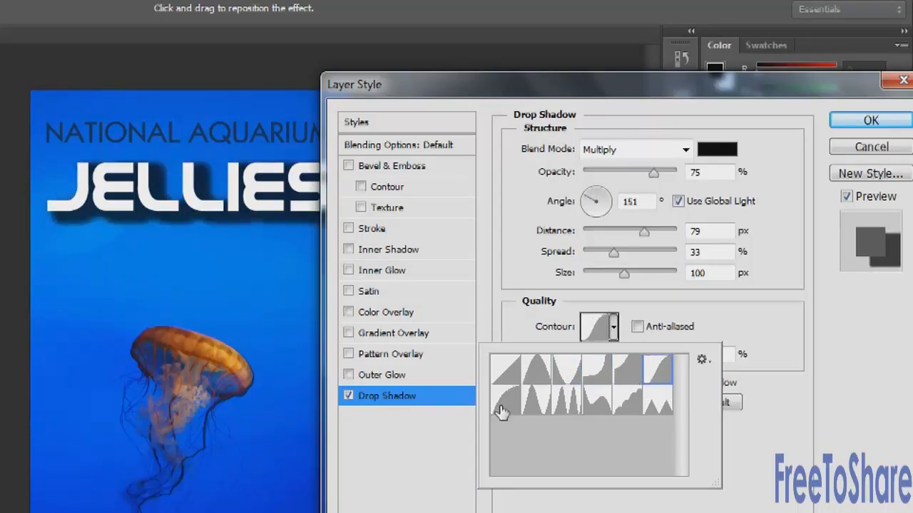
pyautogui.click(539, 395)
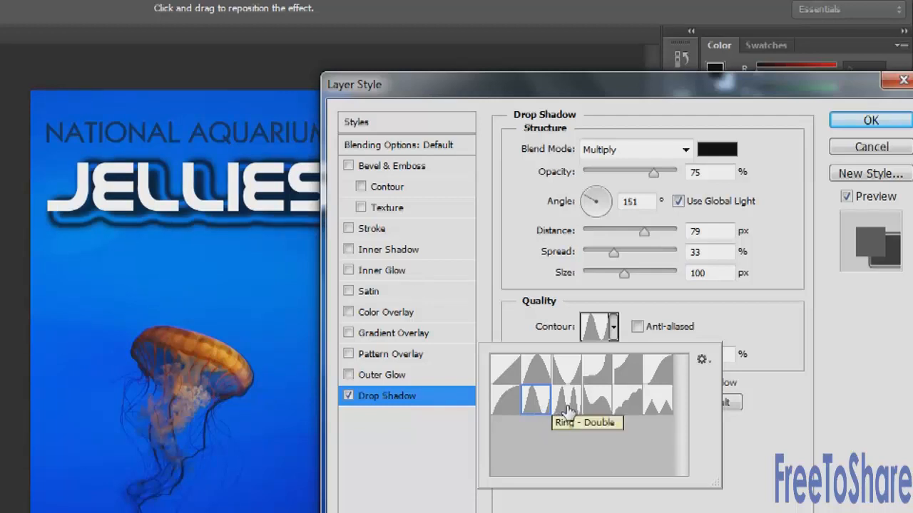
pyautogui.click(567, 395)
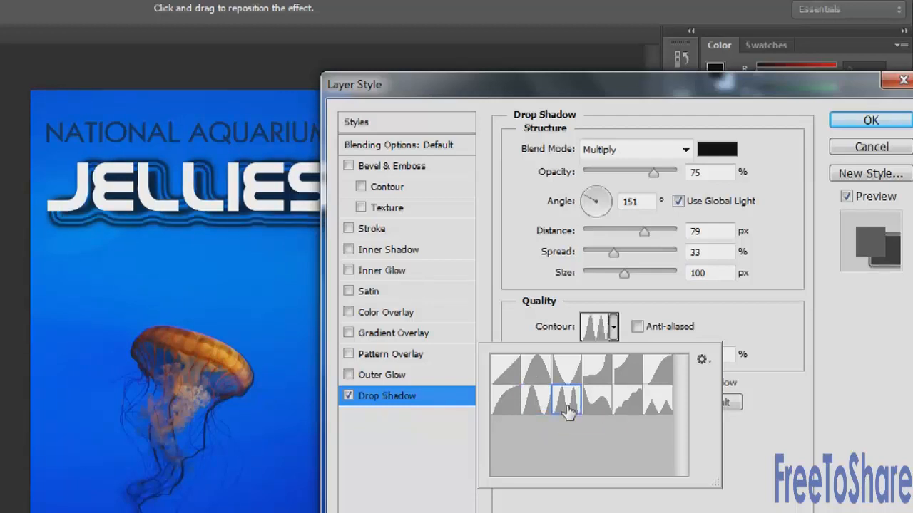
pyautogui.click(599, 400)
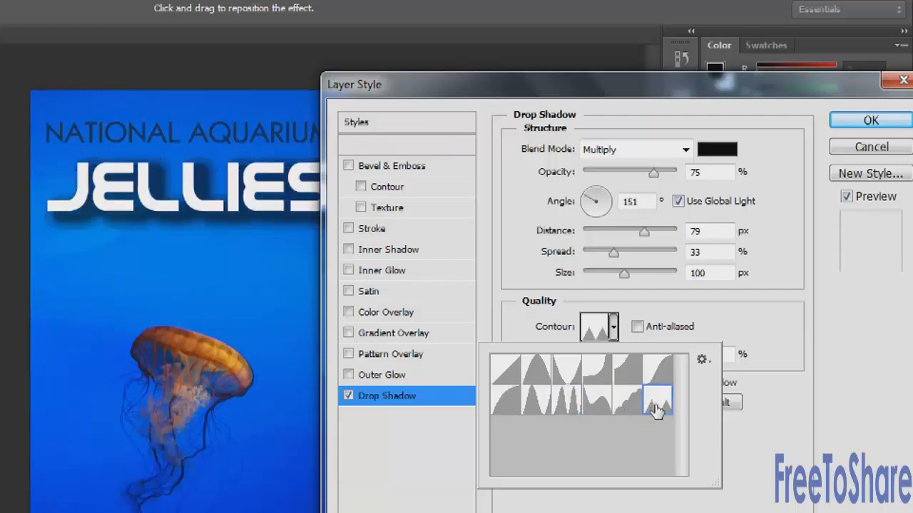
pyautogui.click(505, 370)
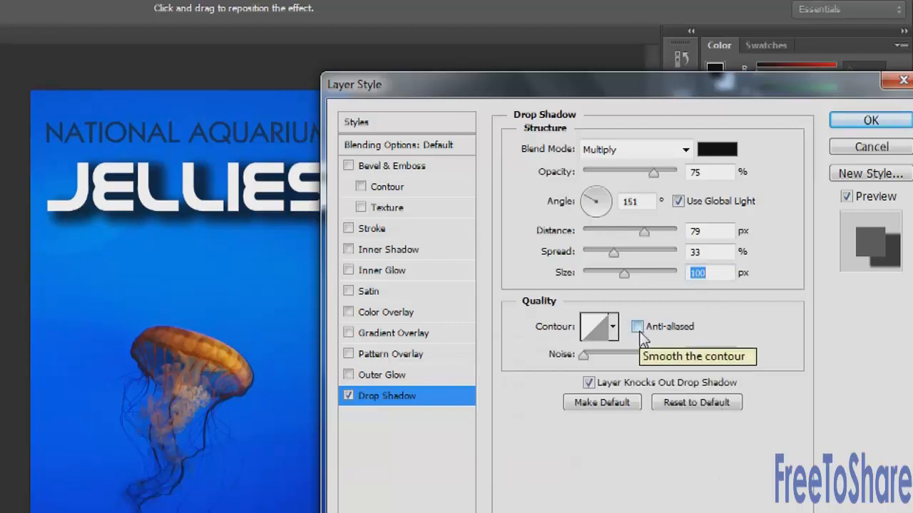
pyautogui.click(637, 327)
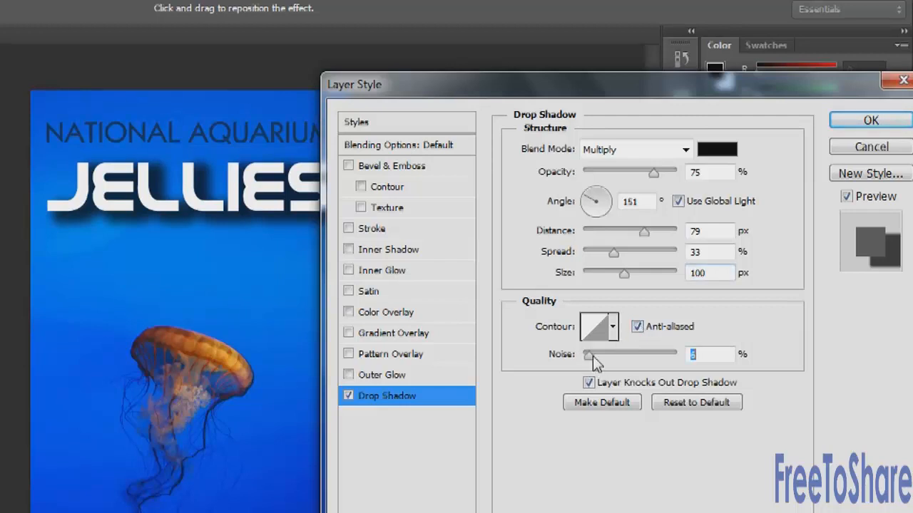
pyautogui.moveTo(588, 355); pyautogui.dragTo(692, 355)
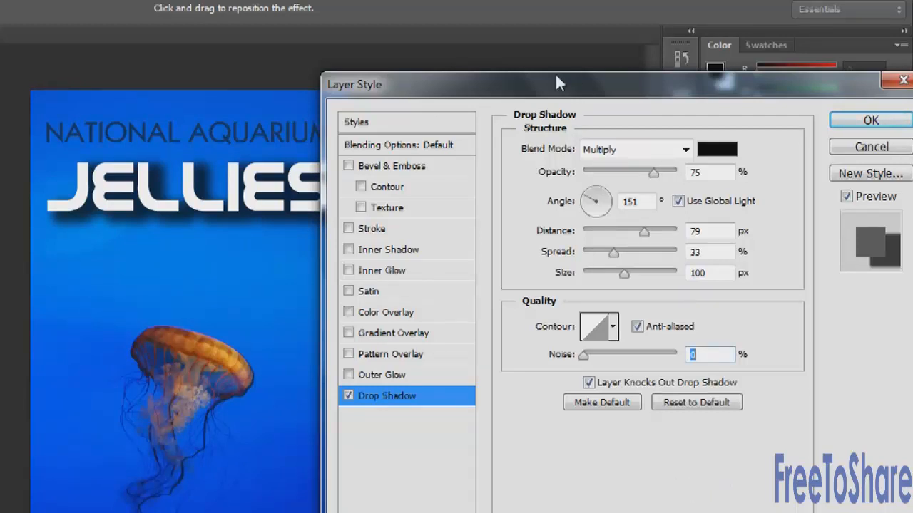
# Enable Bevel & Emboss and preview Outer Bevel, Pillow Emboss and Stroke Emboss styles
pyautogui.click(392, 165)
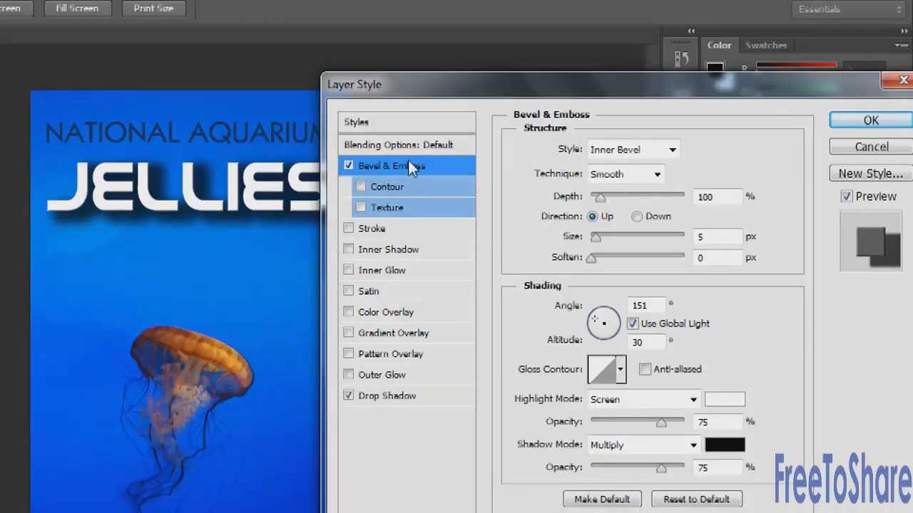
pyautogui.moveTo(674, 149)
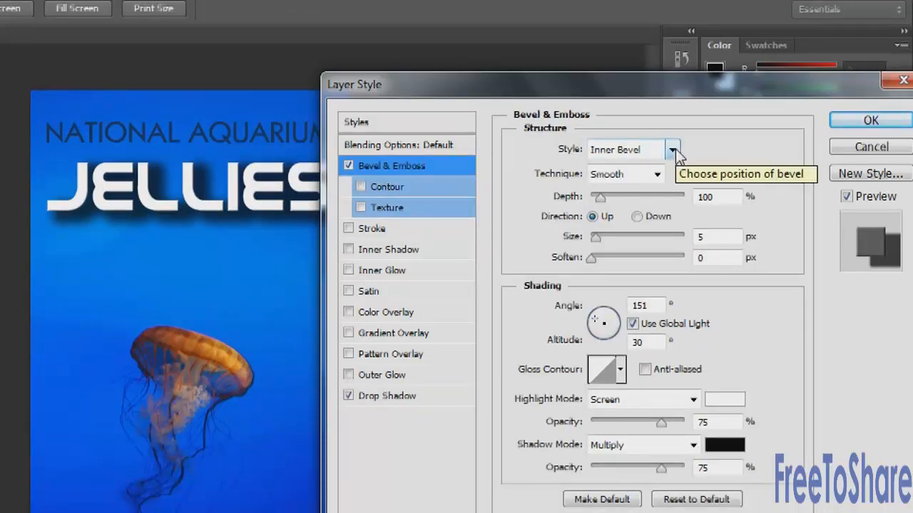
pyautogui.click(671, 149)
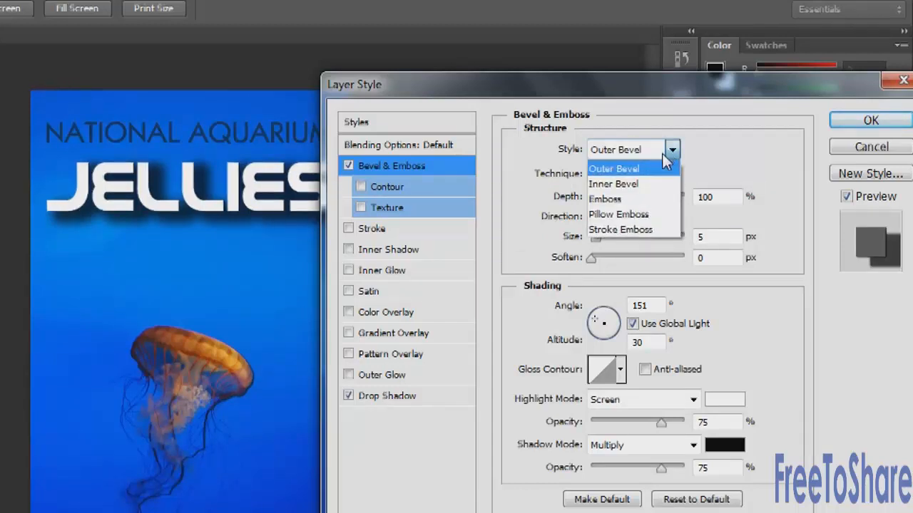
pyautogui.click(605, 199)
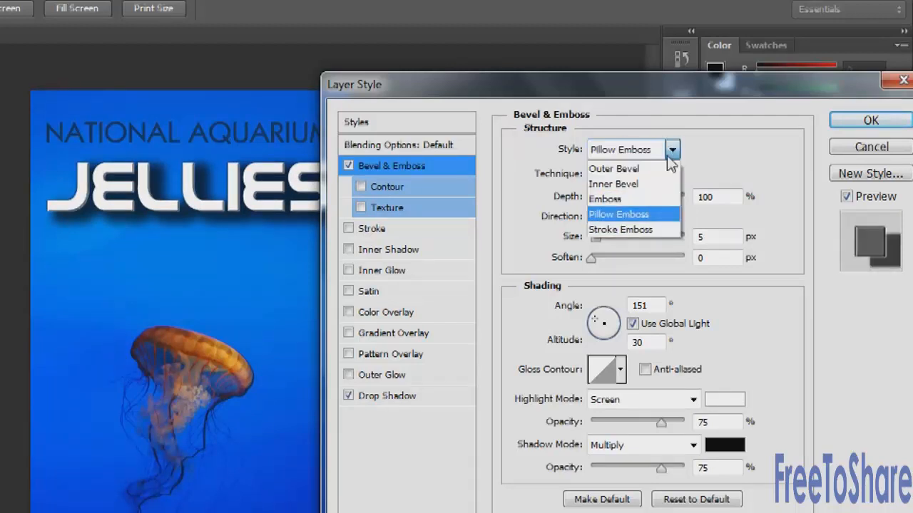
pyautogui.click(620, 229)
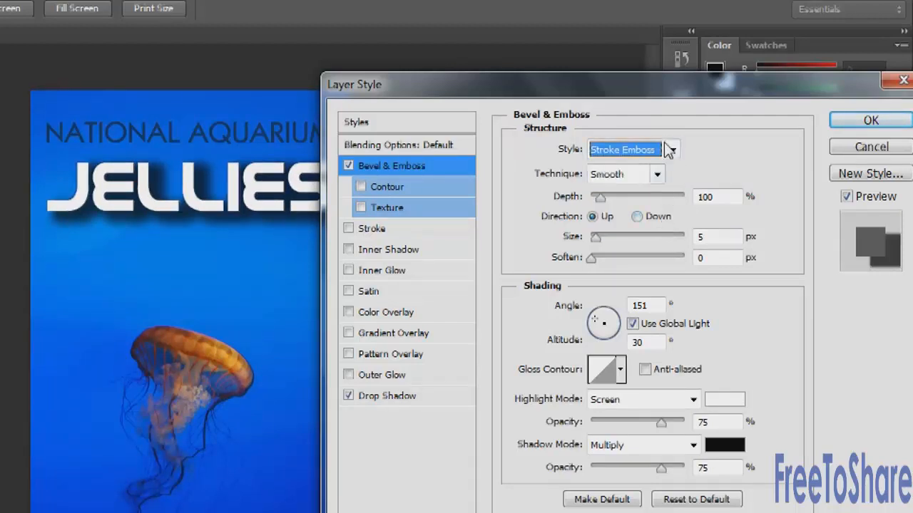
pyautogui.click(670, 149)
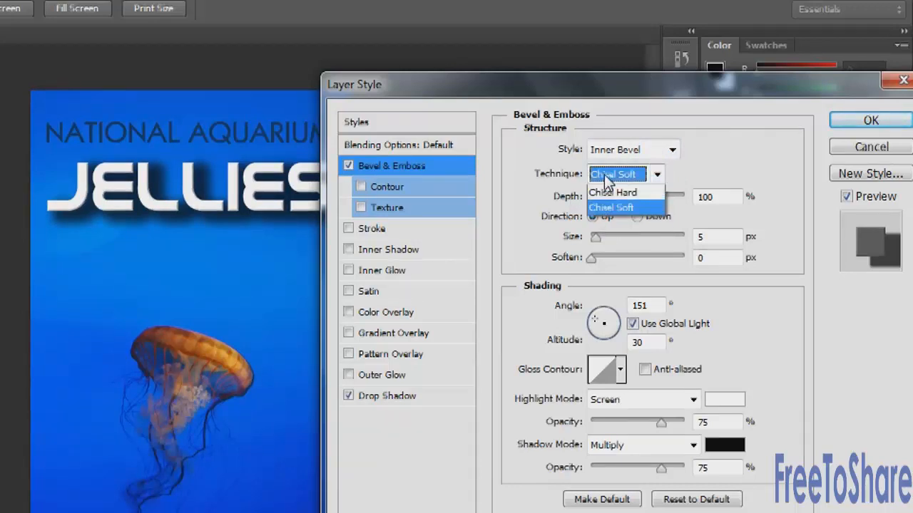
# Set the bevel to Smooth technique, 93% depth, 51 px size and 0 soften
pyautogui.click(607, 174)
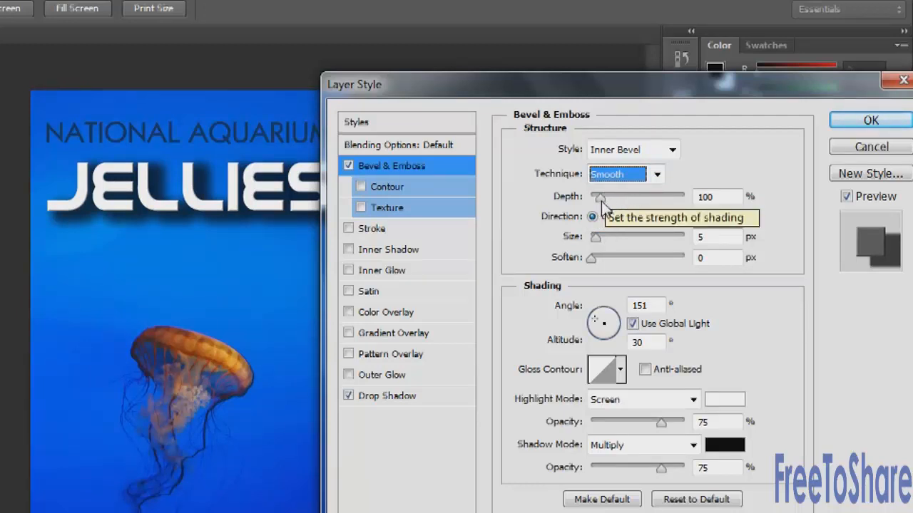
pyautogui.moveTo(603, 197); pyautogui.dragTo(620, 197)
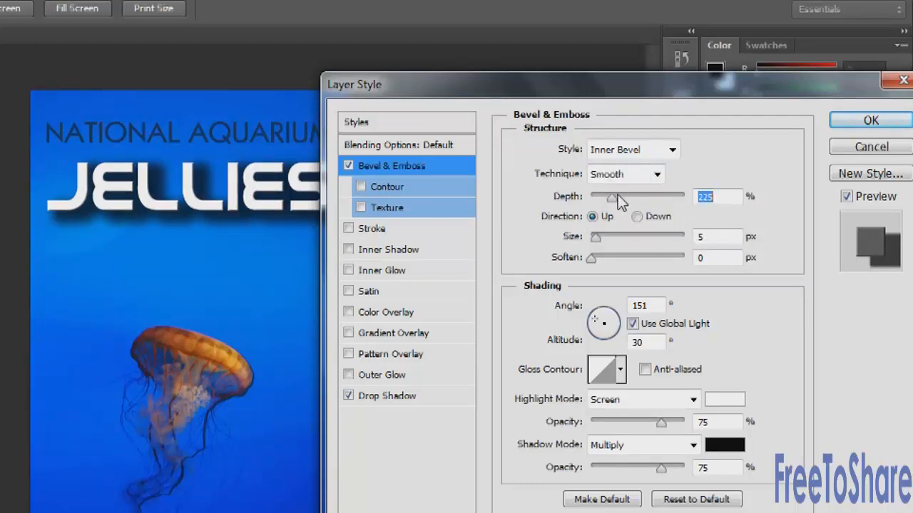
pyautogui.moveTo(610, 197); pyautogui.dragTo(620, 197)
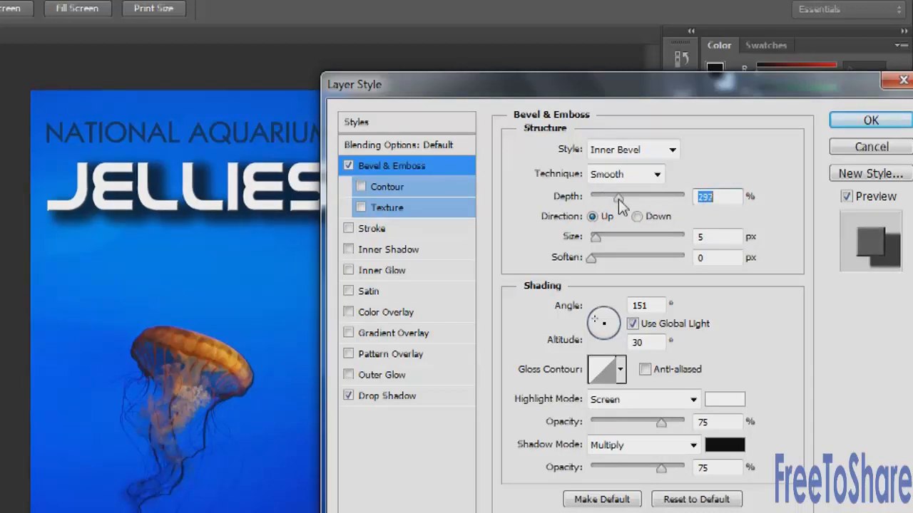
pyautogui.moveTo(617, 197); pyautogui.dragTo(638, 197)
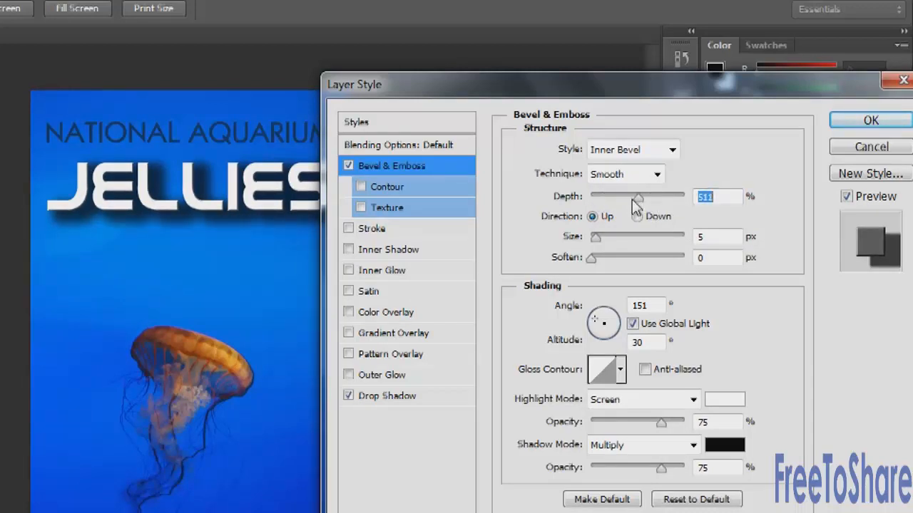
pyautogui.moveTo(637, 197); pyautogui.dragTo(604, 197)
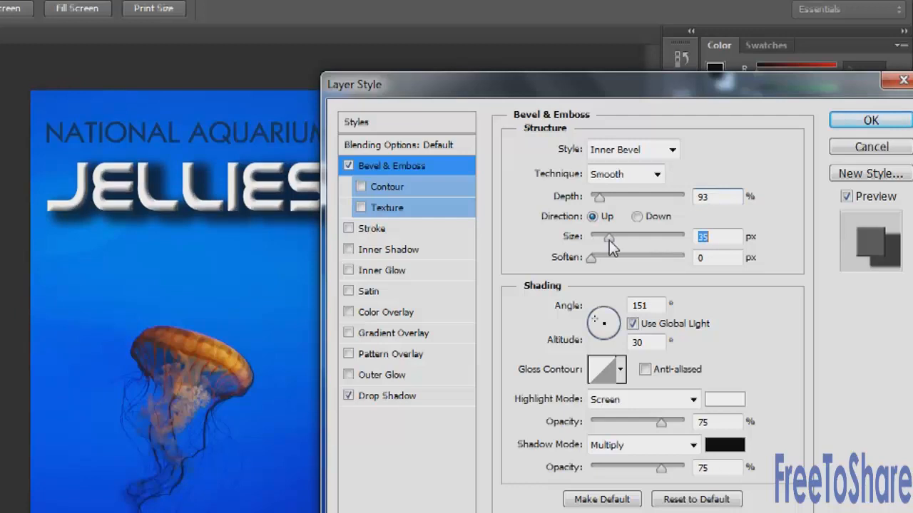
pyautogui.moveTo(608, 236); pyautogui.dragTo(618, 237)
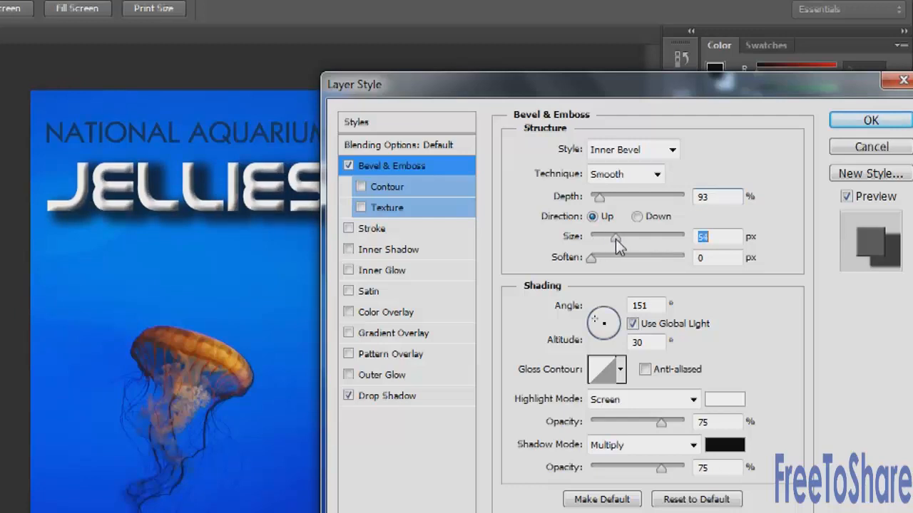
pyautogui.moveTo(617, 236); pyautogui.dragTo(614, 236)
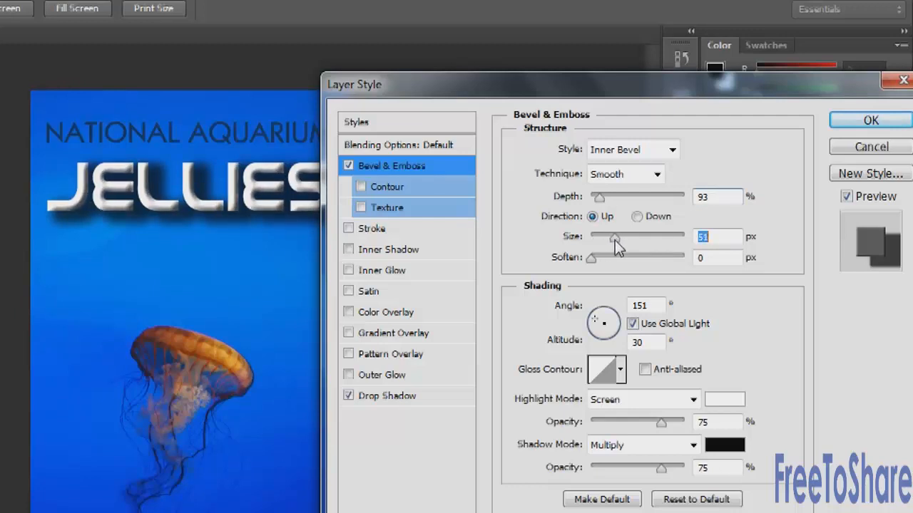
pyautogui.moveTo(615, 236); pyautogui.dragTo(603, 236)
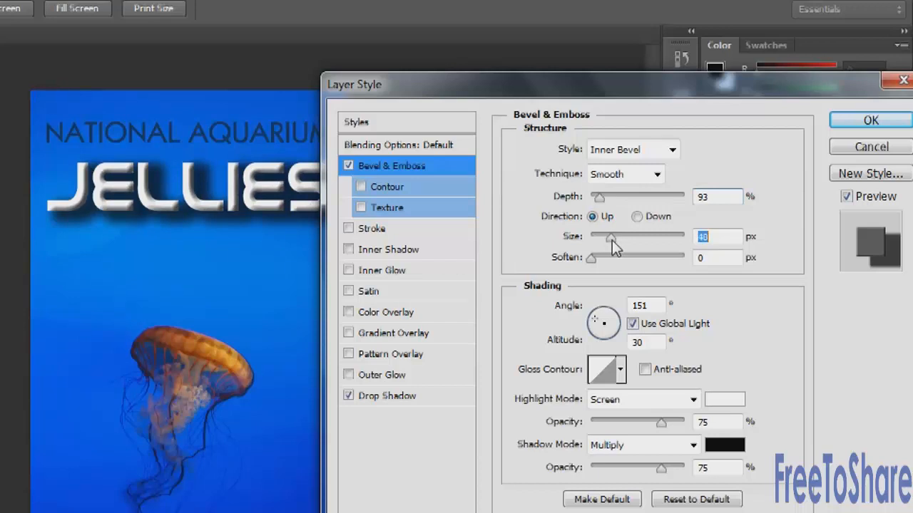
pyautogui.moveTo(606, 237); pyautogui.dragTo(615, 236)
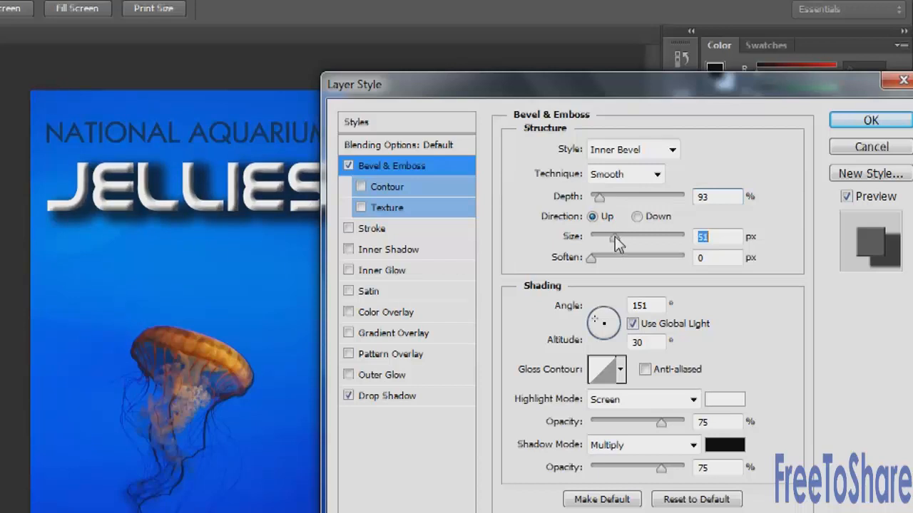
pyautogui.moveTo(591, 258); pyautogui.dragTo(663, 257)
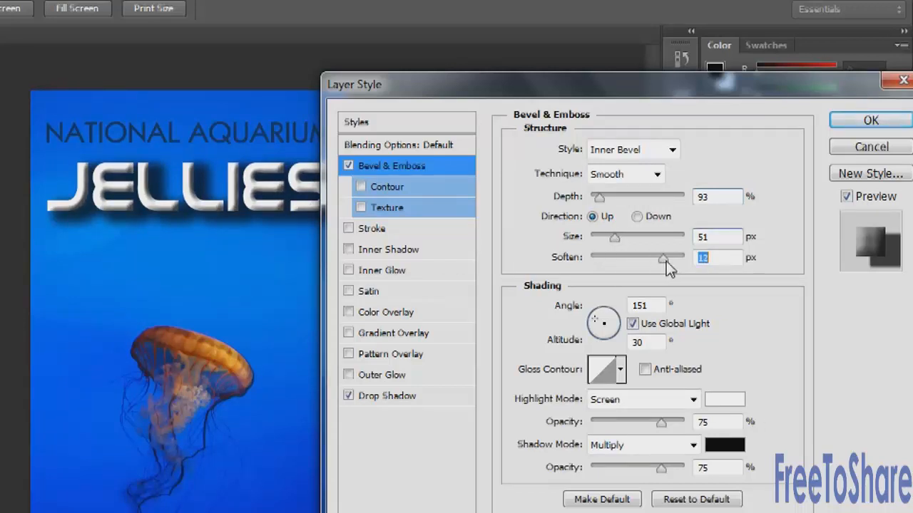
pyautogui.moveTo(663, 257); pyautogui.dragTo(599, 258)
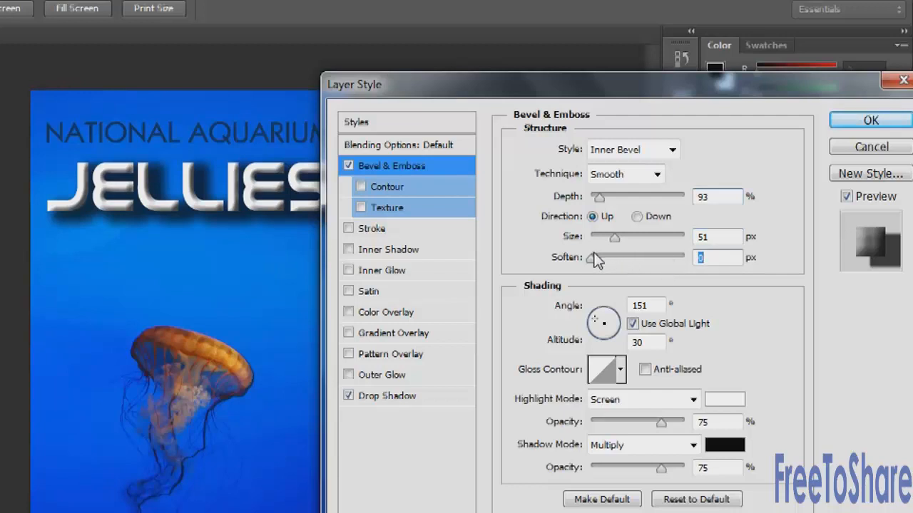
pyautogui.moveTo(609, 342)
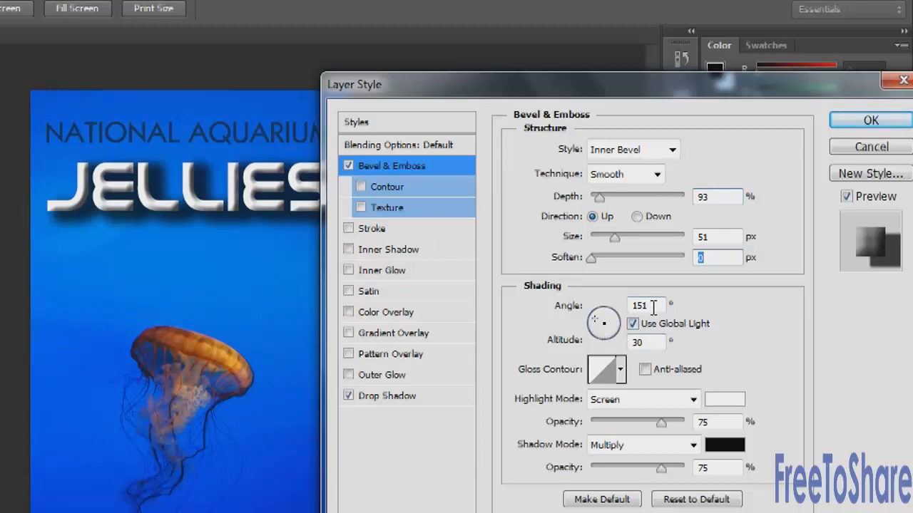
pyautogui.moveTo(645, 343)
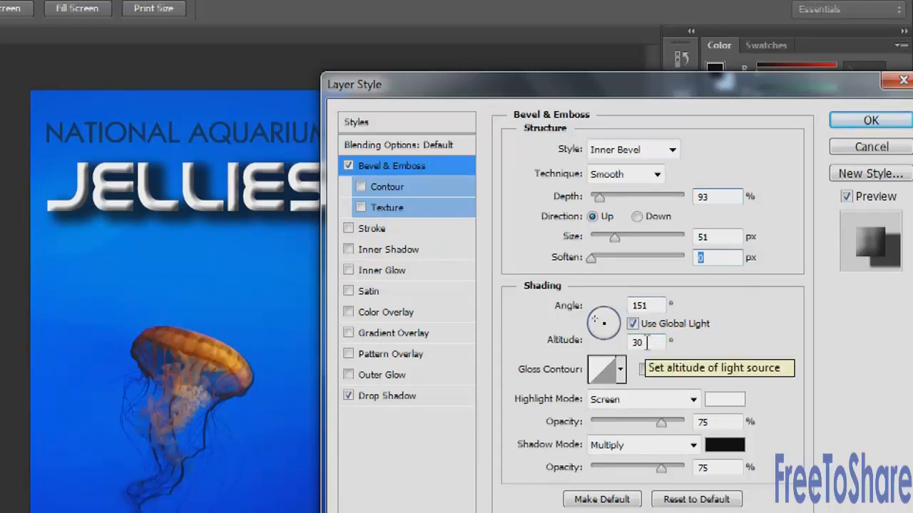
# Position the bevel lighting at 122° angle and 42° altitude
pyautogui.moveTo(603, 324); pyautogui.dragTo(604, 319)
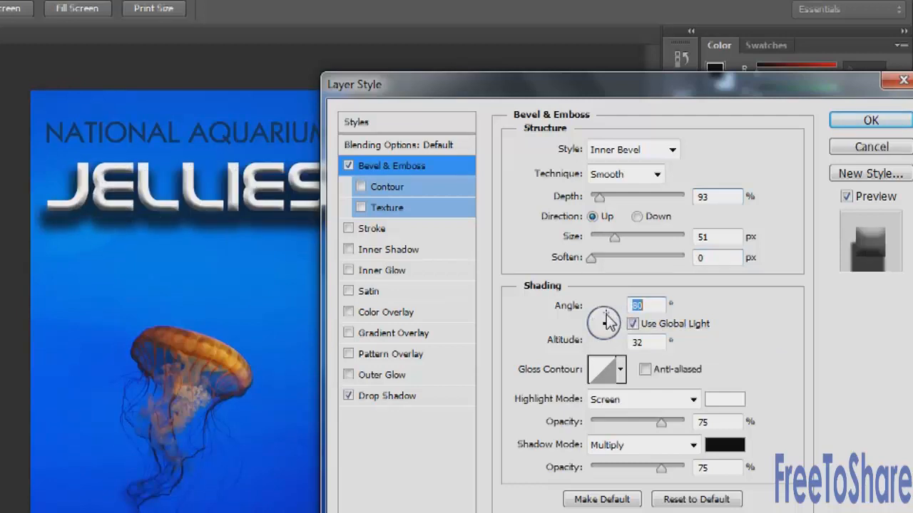
pyautogui.moveTo(606, 321); pyautogui.dragTo(597, 328)
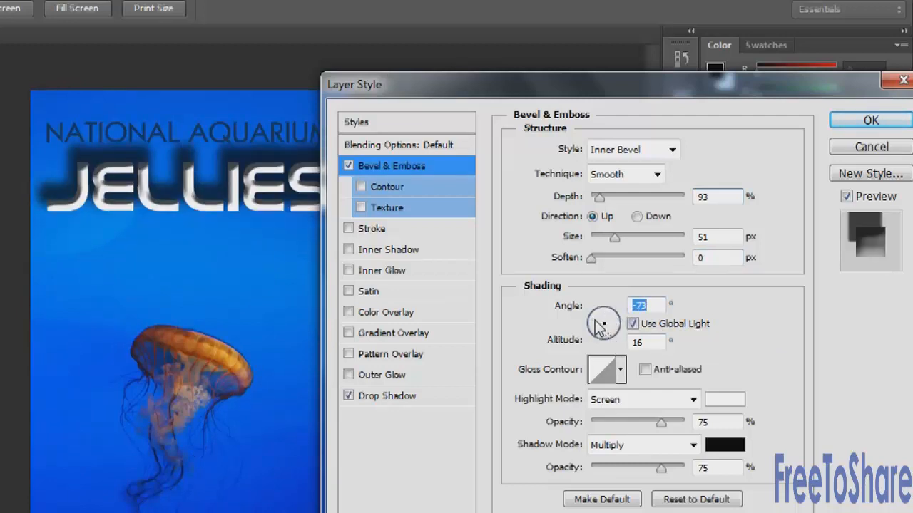
pyautogui.moveTo(599, 331); pyautogui.dragTo(610, 318)
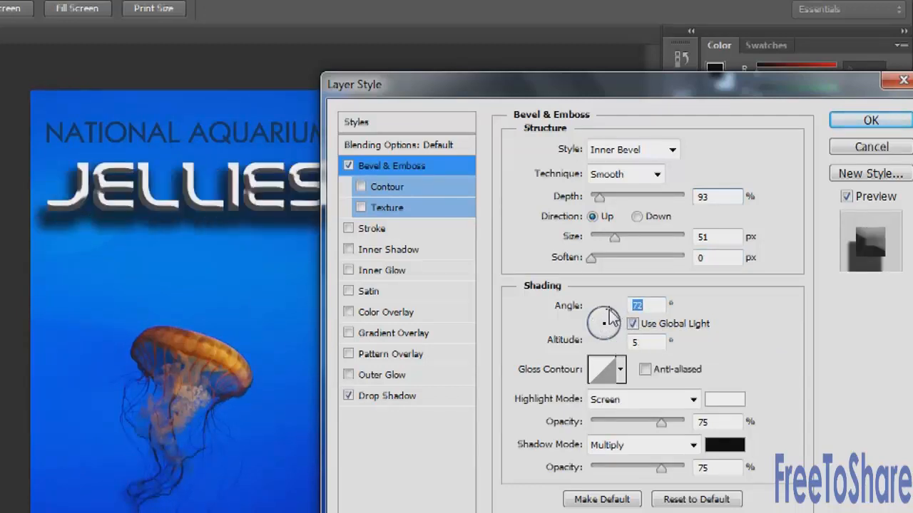
pyautogui.moveTo(614, 314); pyautogui.dragTo(602, 328)
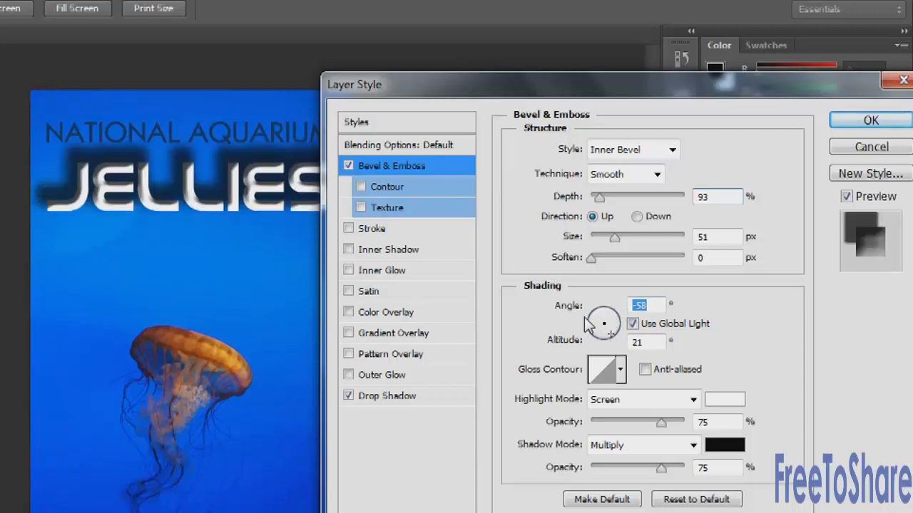
pyautogui.moveTo(602, 323); pyautogui.dragTo(606, 321)
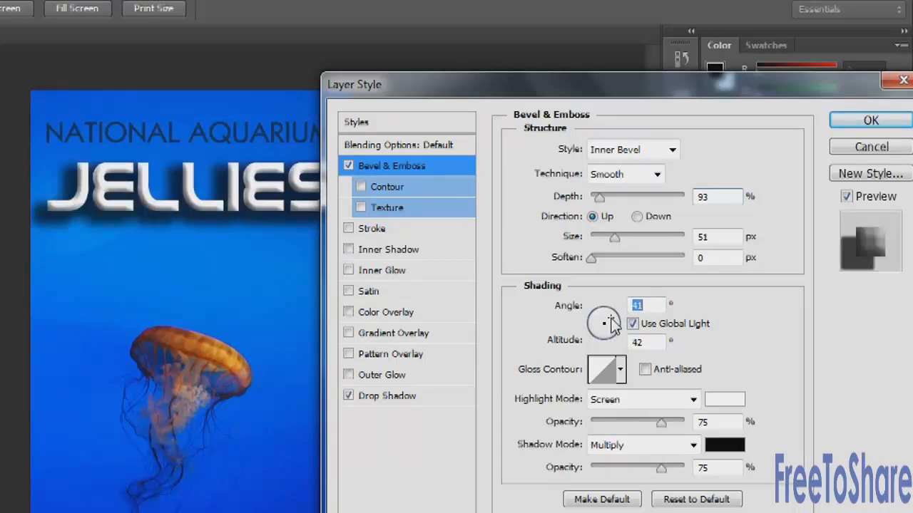
pyautogui.moveTo(613, 321); pyautogui.dragTo(604, 335)
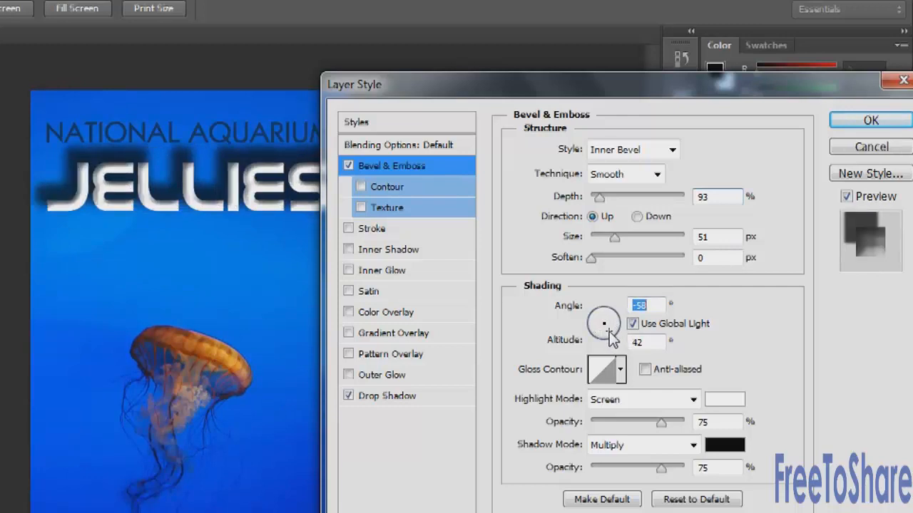
pyautogui.moveTo(610, 335); pyautogui.dragTo(604, 324)
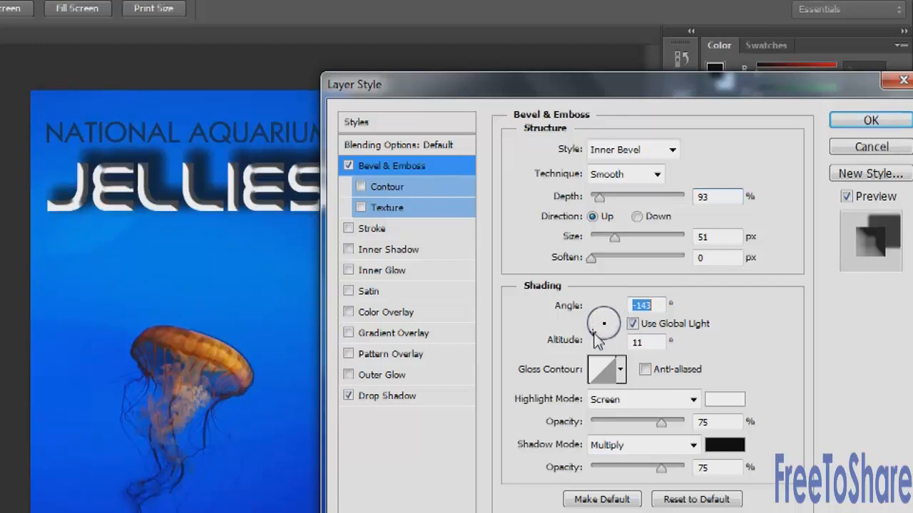
pyautogui.moveTo(604, 324); pyautogui.dragTo(604, 332)
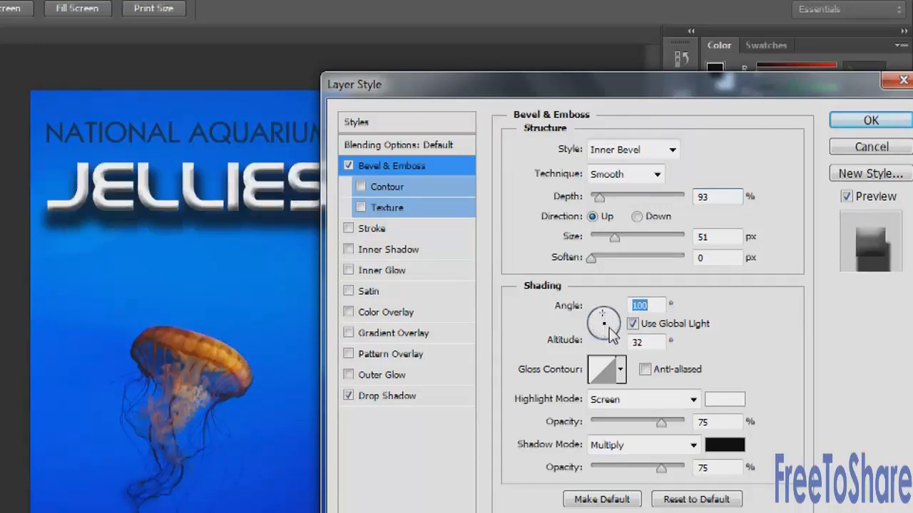
pyautogui.moveTo(603, 321); pyautogui.dragTo(604, 320)
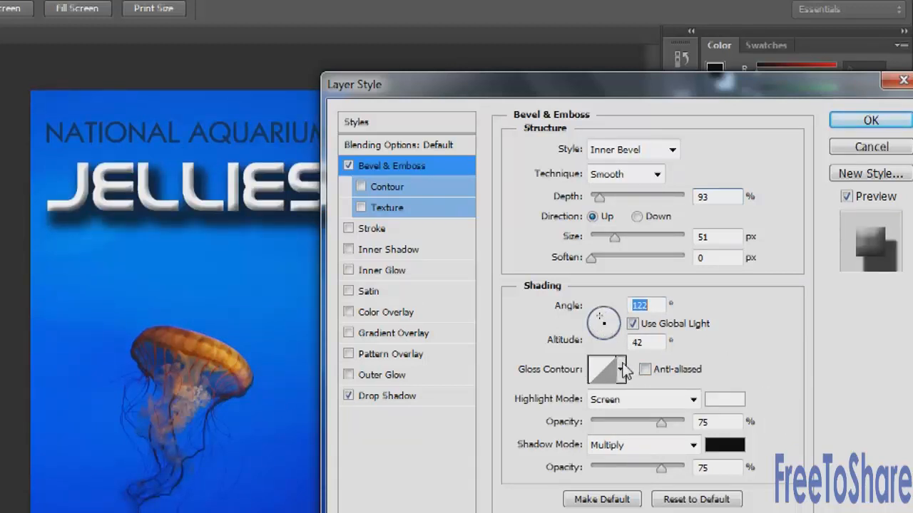
# Turn on anti-aliasing for the bevel's Gloss Contour
pyautogui.click(620, 370)
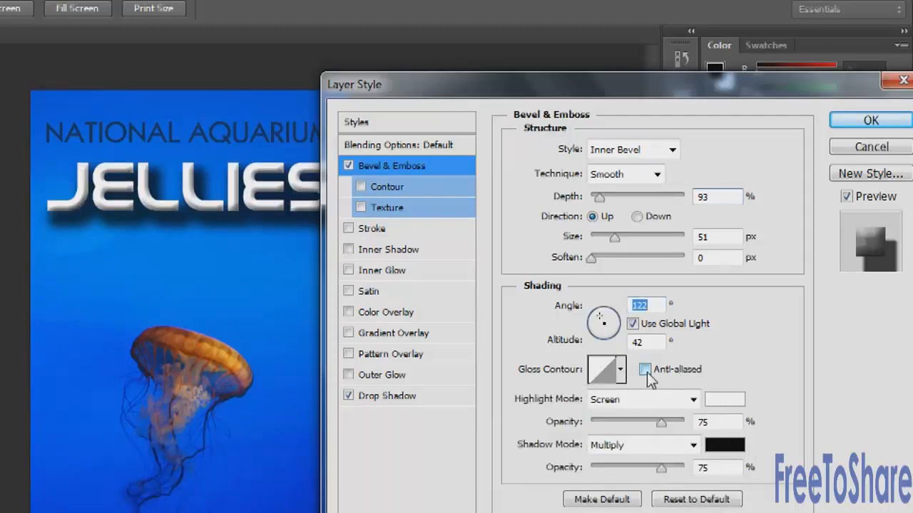
pyautogui.click(644, 370)
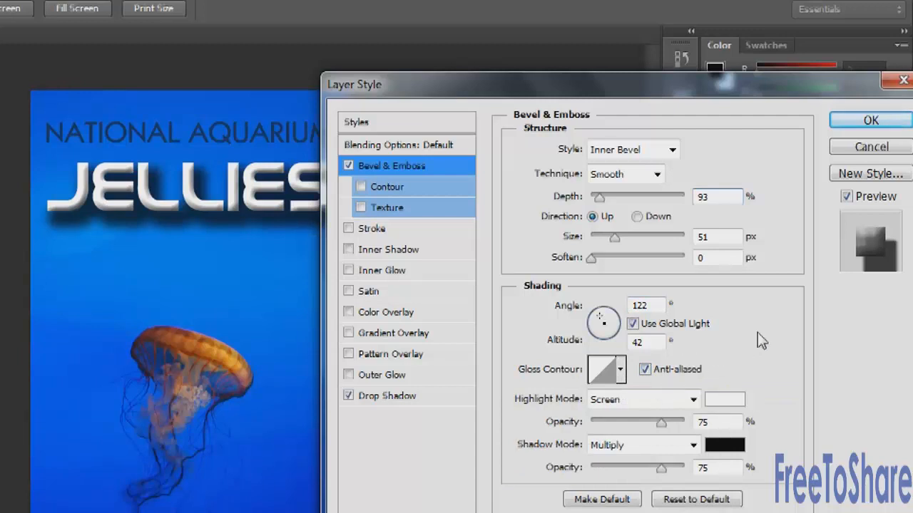
pyautogui.moveTo(586, 457)
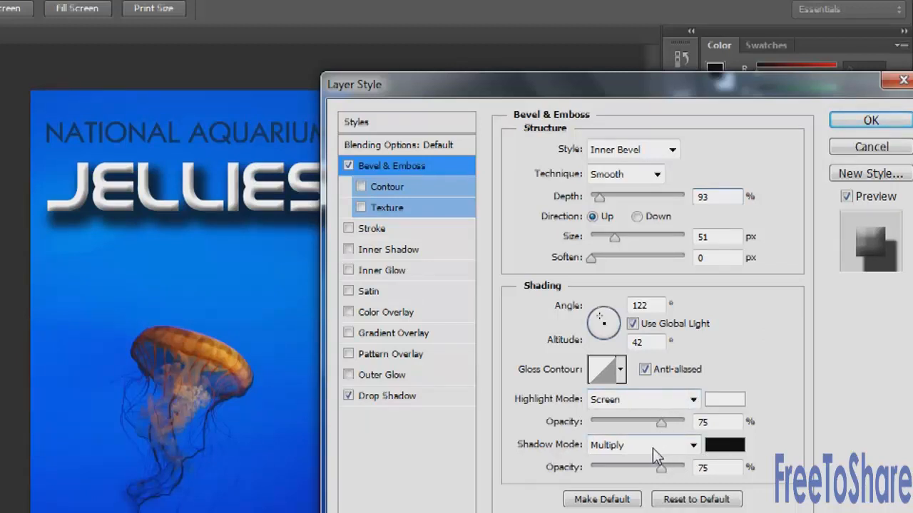
pyautogui.moveTo(641, 444)
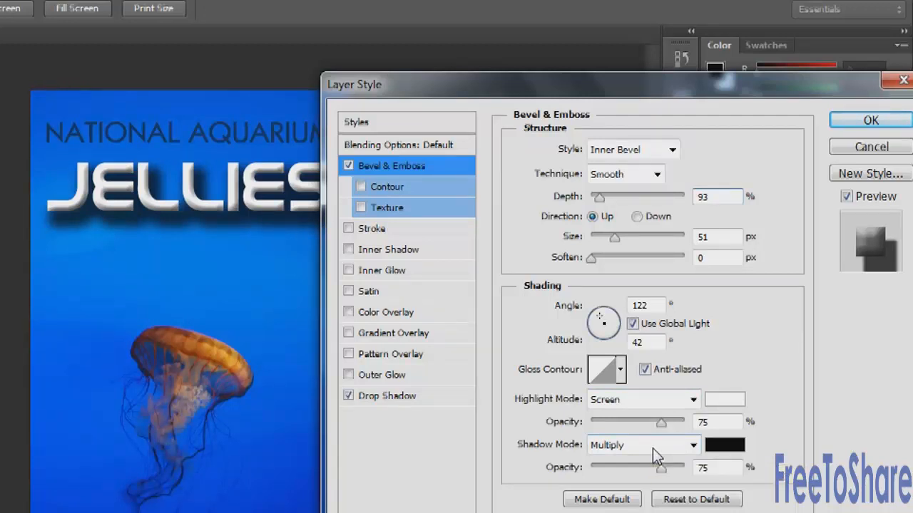
pyautogui.moveTo(446, 191)
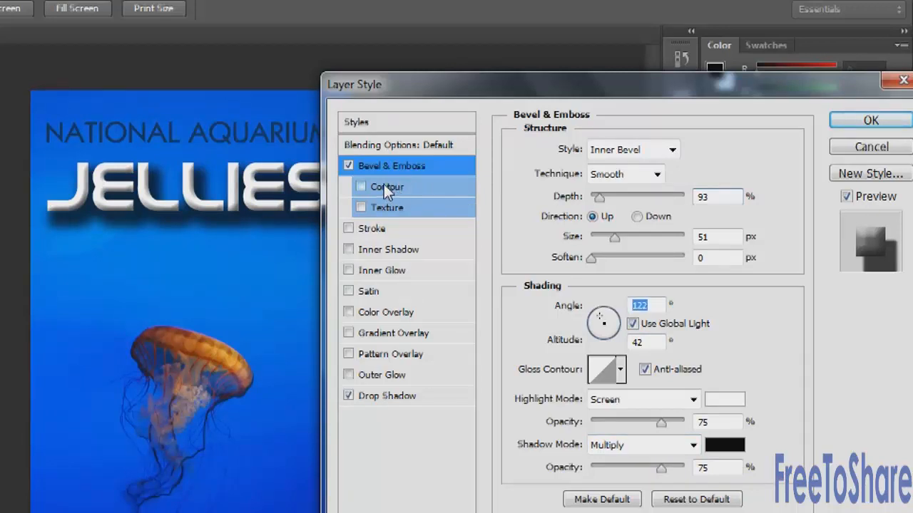
# Enable the bevel Contour and, after trying several presets, choose Linear
pyautogui.click(361, 186)
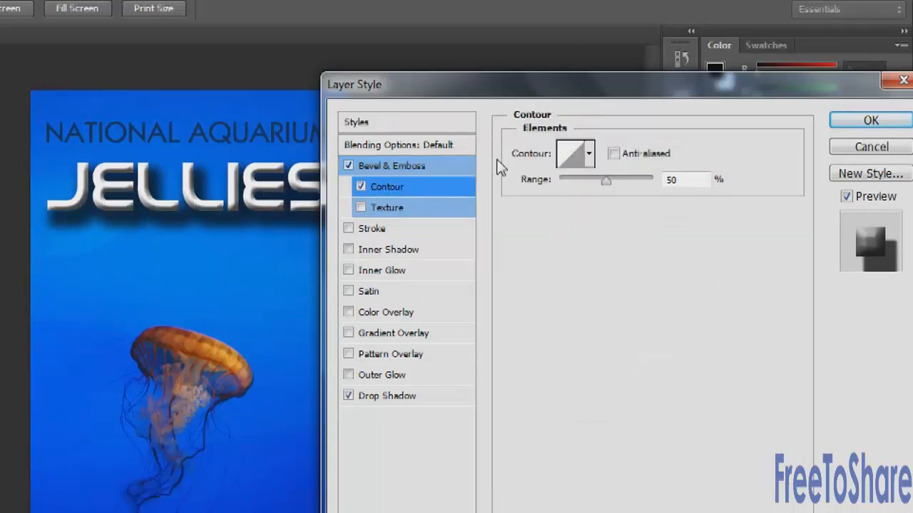
pyautogui.click(588, 153)
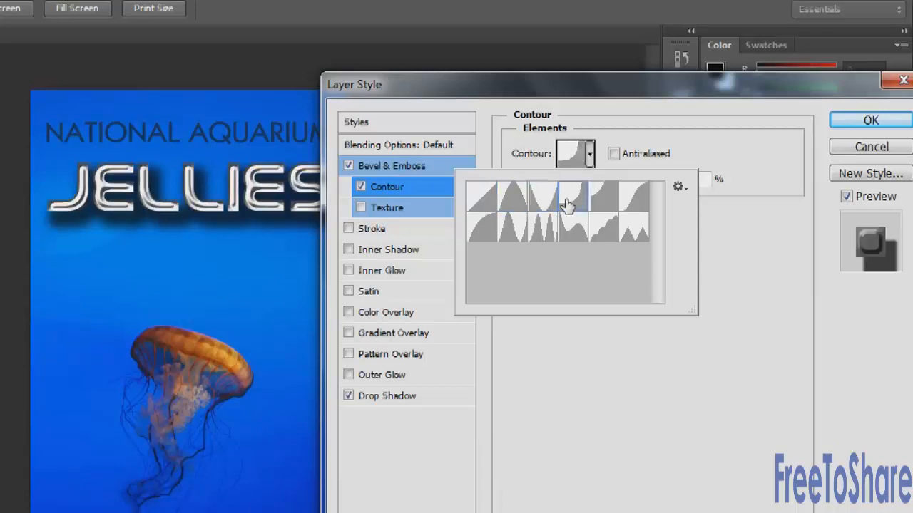
pyautogui.click(634, 207)
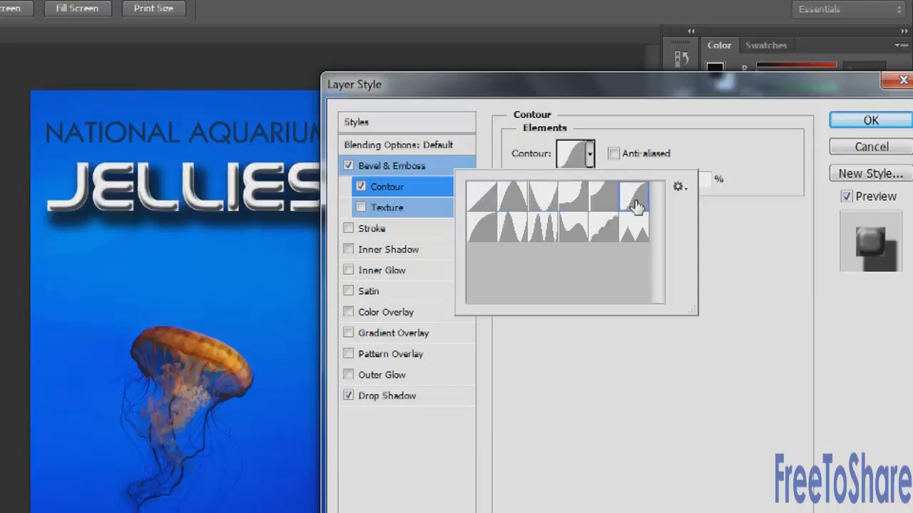
pyautogui.click(635, 225)
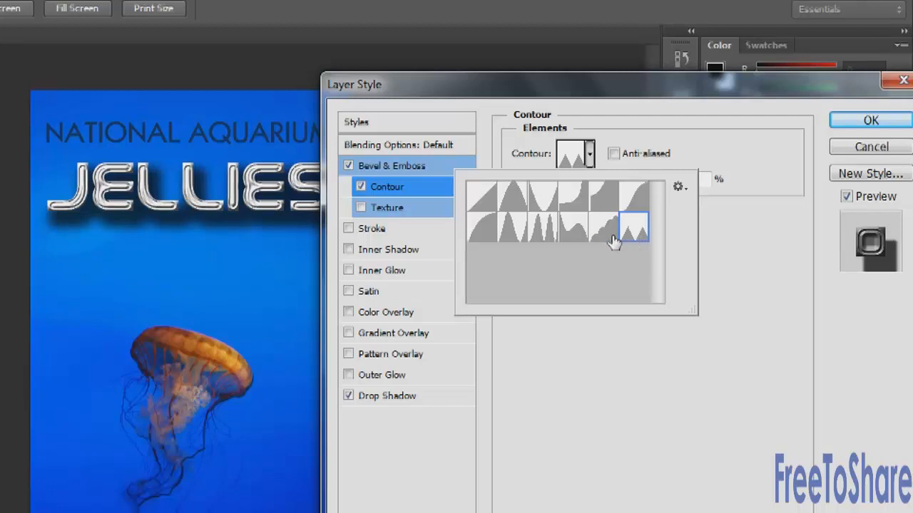
pyautogui.click(570, 229)
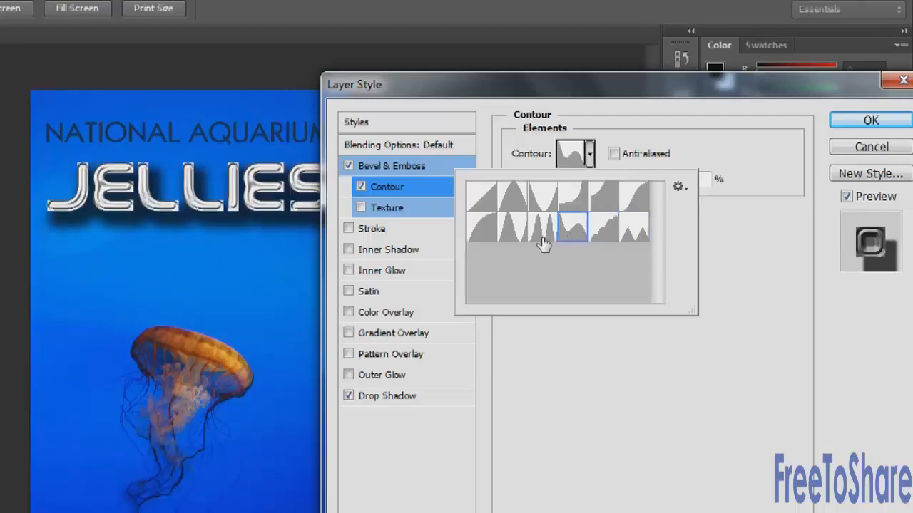
pyautogui.click(546, 225)
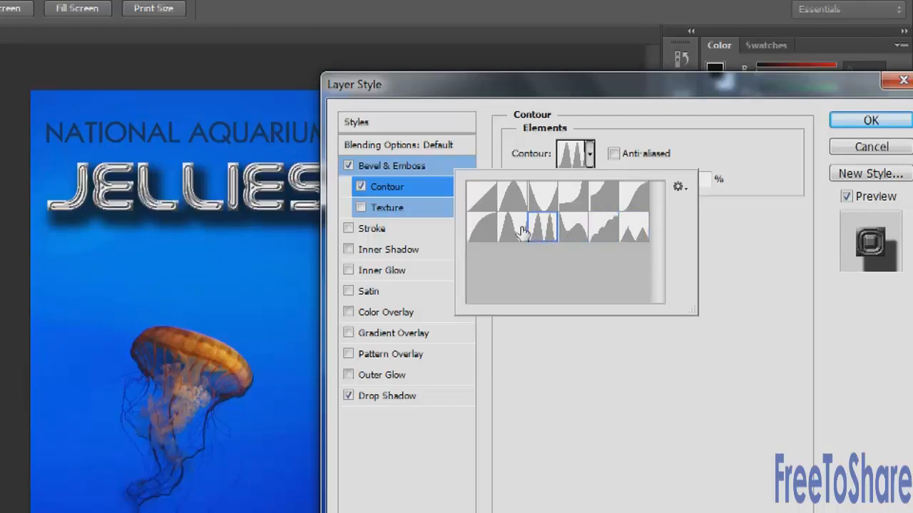
pyautogui.click(481, 207)
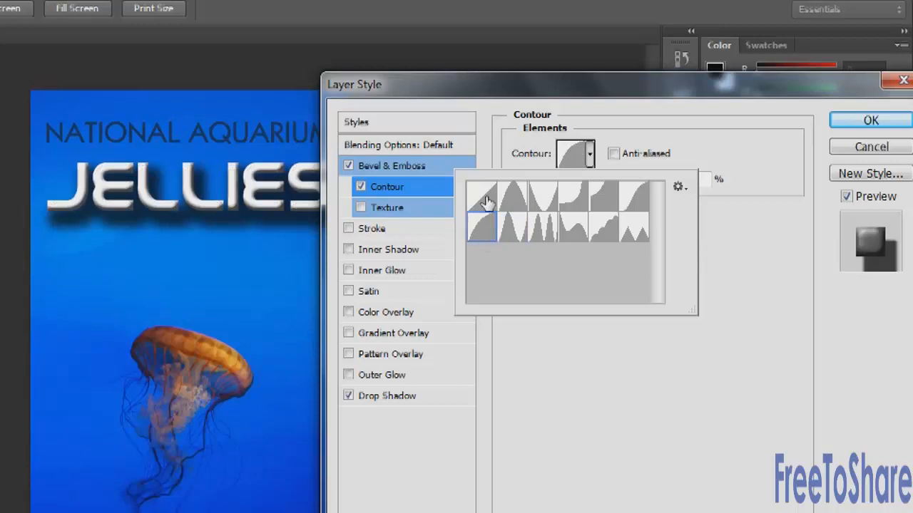
pyautogui.click(601, 196)
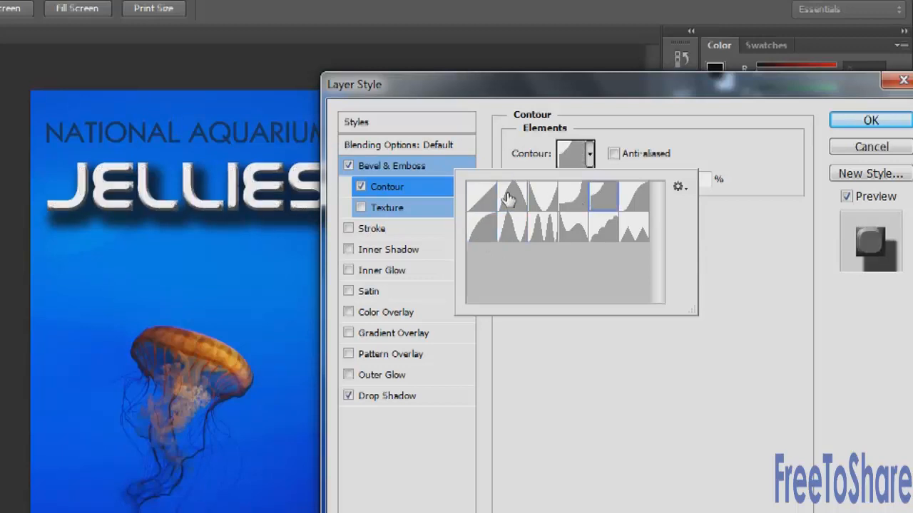
pyautogui.click(484, 200)
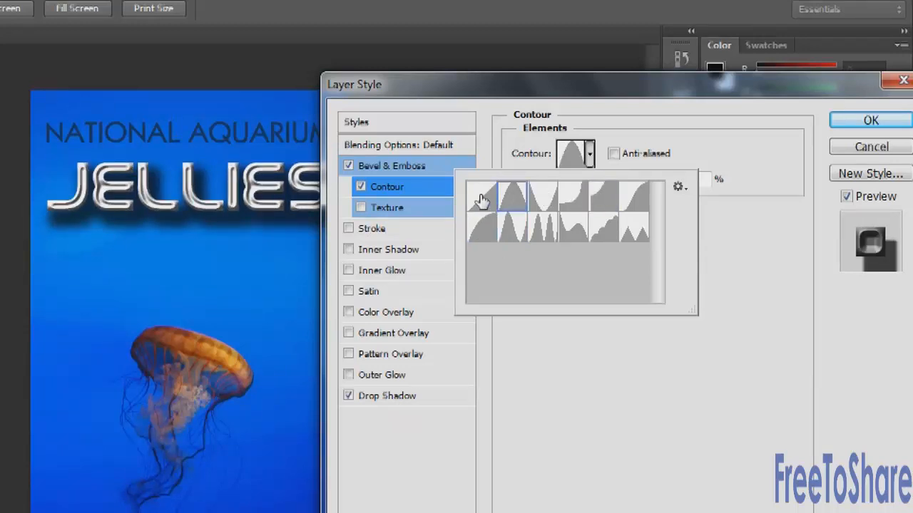
pyautogui.click(482, 196)
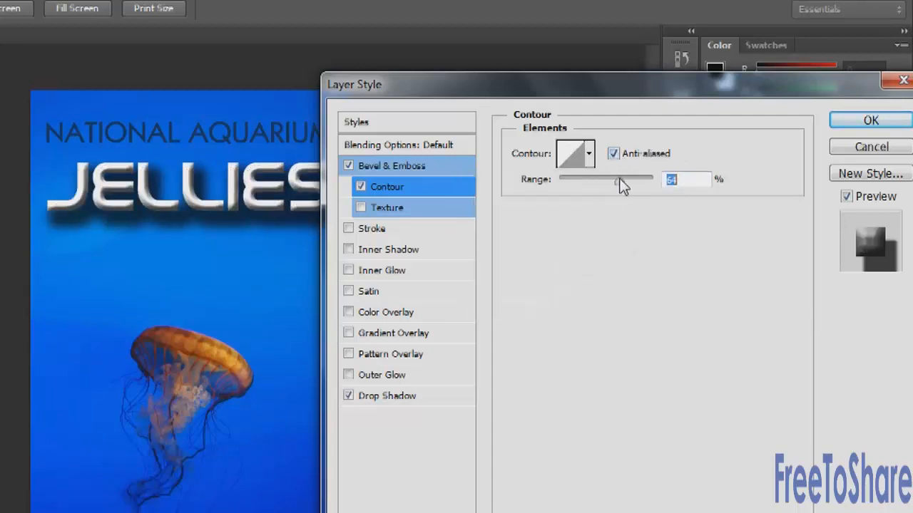
# Set the bevel contour range to about 23%
pyautogui.moveTo(619, 179); pyautogui.dragTo(567, 179)
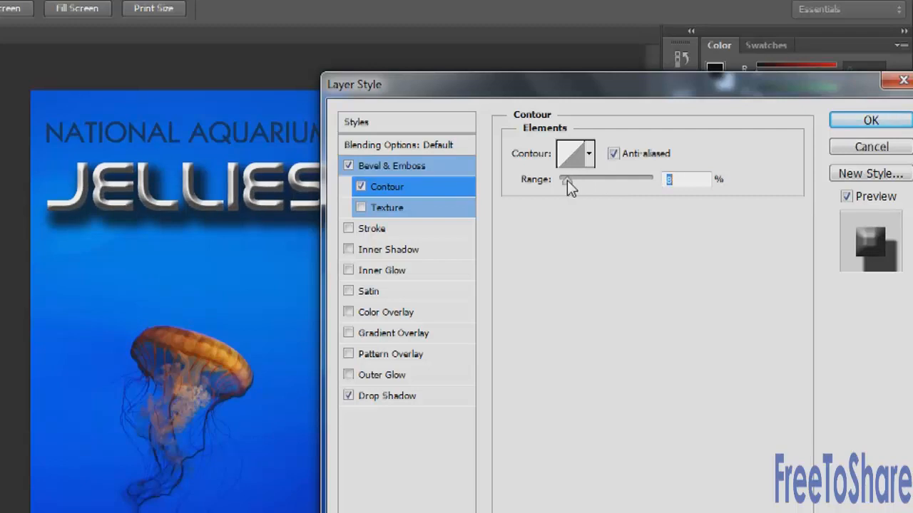
pyautogui.moveTo(566, 179); pyautogui.dragTo(589, 179)
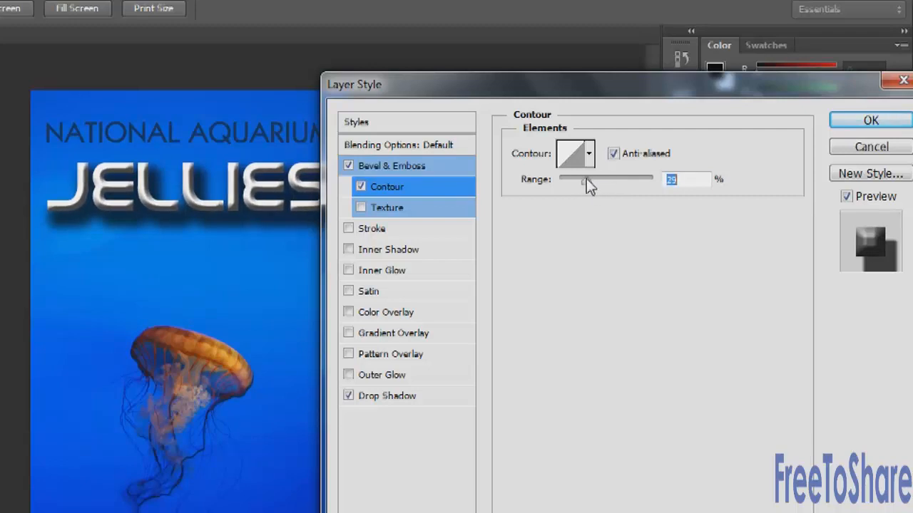
pyautogui.moveTo(584, 178); pyautogui.dragTo(582, 179)
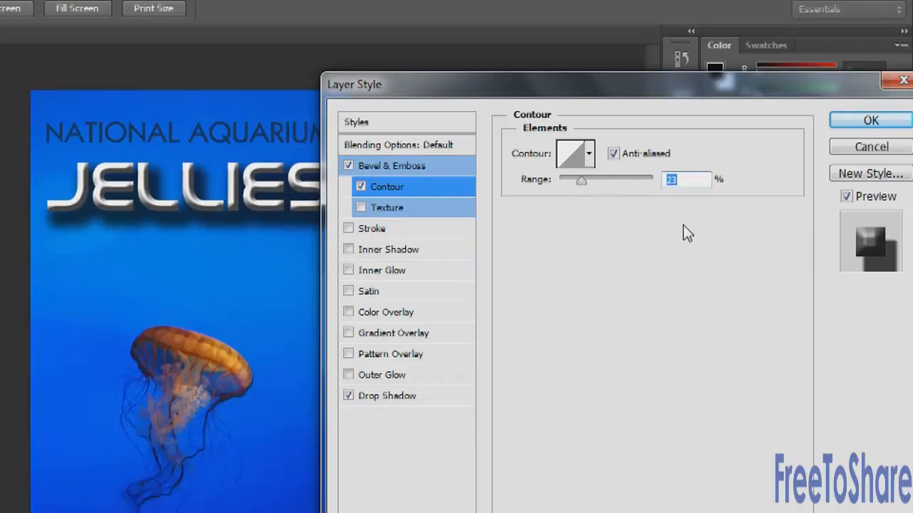
# Enable bevel Texture and preview bubbles, gray and Laid-horizontal patterns
pyautogui.click(361, 207)
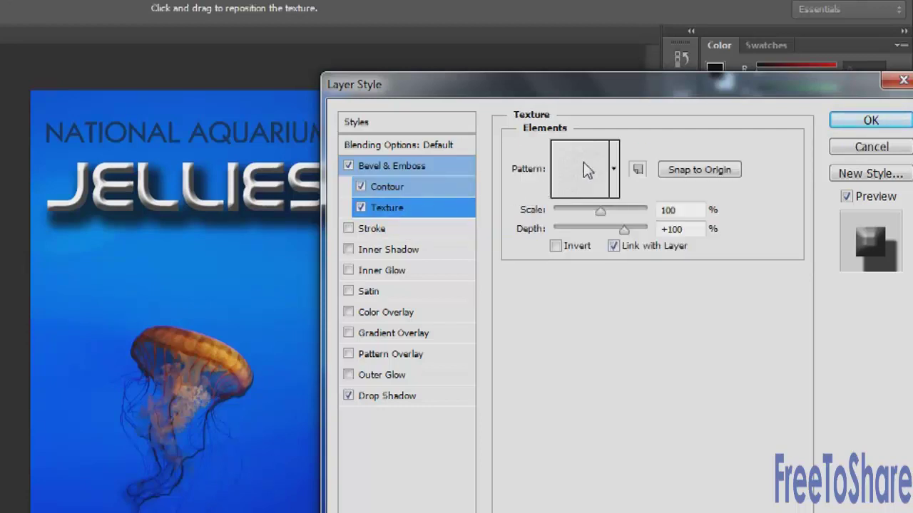
pyautogui.moveTo(626, 174)
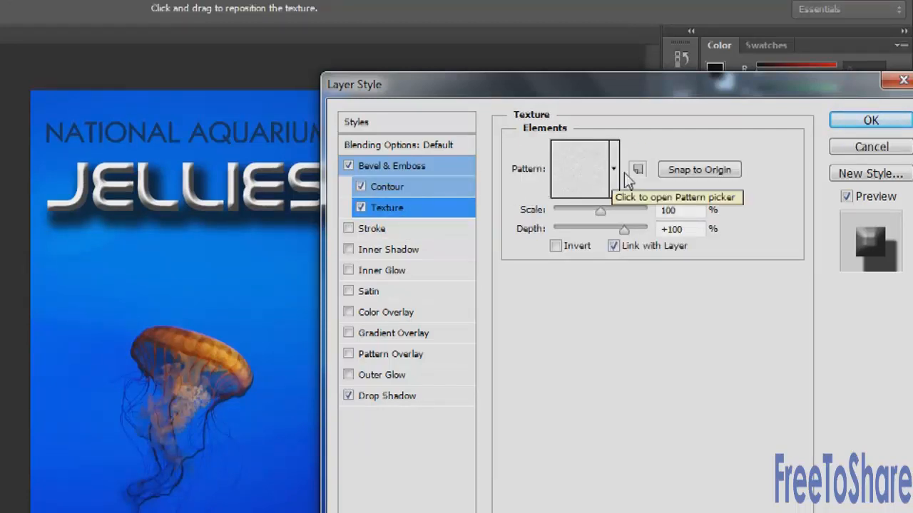
pyautogui.moveTo(619, 189)
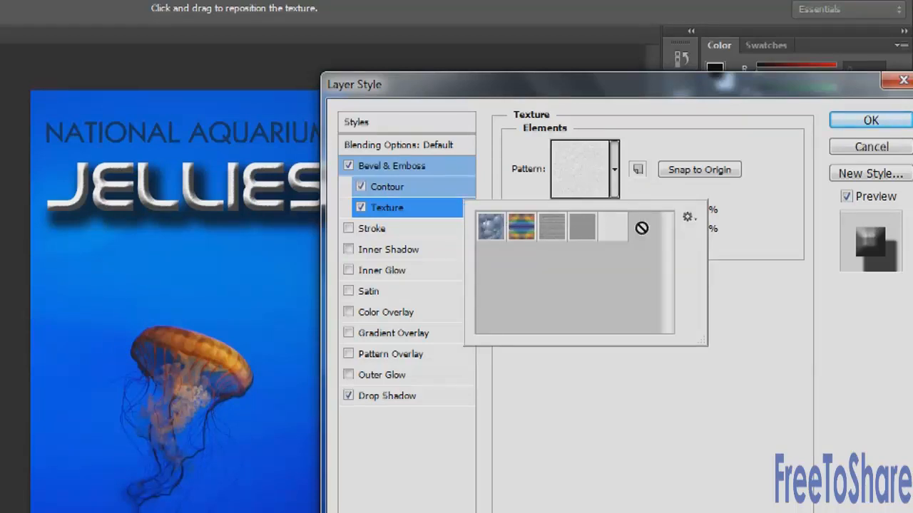
pyautogui.click(491, 226)
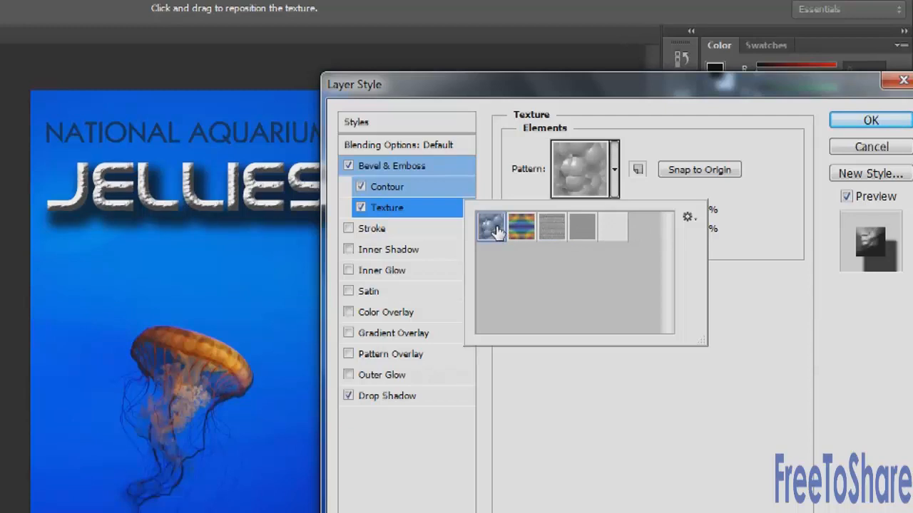
pyautogui.click(522, 227)
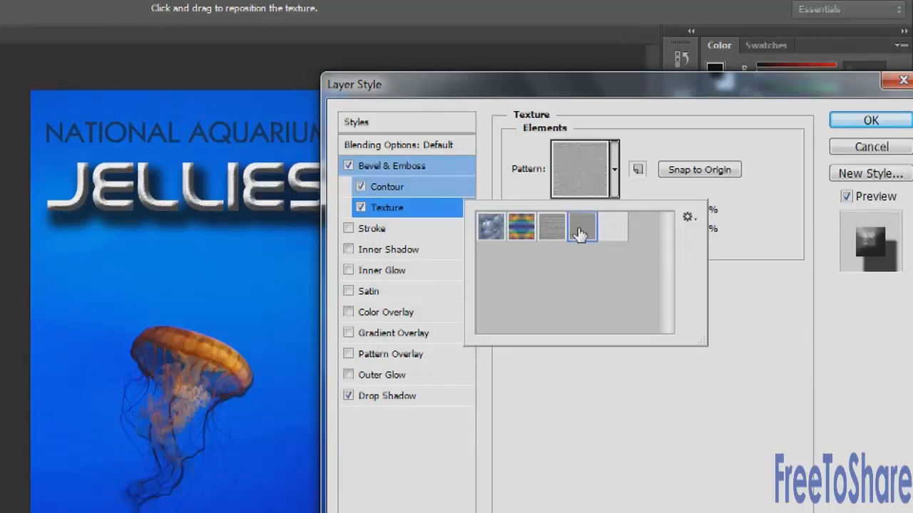
pyautogui.click(490, 227)
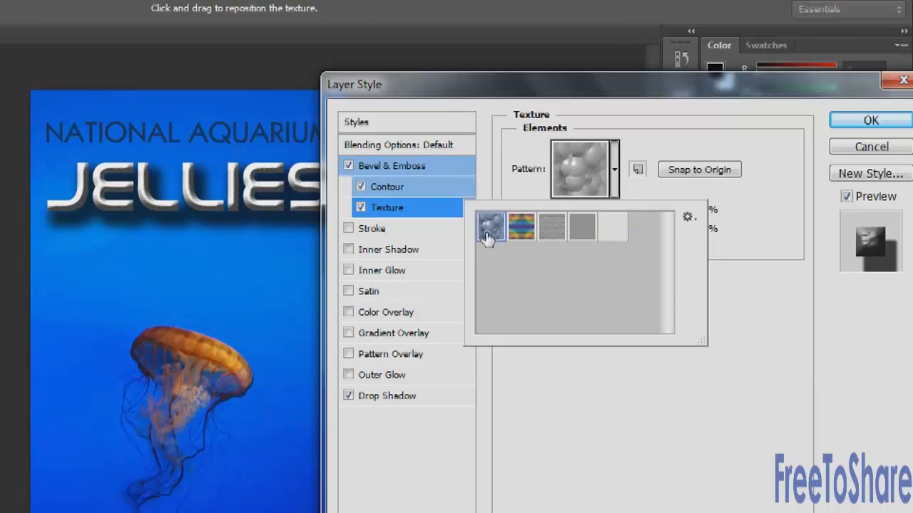
pyautogui.click(521, 227)
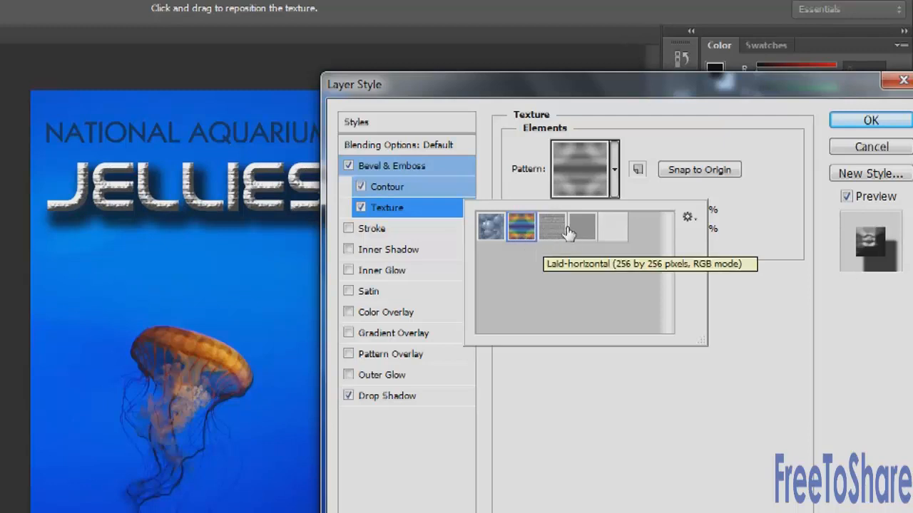
pyautogui.click(687, 217)
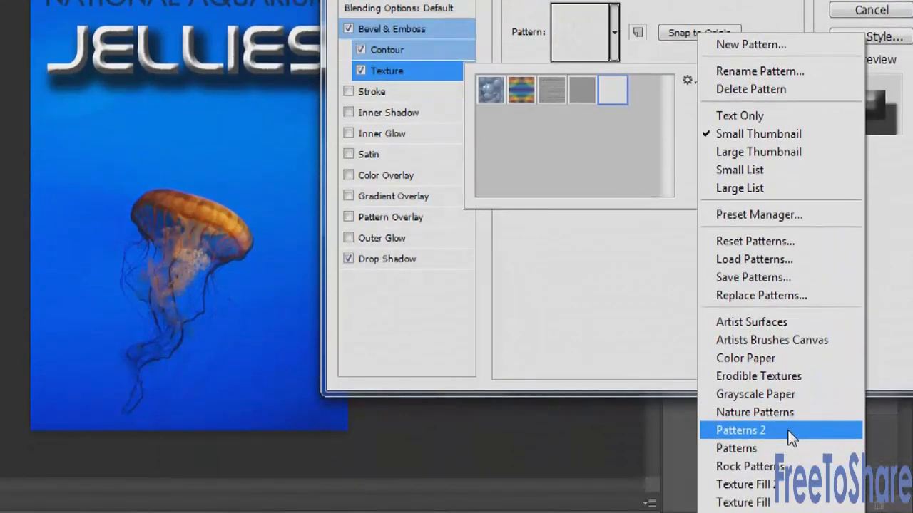
pyautogui.moveTo(770, 467)
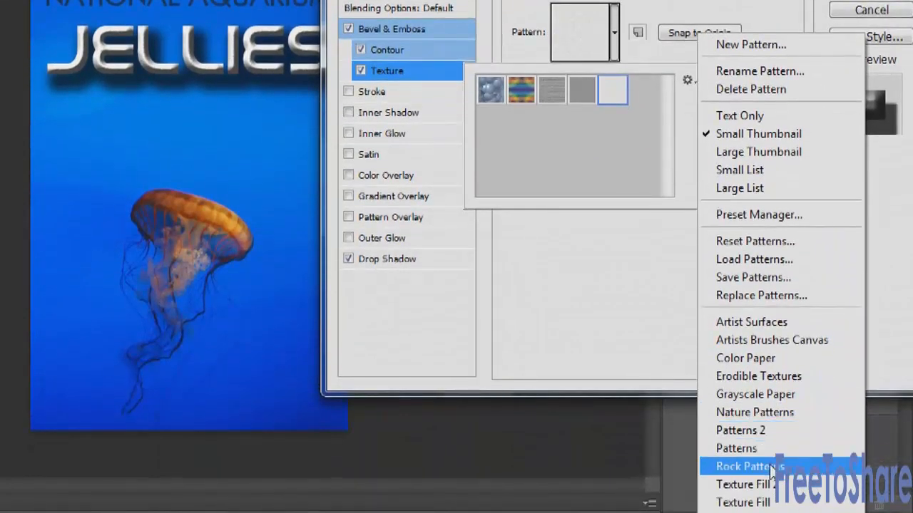
pyautogui.moveTo(739, 430)
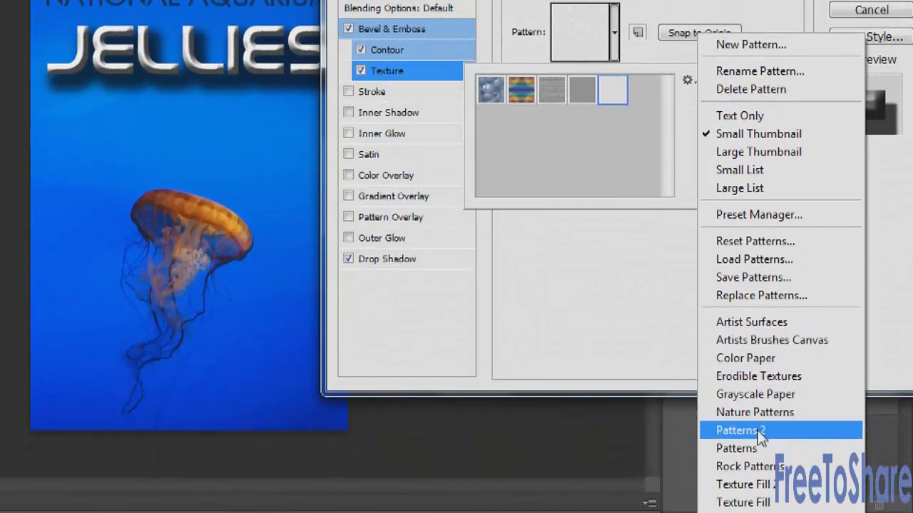
# Append the Patterns 2 library and preview two of its new patterns
pyautogui.click(740, 430)
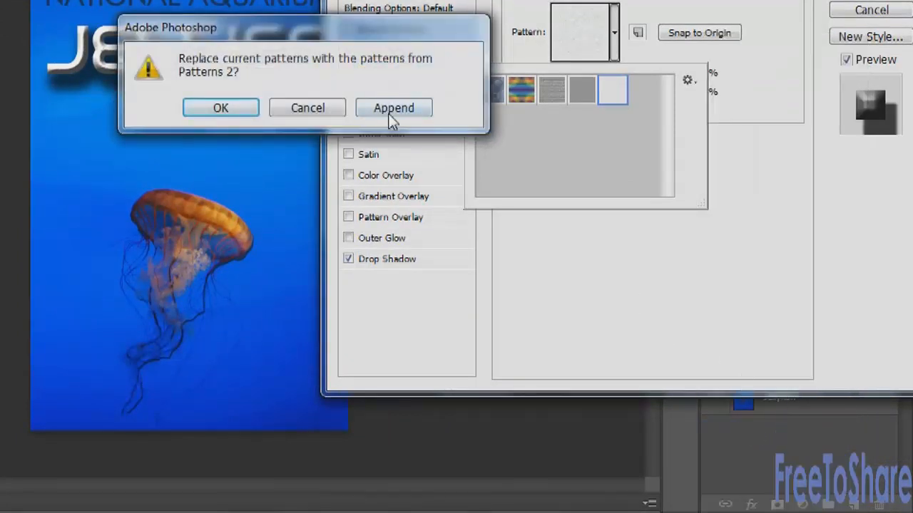
pyautogui.click(394, 108)
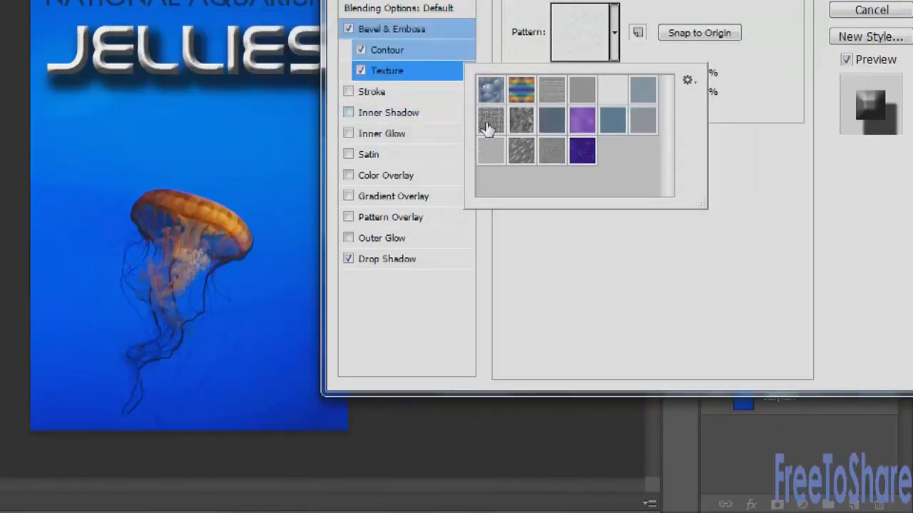
pyautogui.click(553, 120)
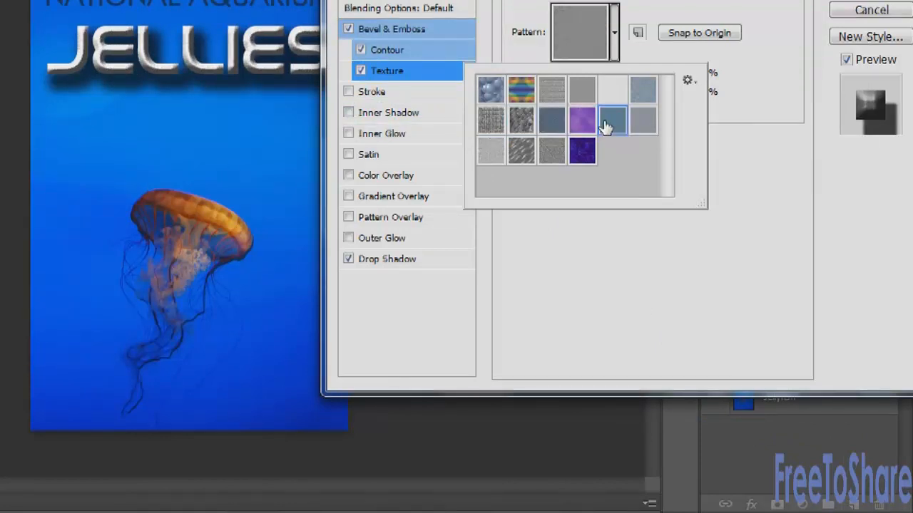
pyautogui.click(612, 90)
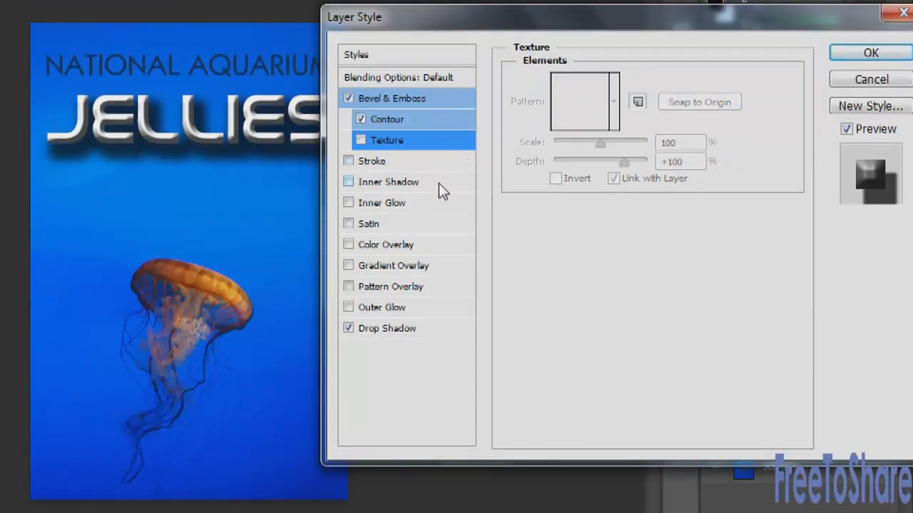
# Add a Stroke to JELLIES with a solid orange colour fill
pyautogui.click(371, 161)
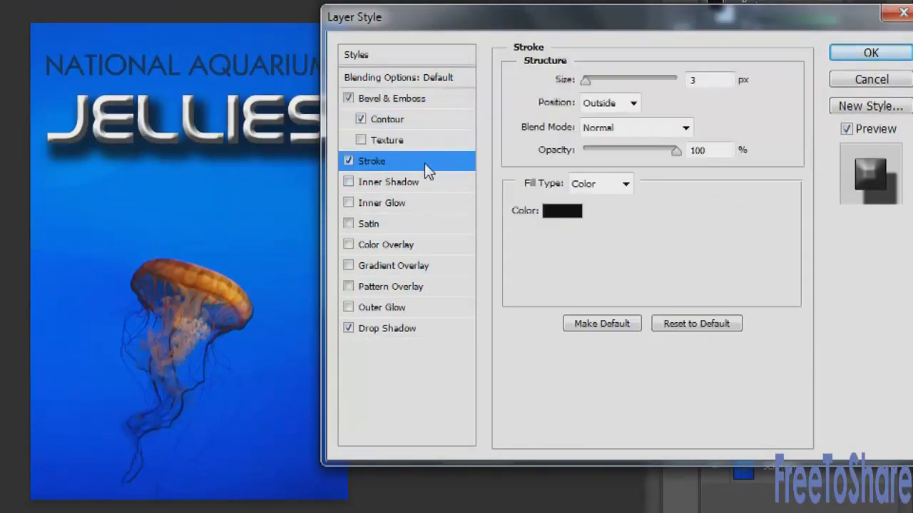
pyautogui.moveTo(428, 169)
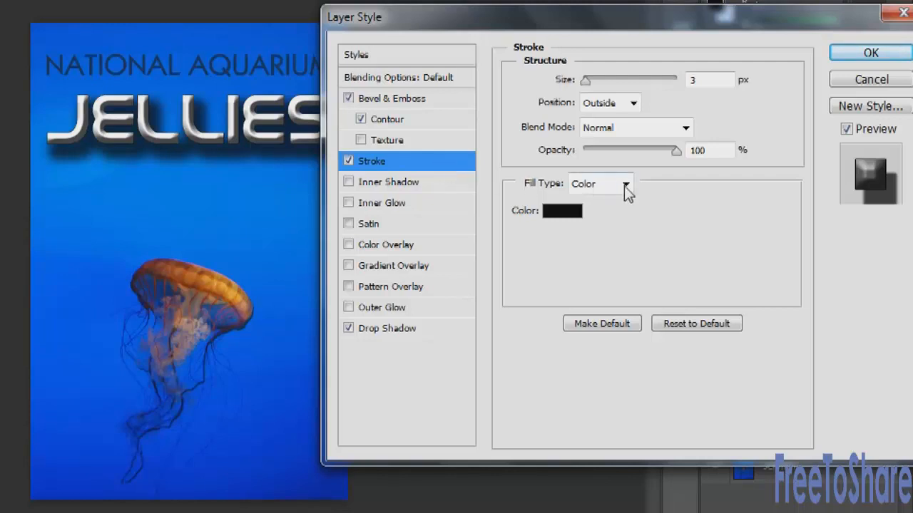
pyautogui.click(625, 184)
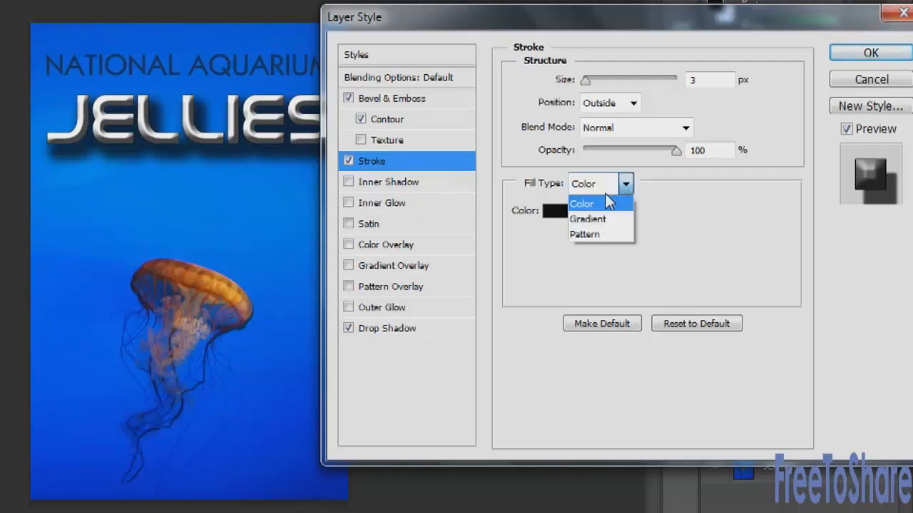
pyautogui.click(581, 204)
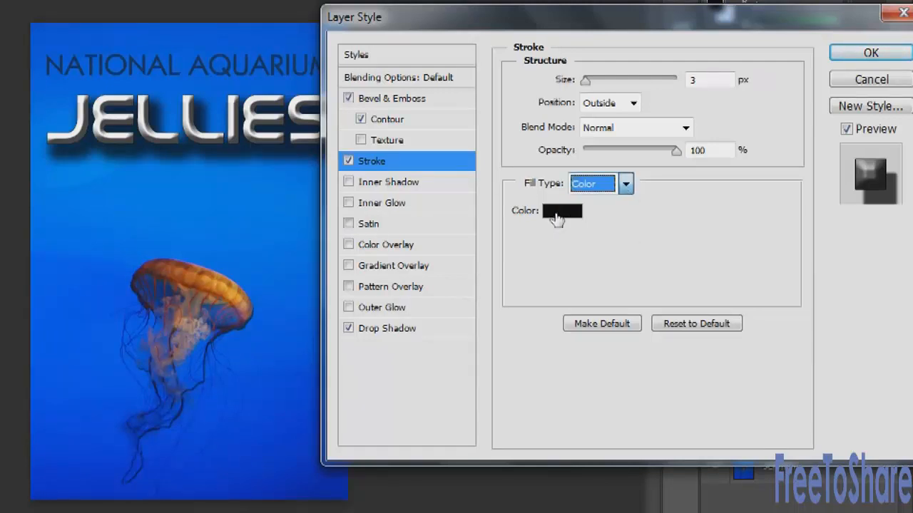
pyautogui.click(562, 211)
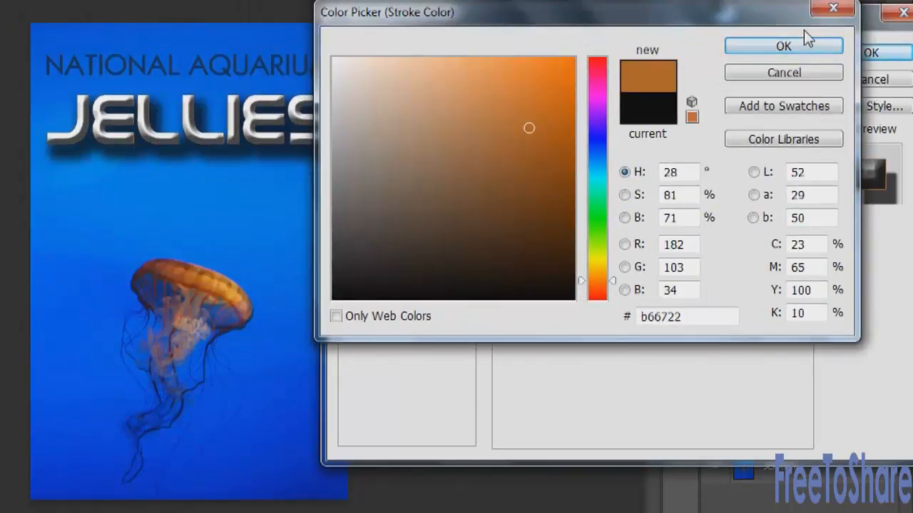
pyautogui.click(783, 46)
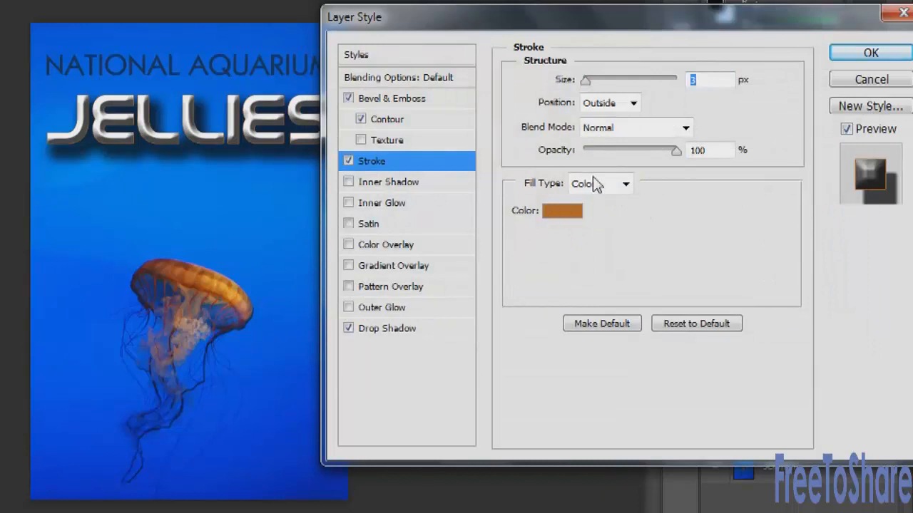
# Set the stroke size to 18 px and position it Outside
pyautogui.moveTo(584, 79); pyautogui.dragTo(595, 79)
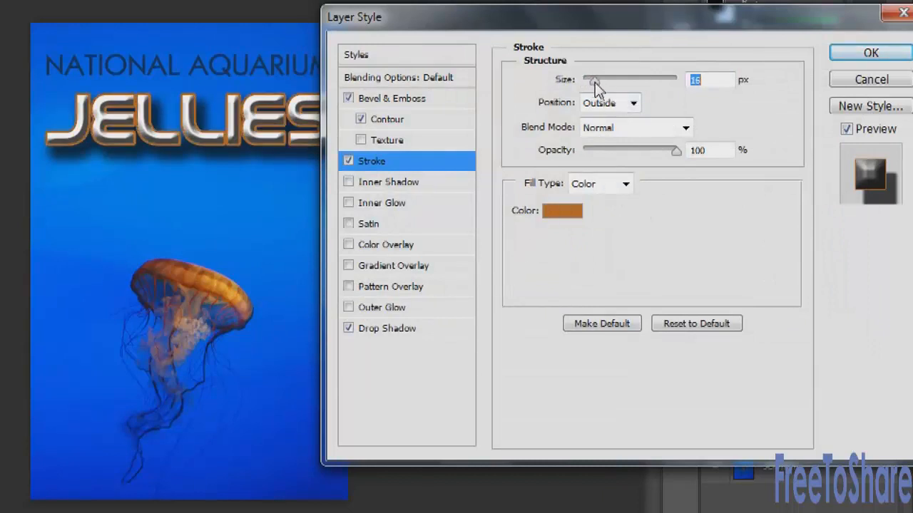
pyautogui.moveTo(596, 78); pyautogui.dragTo(613, 79)
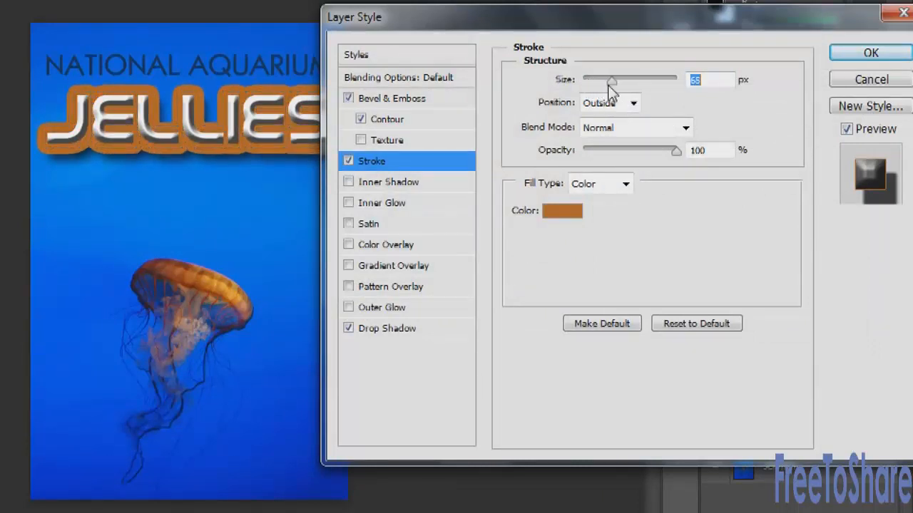
pyautogui.click(632, 102)
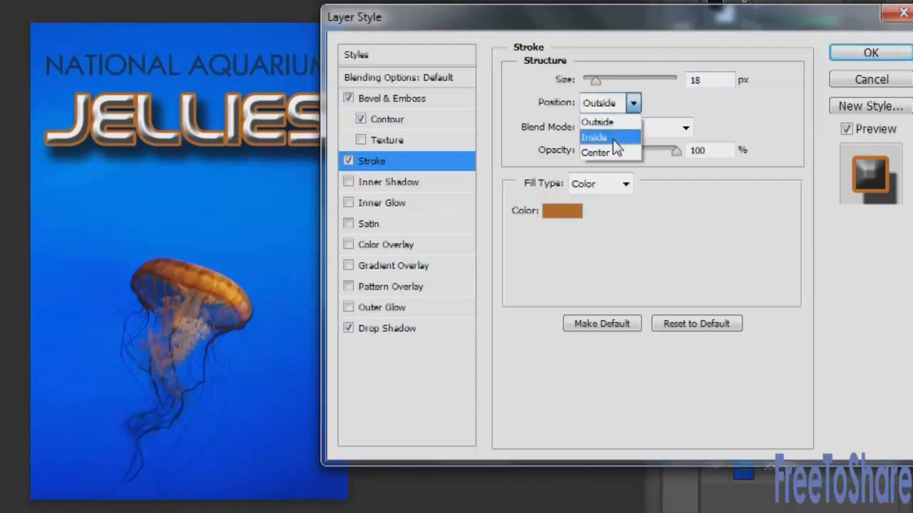
pyautogui.click(596, 153)
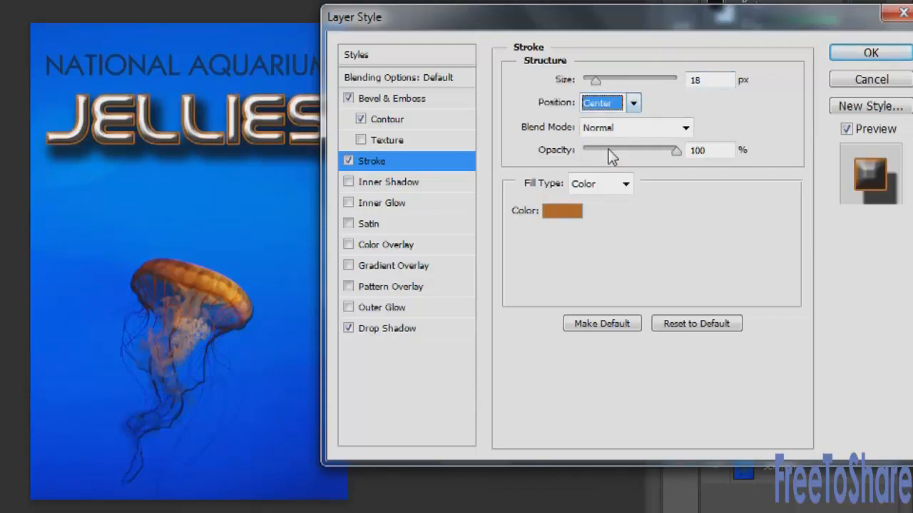
pyautogui.click(632, 102)
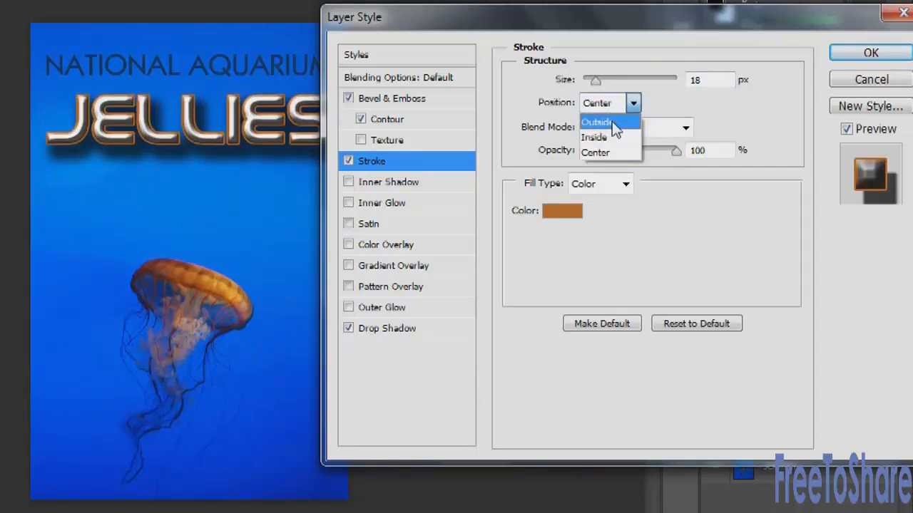
pyautogui.click(598, 121)
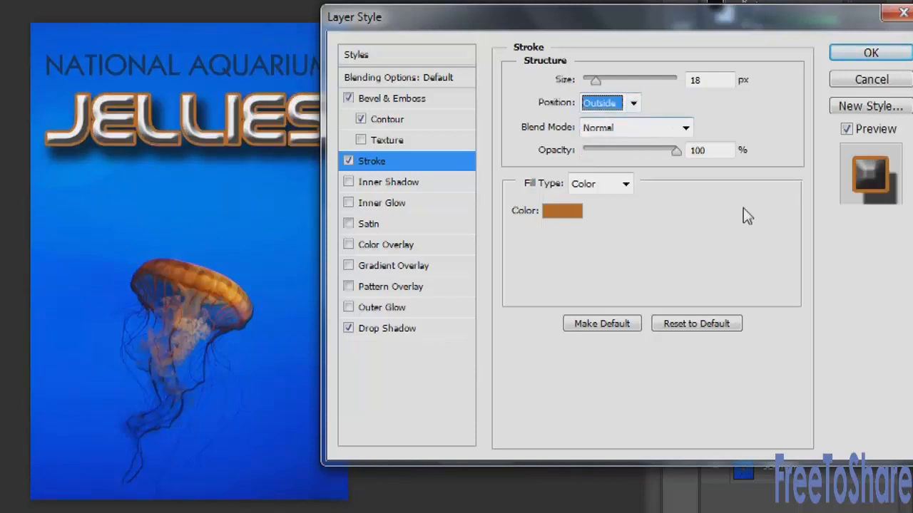
# Use Darker Color blending at 100% opacity, keeping Color fill after trying Pattern and Gradient
pyautogui.click(634, 126)
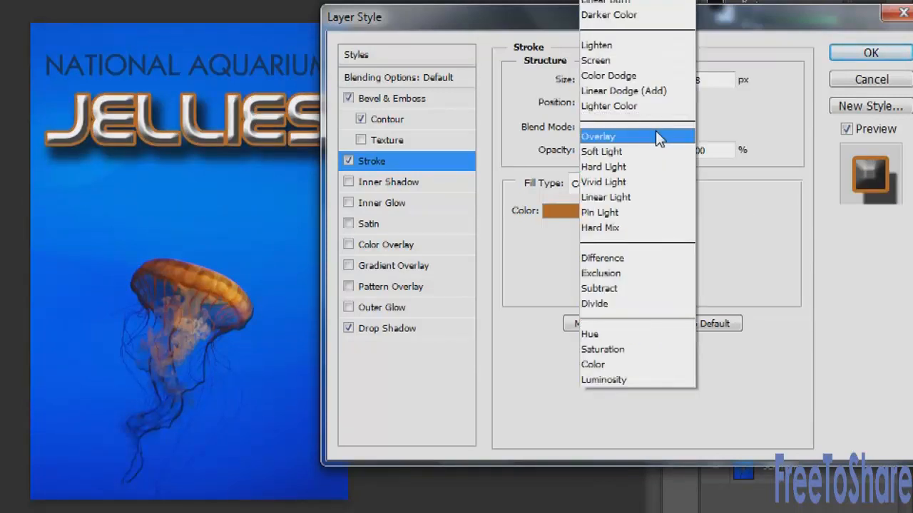
pyautogui.click(598, 136)
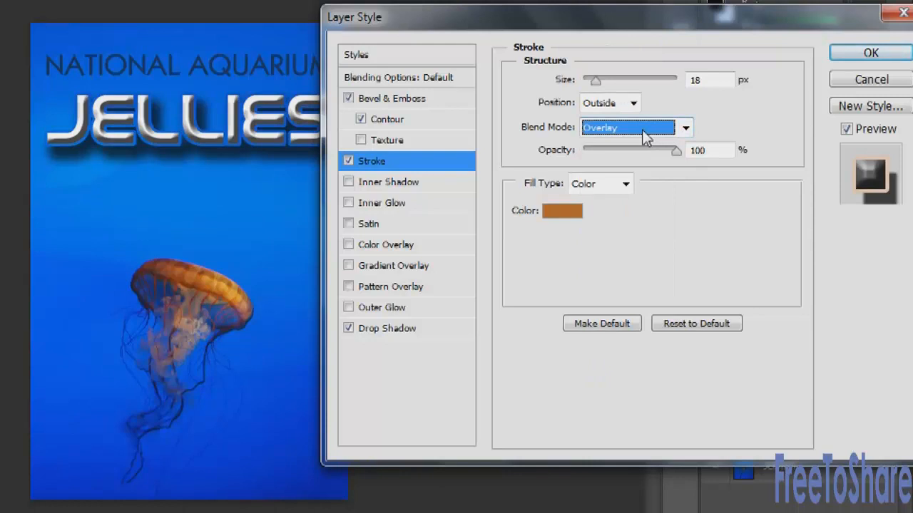
pyautogui.click(635, 127)
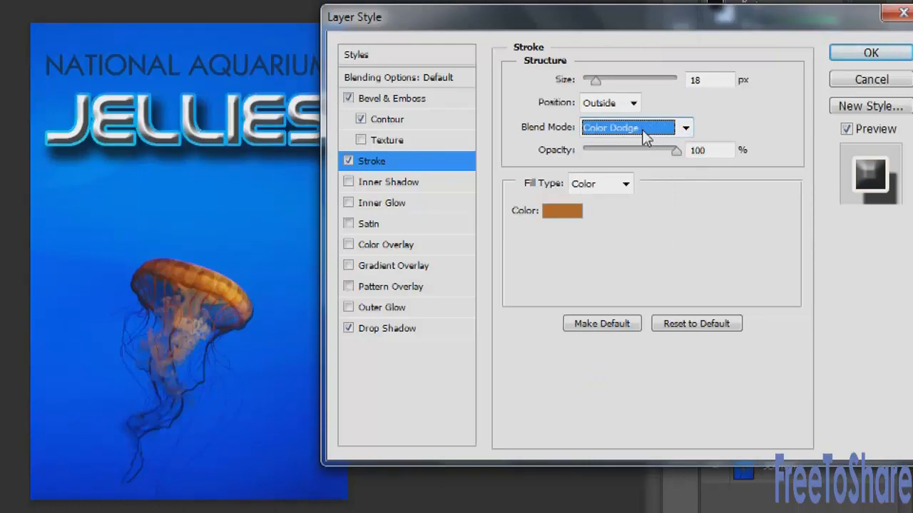
pyautogui.click(633, 127)
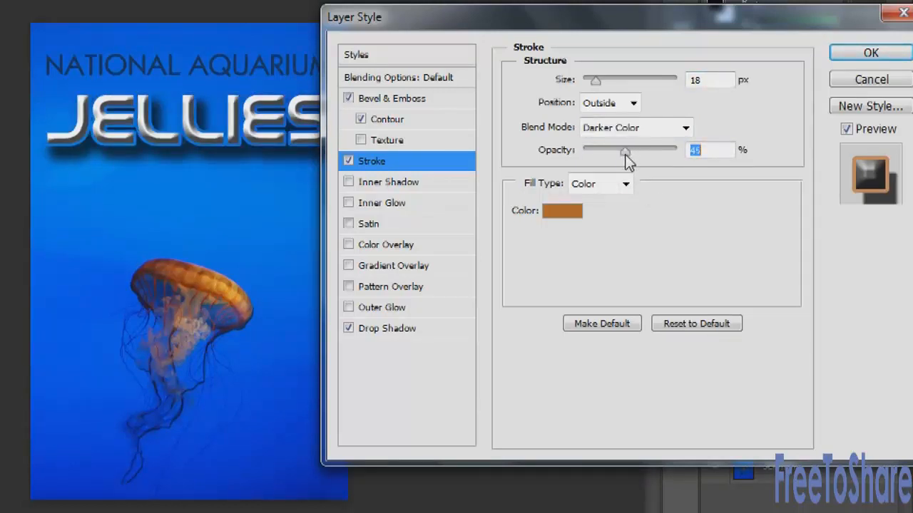
pyautogui.moveTo(624, 150); pyautogui.dragTo(663, 150)
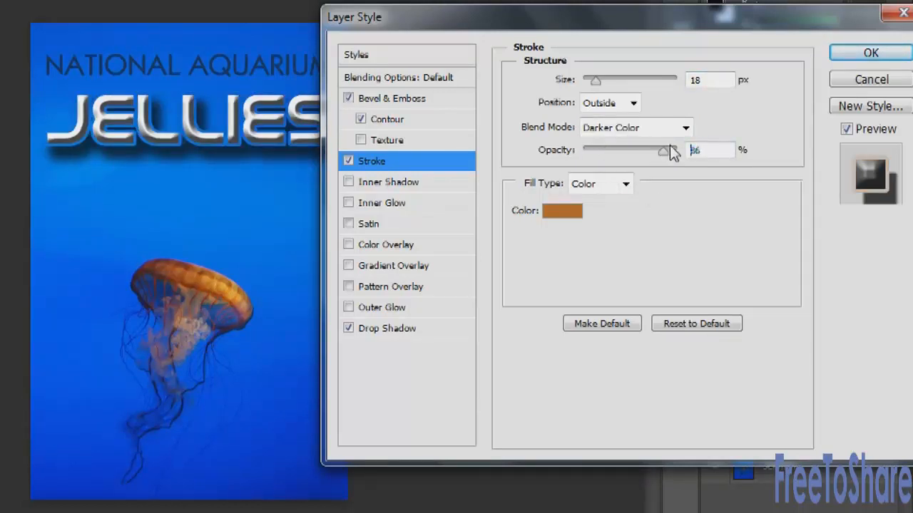
pyautogui.click(626, 184)
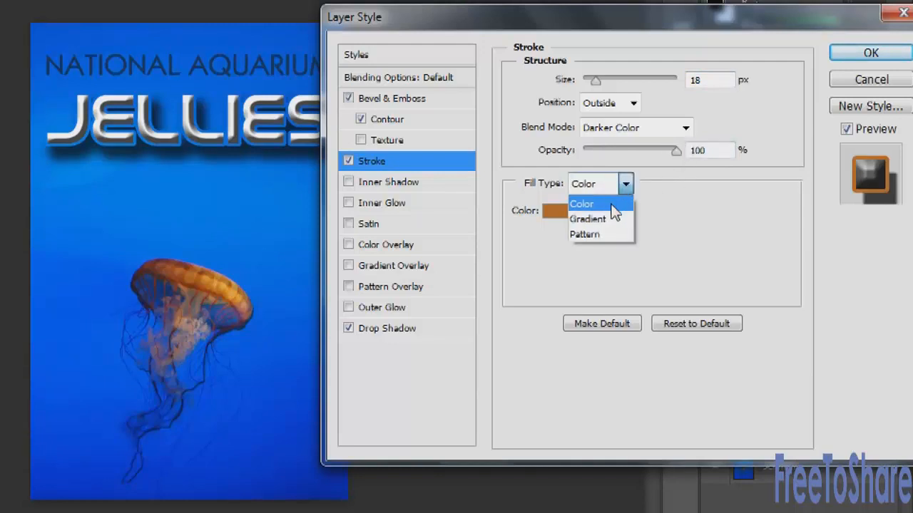
pyautogui.click(584, 234)
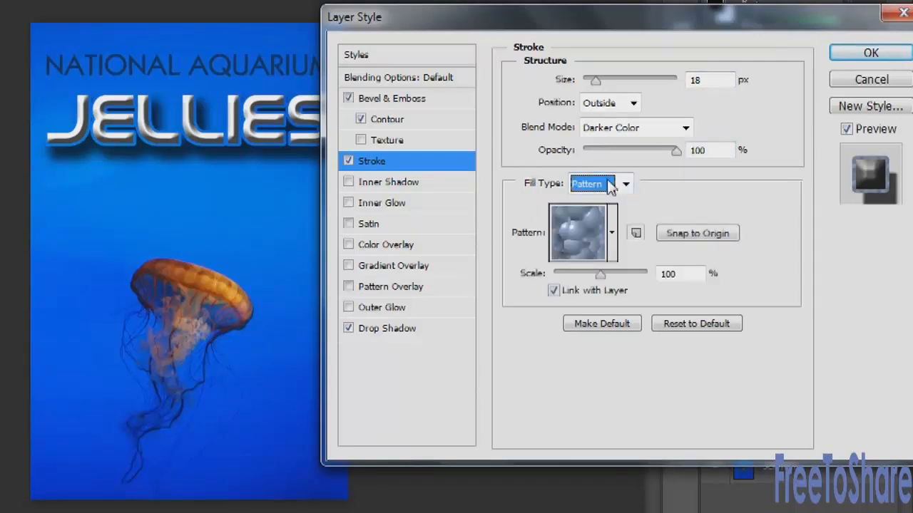
pyautogui.click(599, 183)
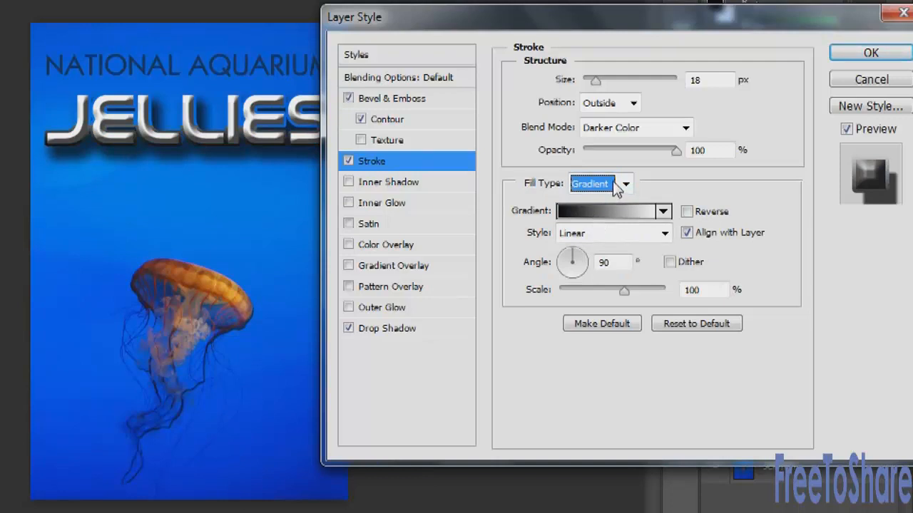
pyautogui.click(624, 183)
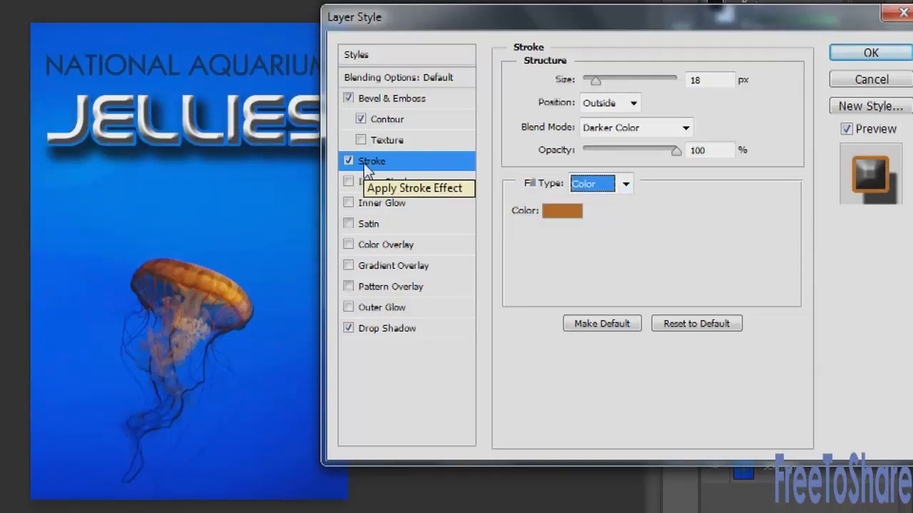
# Swap the JELLIES stroke for an inner shadow (Multiply 75%, 5 px) angled at 138°
pyautogui.click(348, 161)
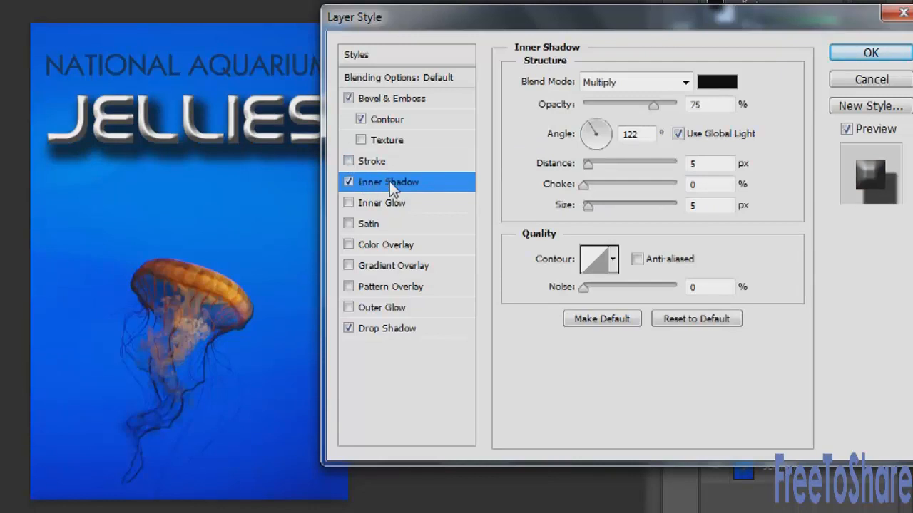
pyautogui.moveTo(487, 194)
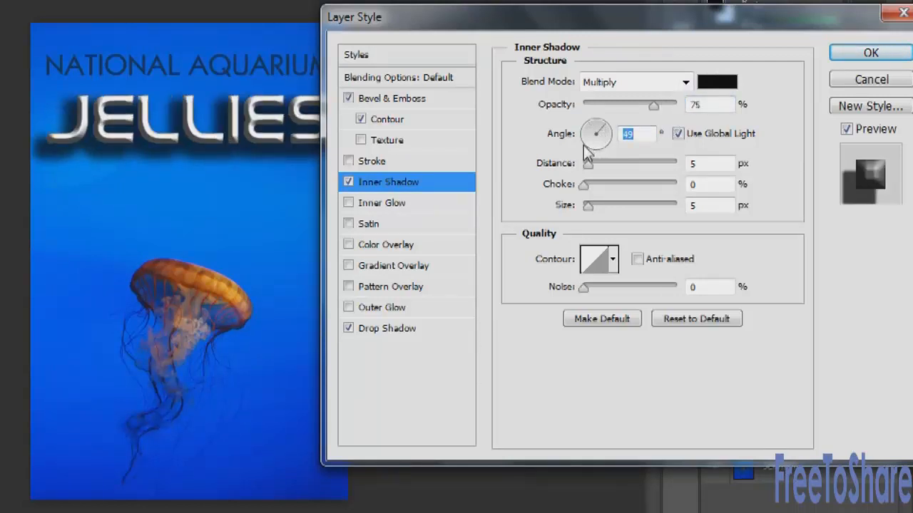
pyautogui.moveTo(597, 122); pyautogui.dragTo(598, 143)
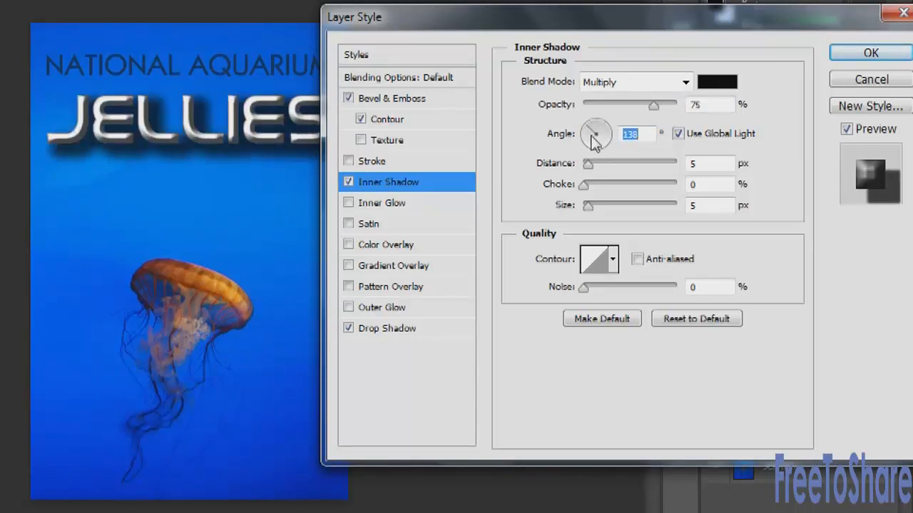
pyautogui.moveTo(605, 127)
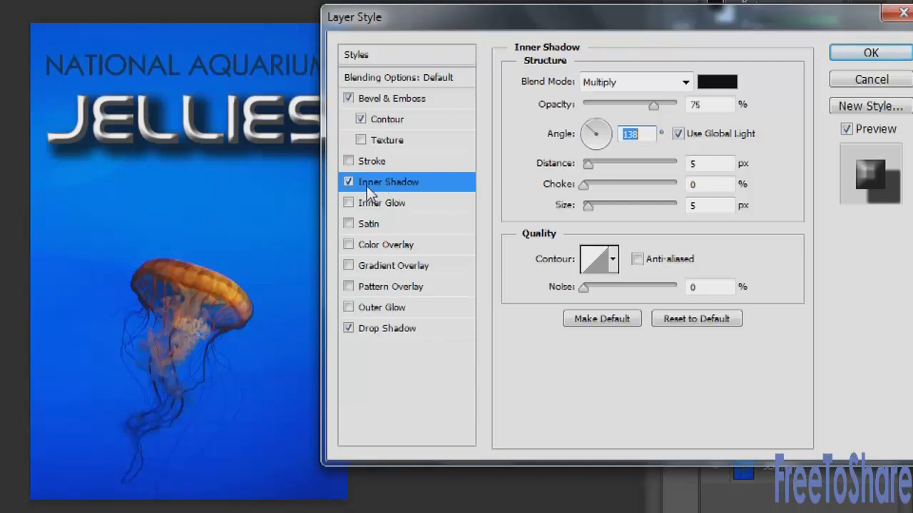
# Switch off the inner shadow and turn on inner glow and colour overlay
pyautogui.click(349, 181)
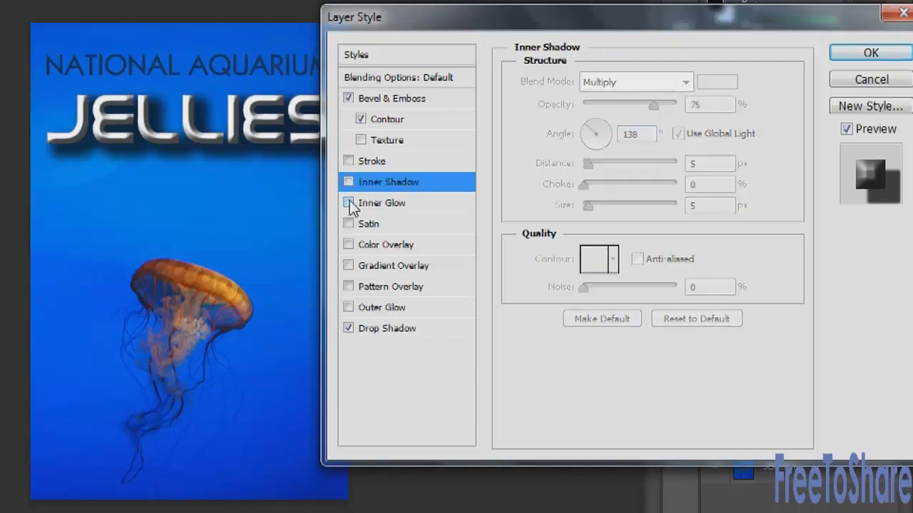
pyautogui.click(381, 202)
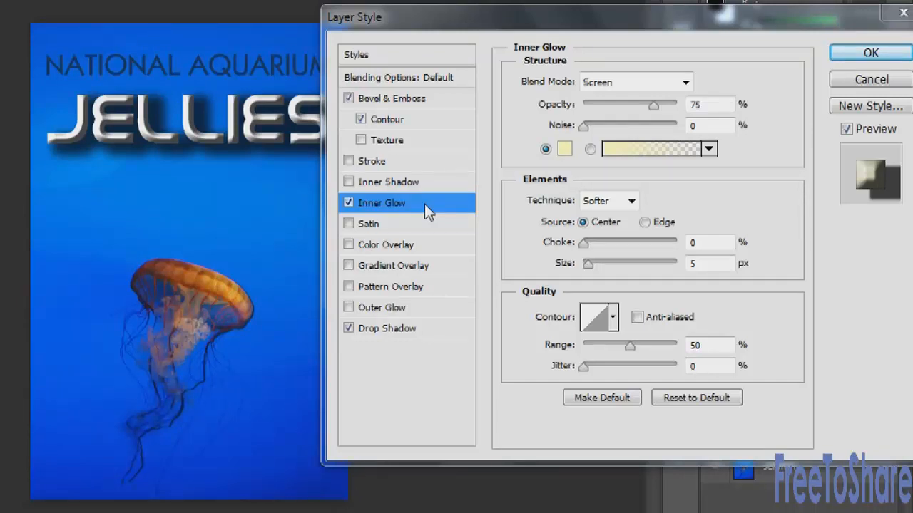
pyautogui.click(349, 245)
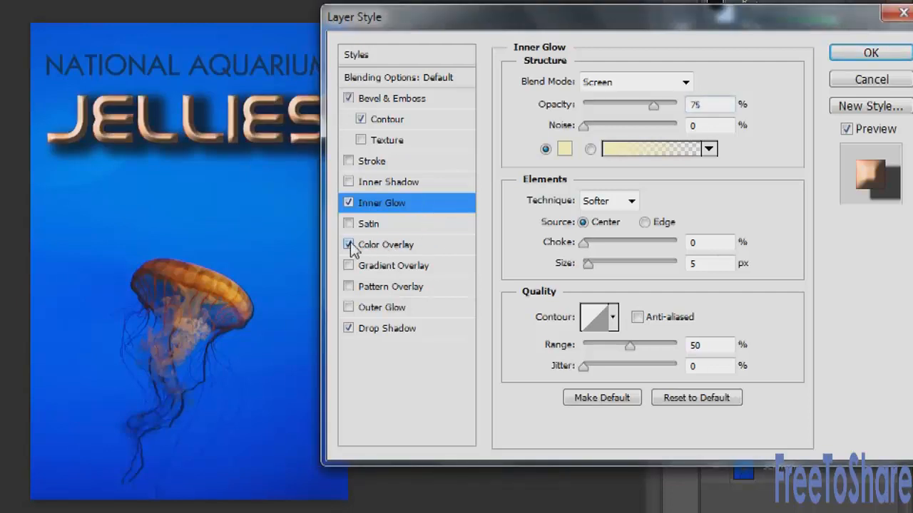
pyautogui.click(385, 244)
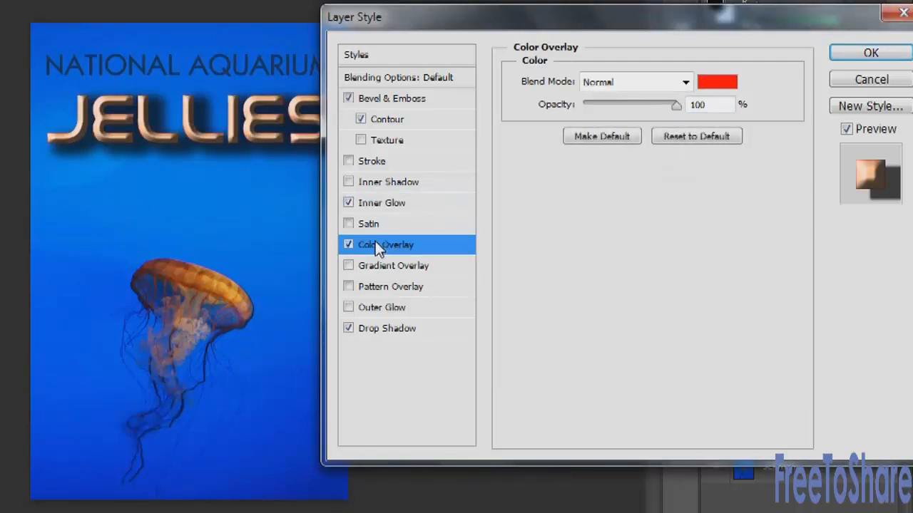
pyautogui.moveTo(385, 244)
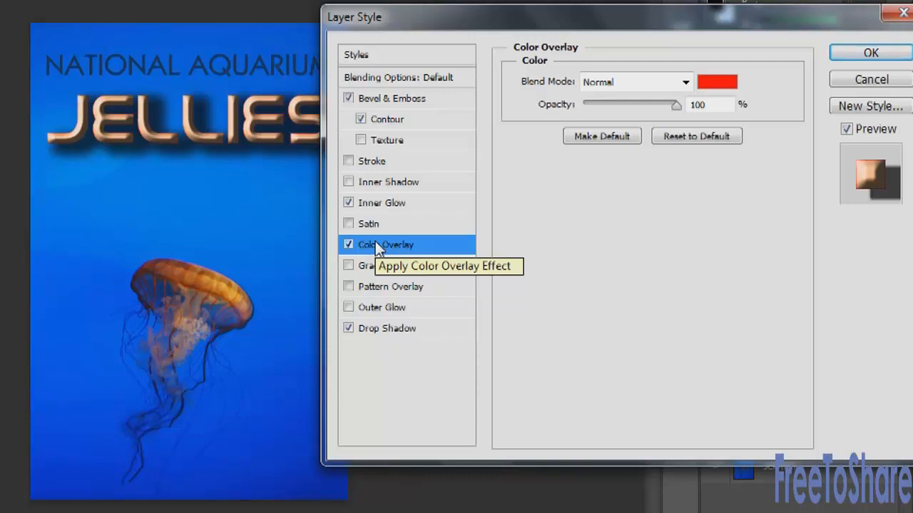
pyautogui.moveTo(716, 81)
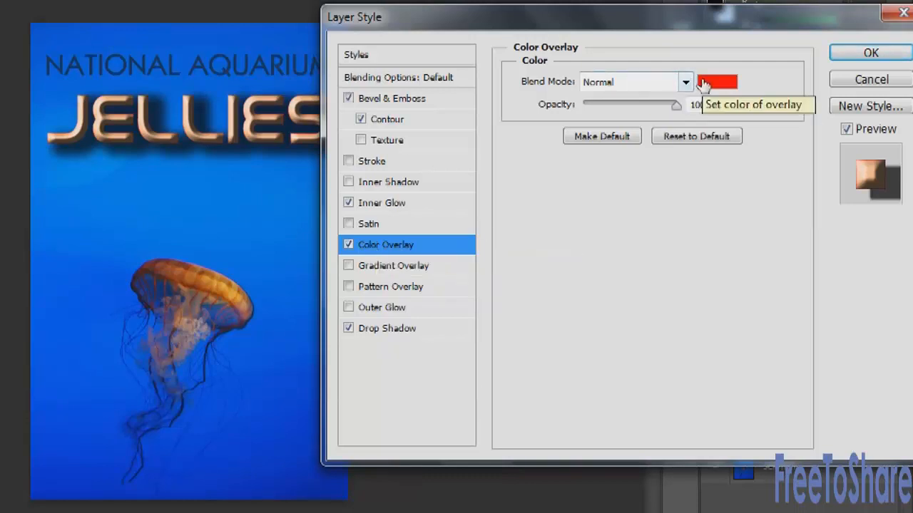
pyautogui.moveTo(637, 91)
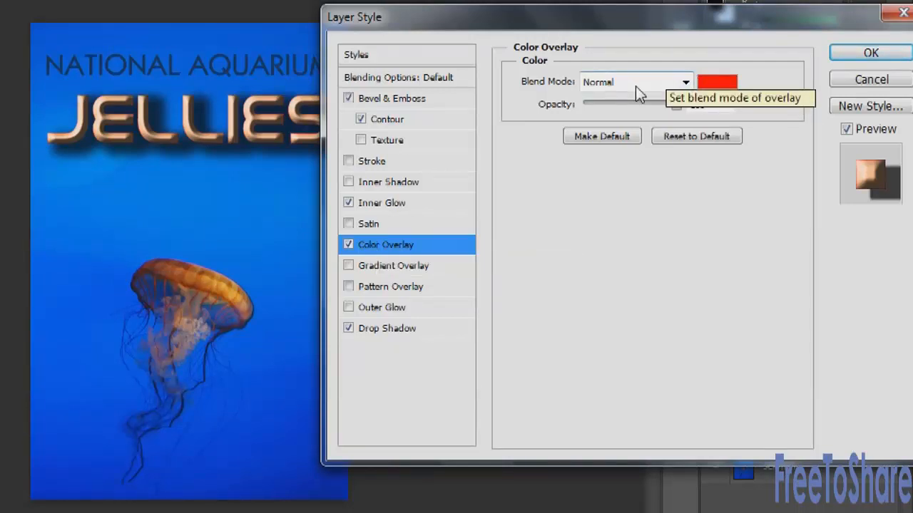
pyautogui.moveTo(349, 202)
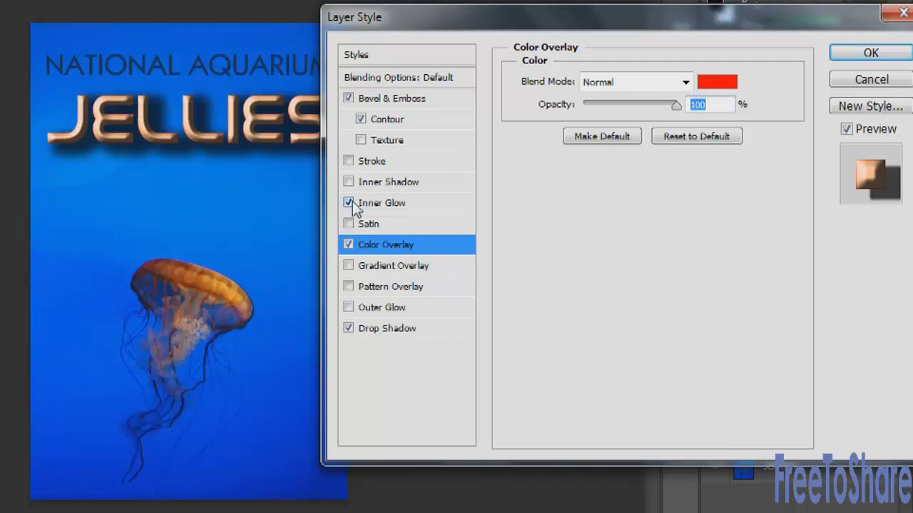
# Keep the inner glow technique at Softer, then switch the inner glow off
pyautogui.click(383, 203)
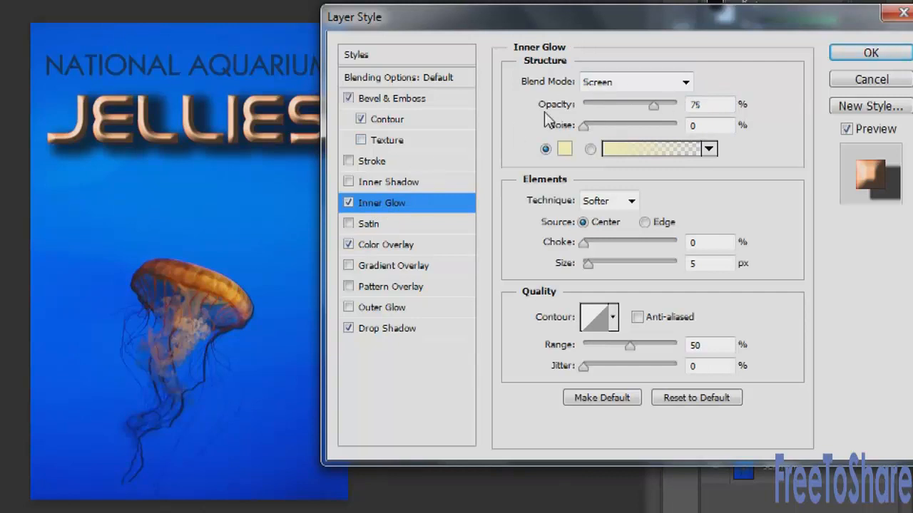
pyautogui.moveTo(590, 256)
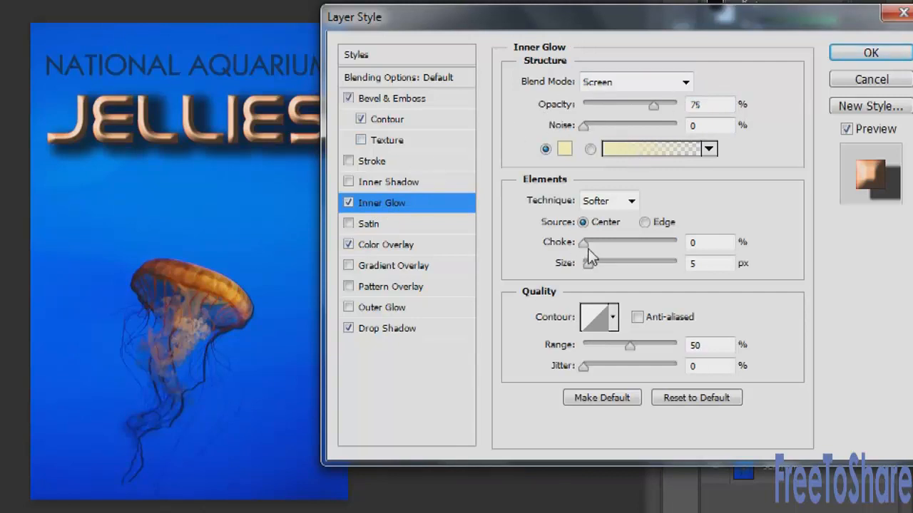
pyautogui.moveTo(590, 262)
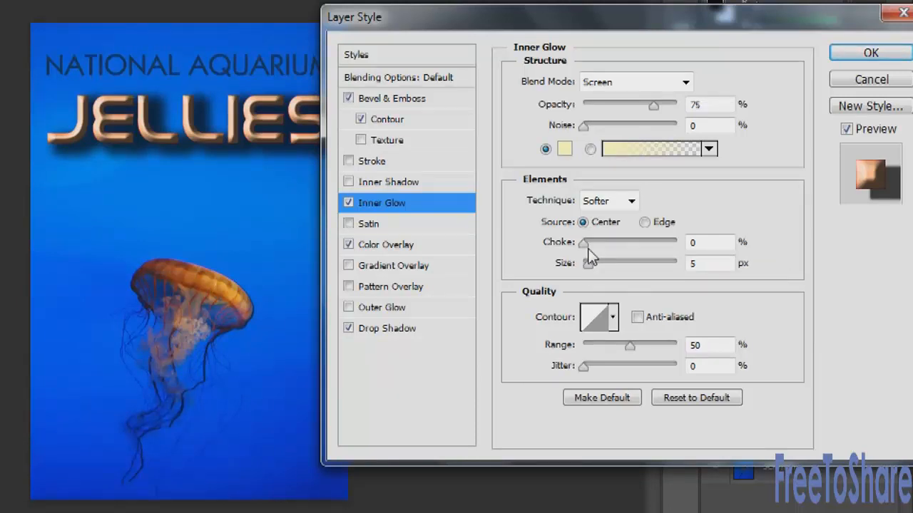
pyautogui.click(631, 200)
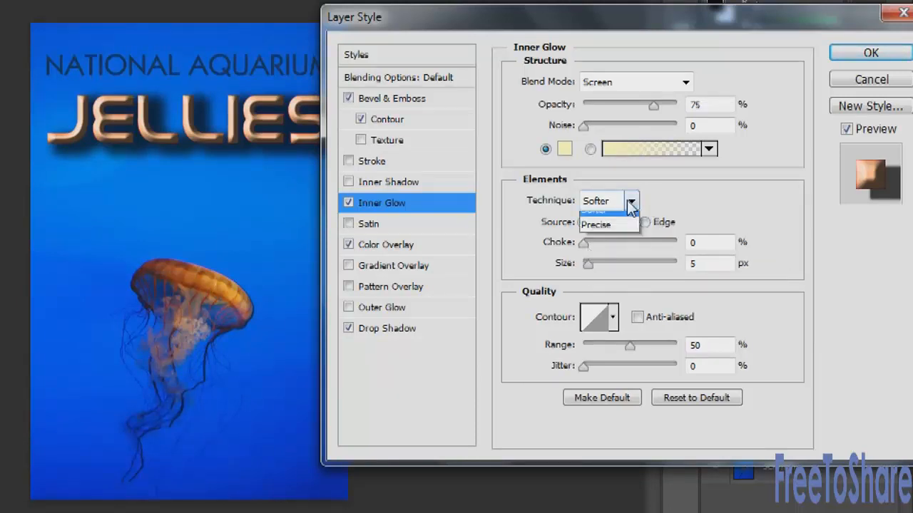
pyautogui.click(596, 200)
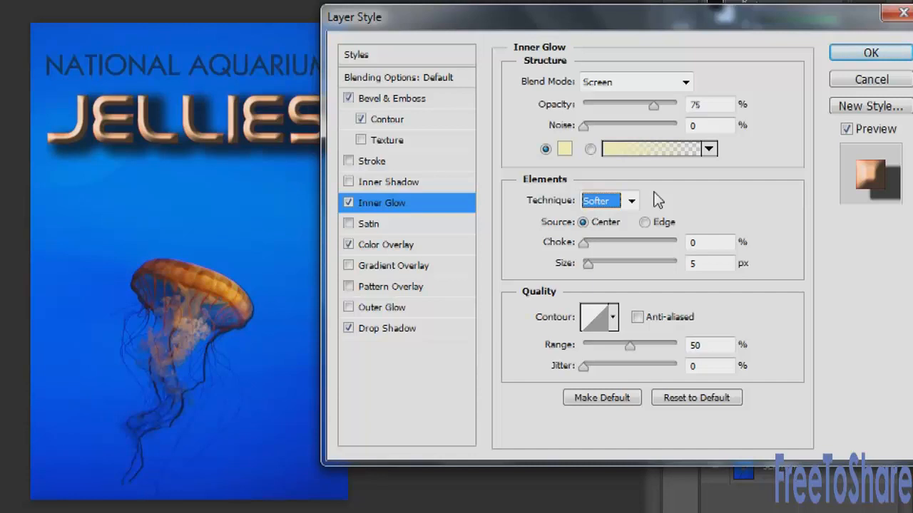
pyautogui.moveTo(356, 217)
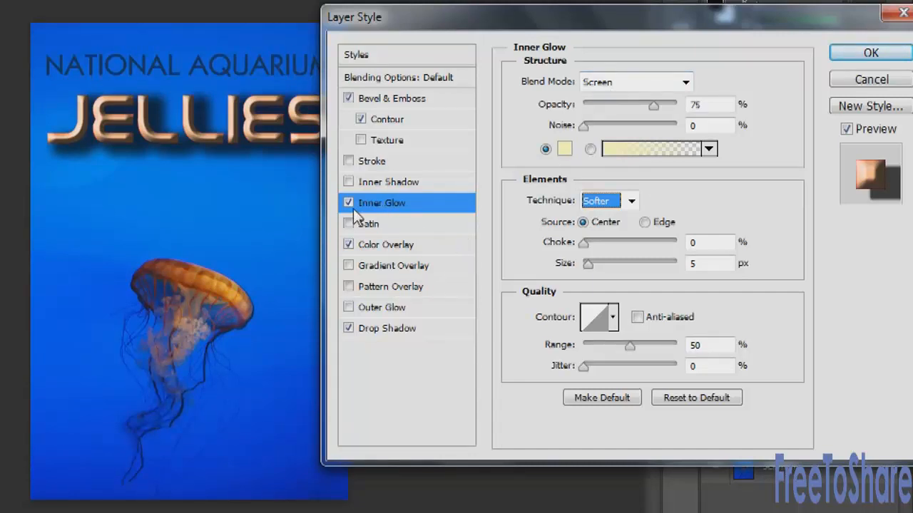
pyautogui.click(348, 202)
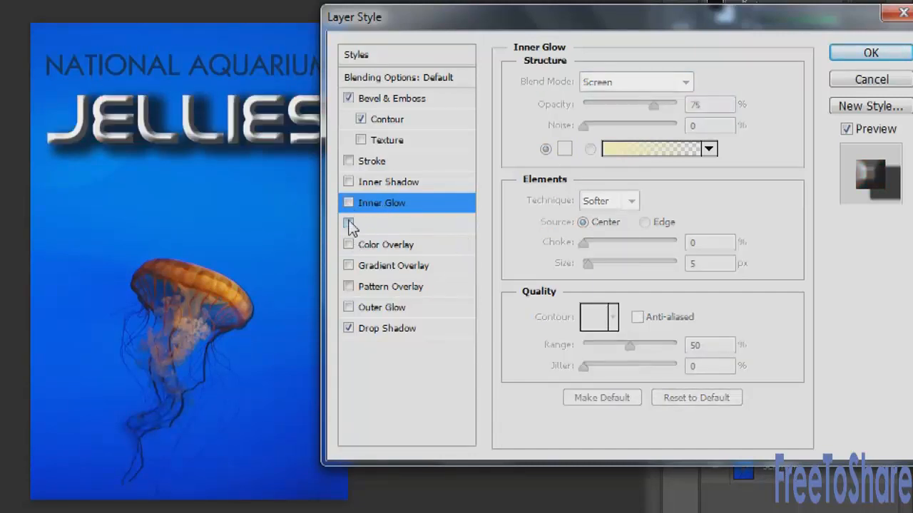
# Enable Satin on JELLIES and settle on the Linear contour after trying other shapes
pyautogui.click(349, 224)
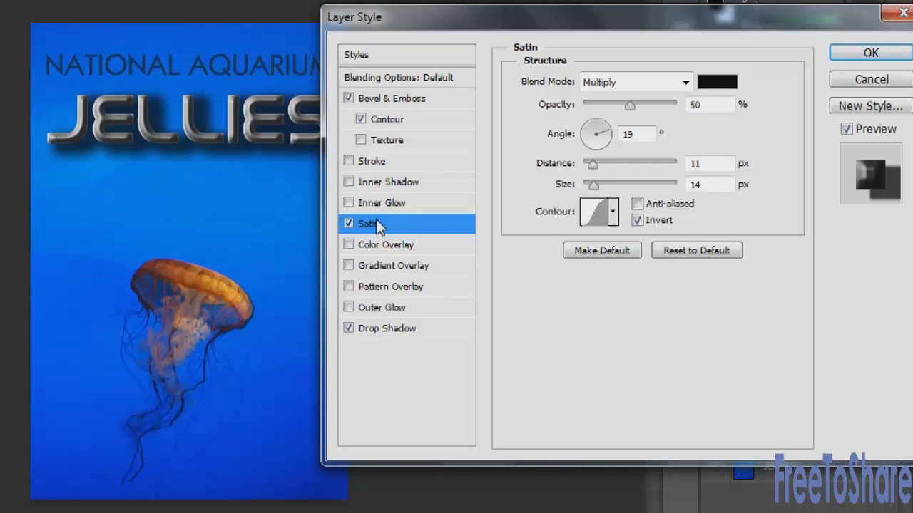
pyautogui.click(611, 211)
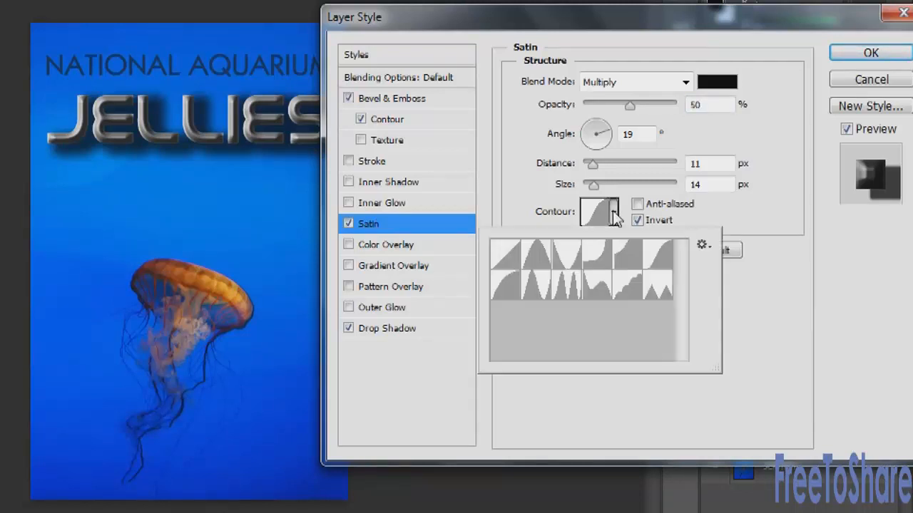
pyautogui.click(539, 256)
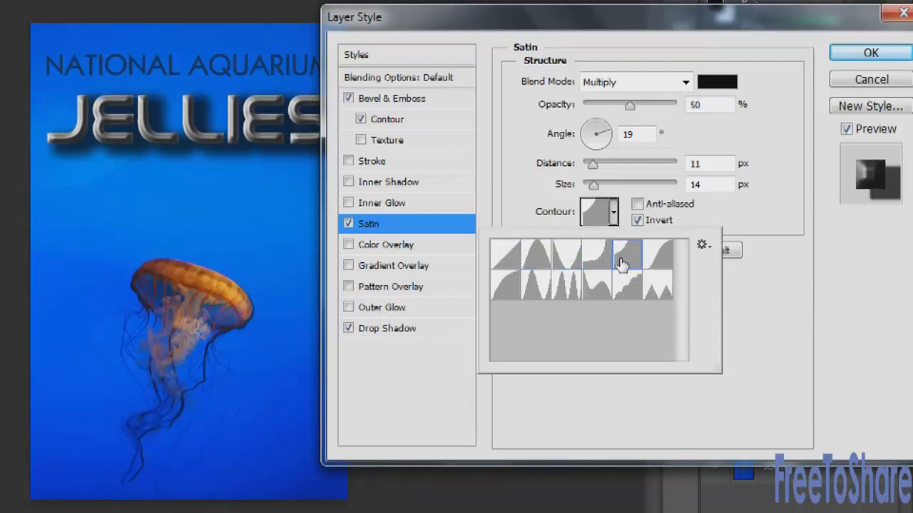
pyautogui.click(657, 285)
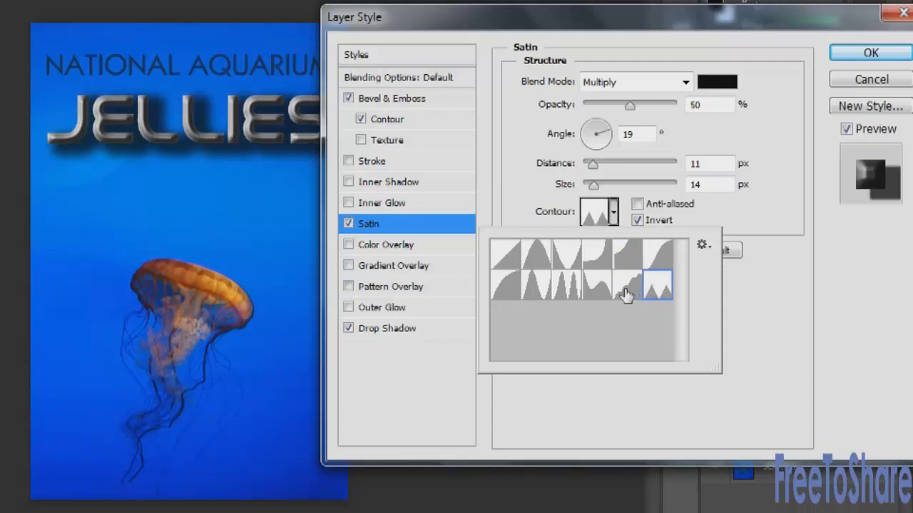
pyautogui.click(567, 278)
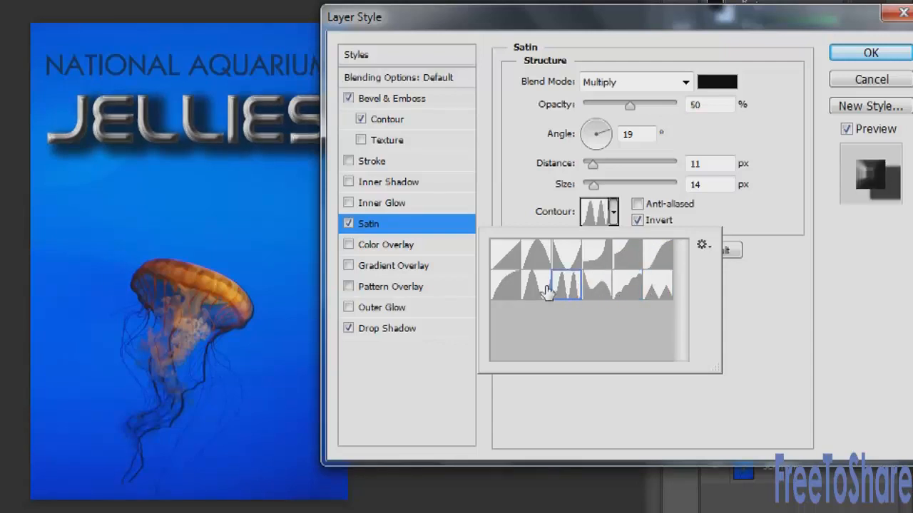
pyautogui.click(505, 255)
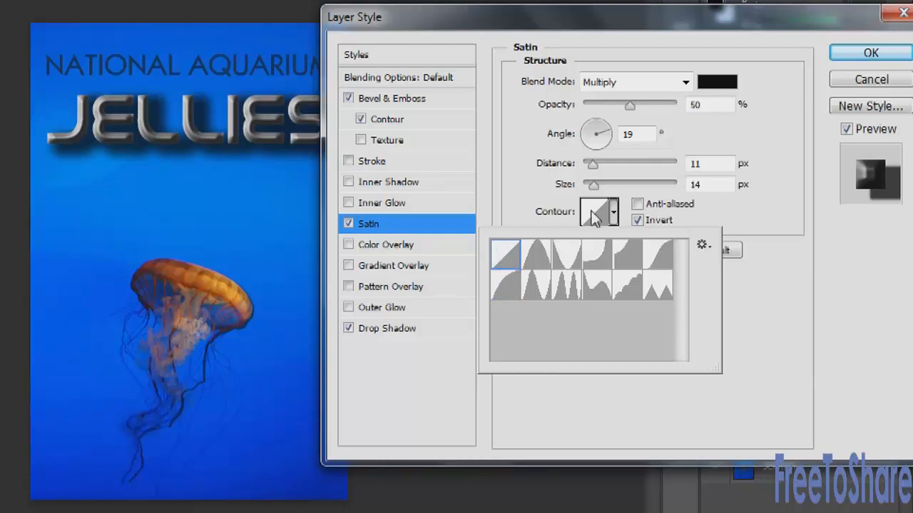
pyautogui.click(637, 204)
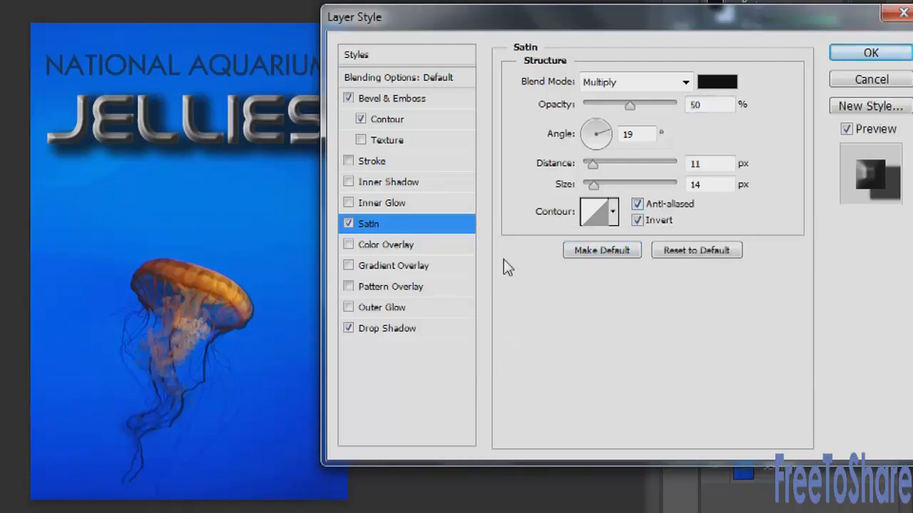
# Replace Satin with a green Color Overlay and cycle blend modes toward Hard Mix
pyautogui.click(349, 244)
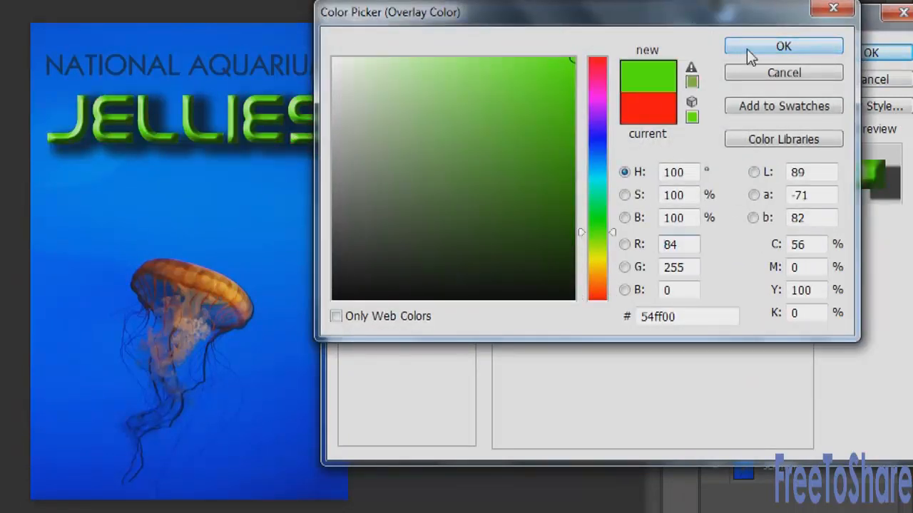
pyautogui.click(783, 46)
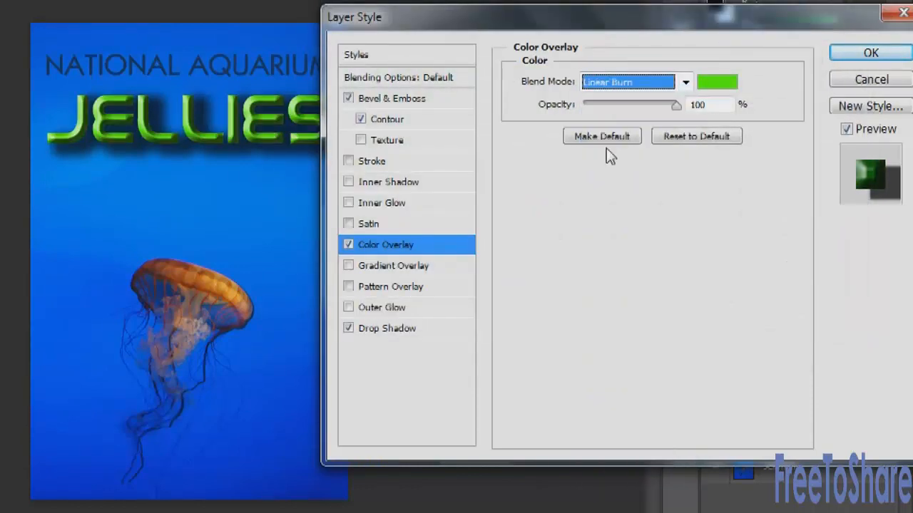
pyautogui.click(633, 81)
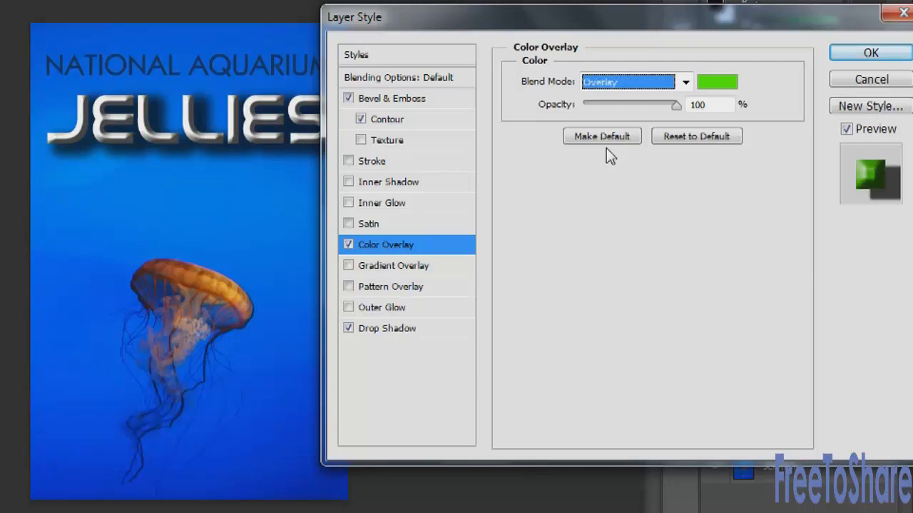
pyautogui.click(633, 81)
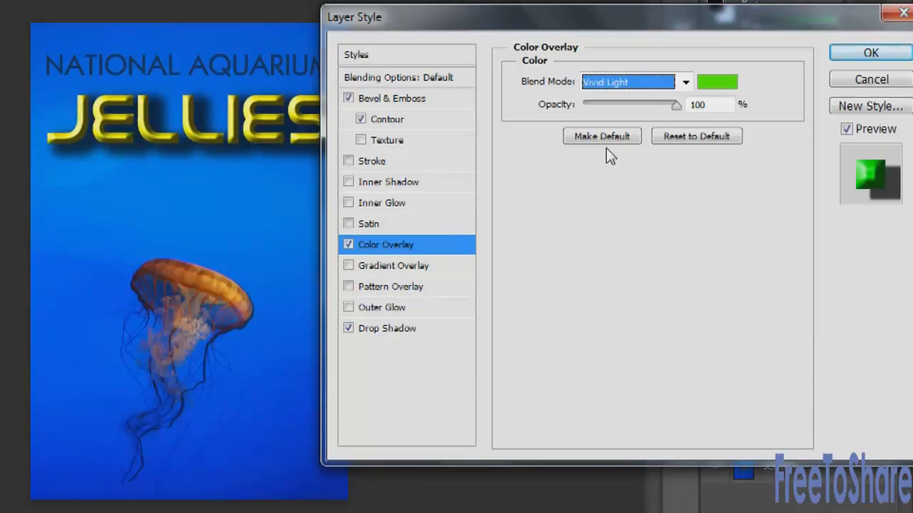
pyautogui.click(633, 82)
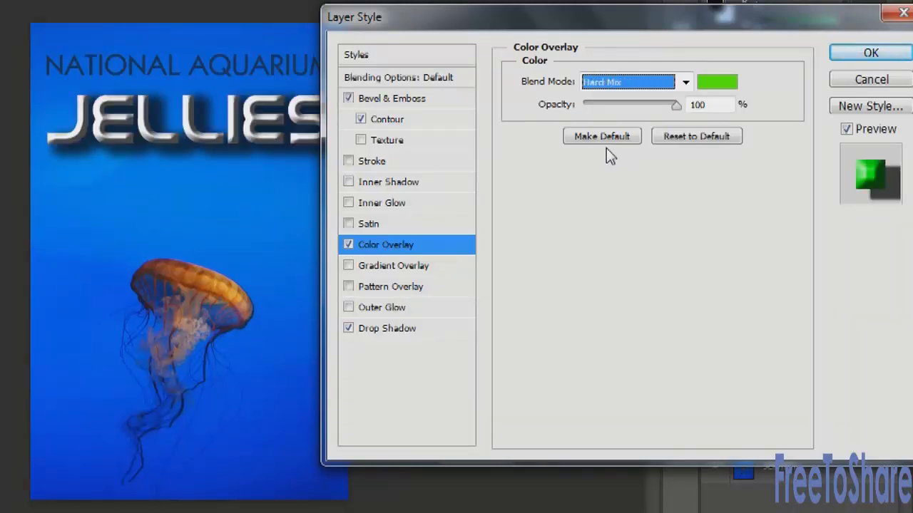
# Replace the colour overlay with a Spectrum rainbow Gradient Overlay after trying other presets
pyautogui.click(348, 244)
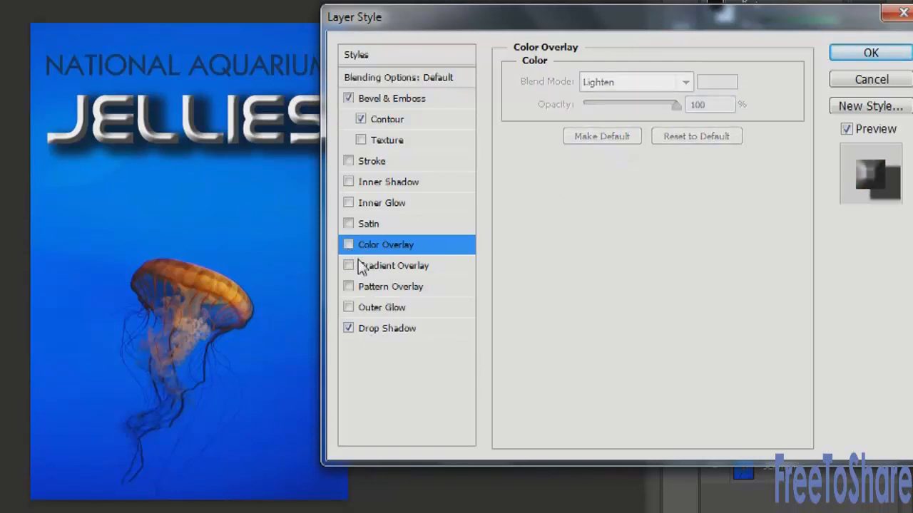
pyautogui.click(394, 265)
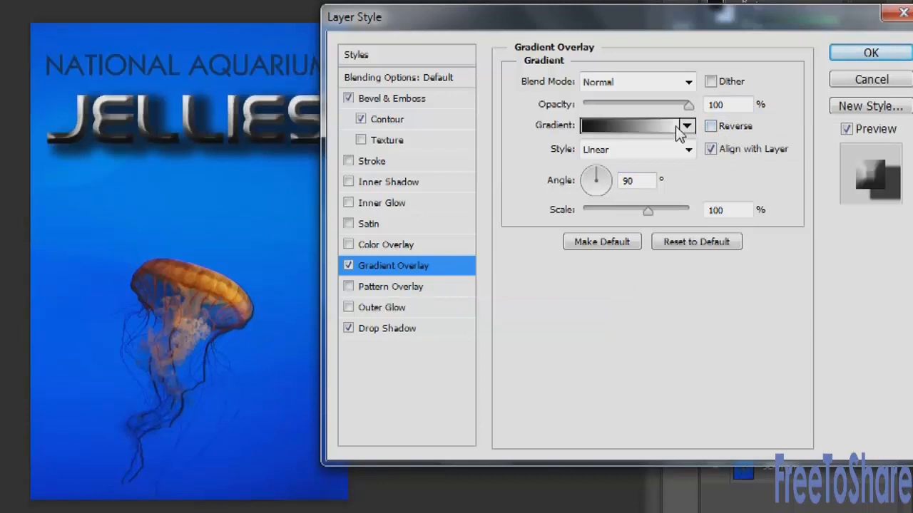
pyautogui.click(686, 125)
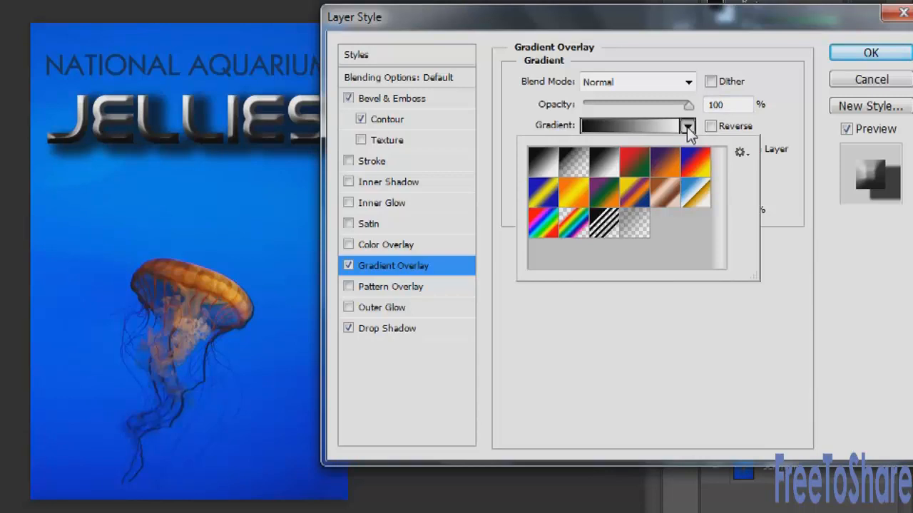
pyautogui.click(667, 171)
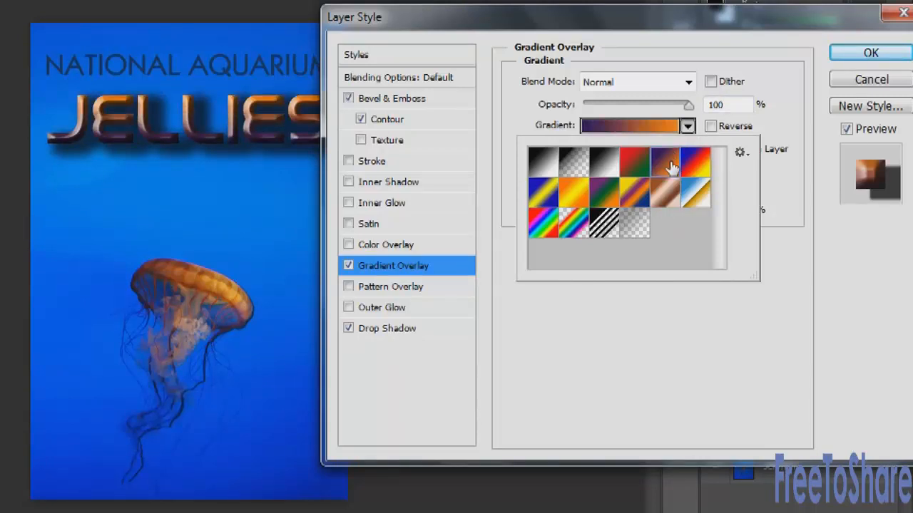
pyautogui.click(694, 192)
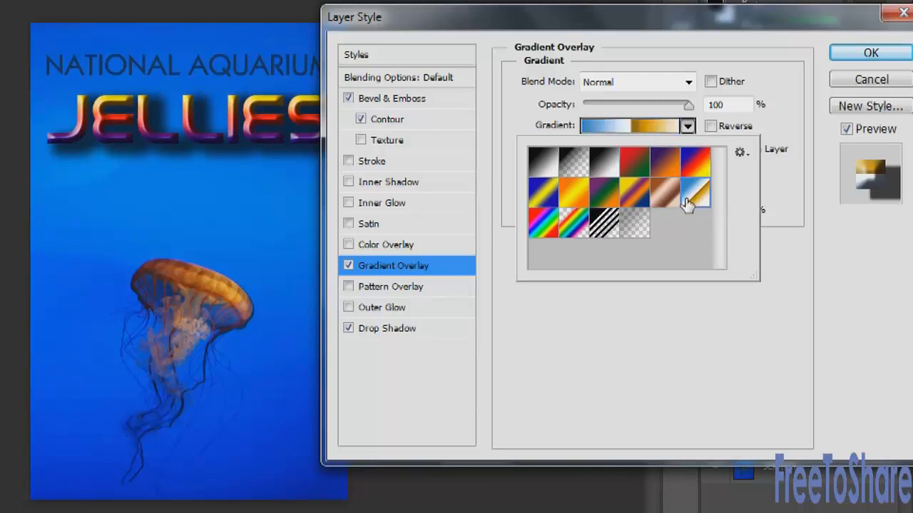
pyautogui.click(574, 192)
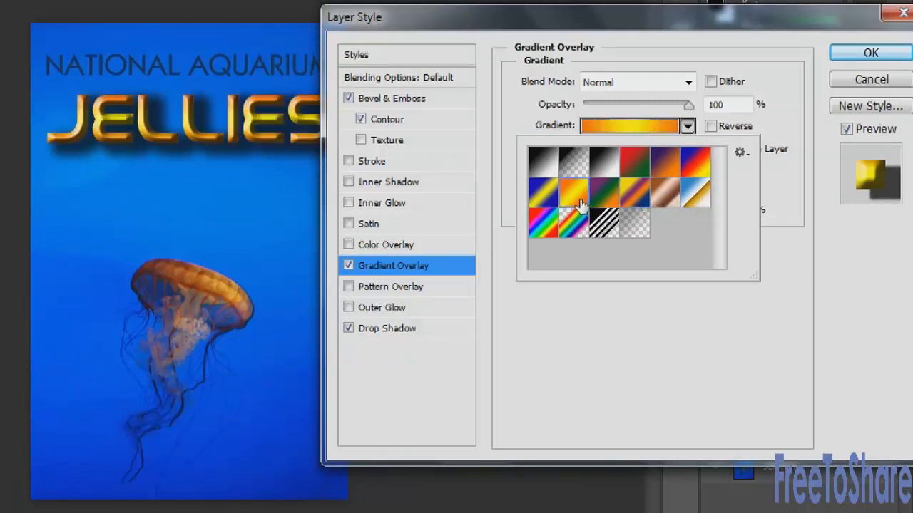
pyautogui.click(544, 220)
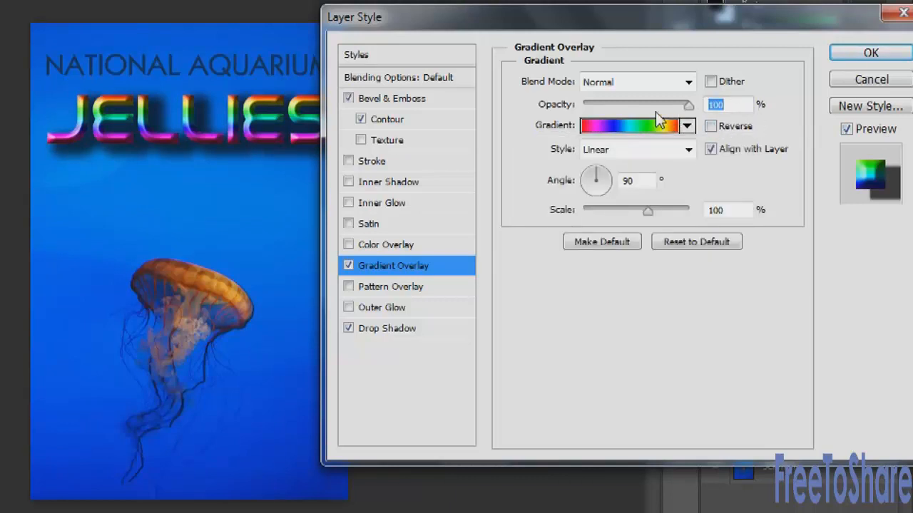
# Set the gradient overlay to 66% opacity, 93° angle and 126% scale
pyautogui.moveTo(688, 104); pyautogui.dragTo(617, 105)
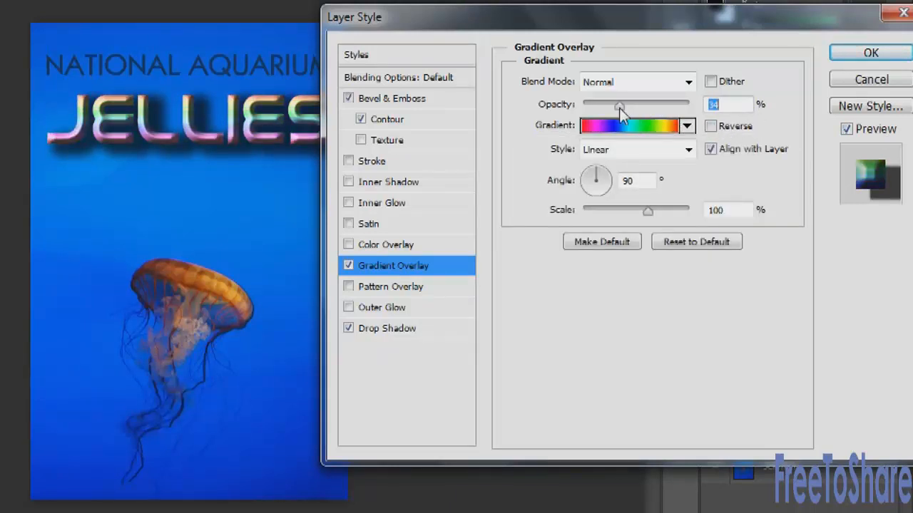
pyautogui.moveTo(619, 104); pyautogui.dragTo(652, 105)
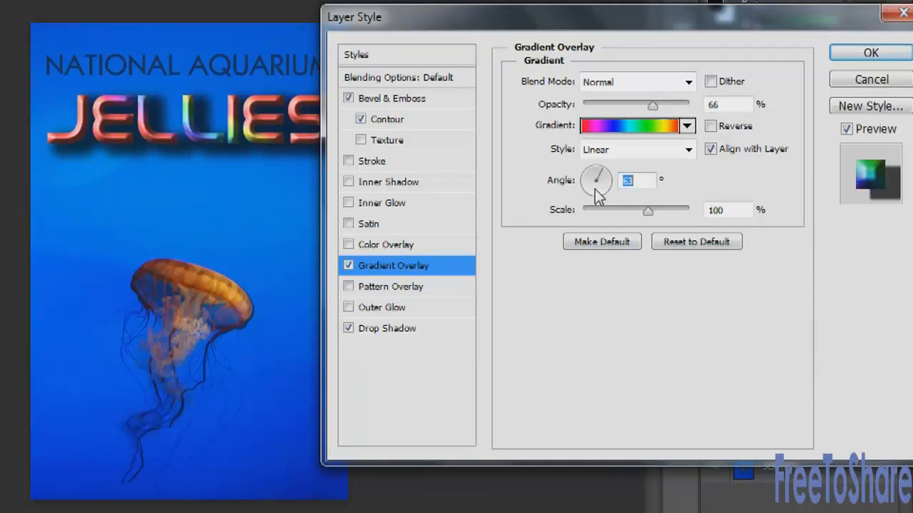
pyautogui.moveTo(596, 171); pyautogui.dragTo(599, 187)
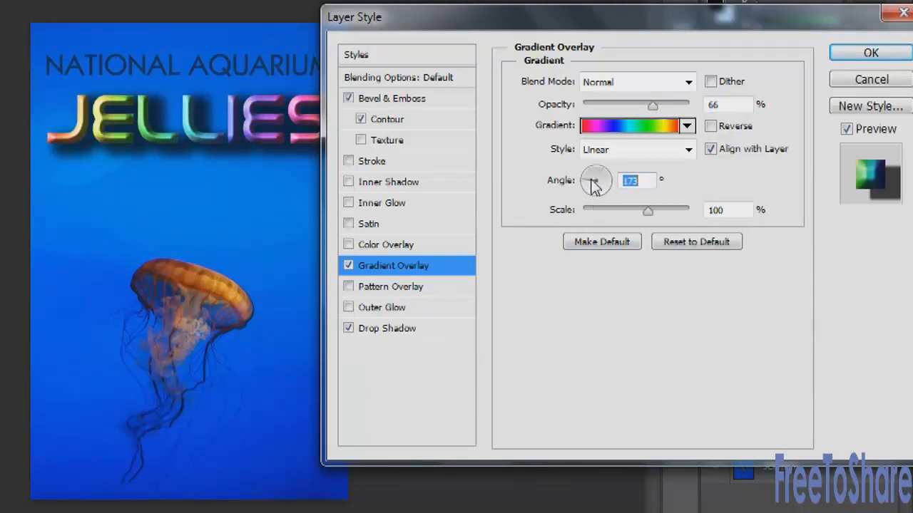
pyautogui.moveTo(596, 180); pyautogui.dragTo(603, 177)
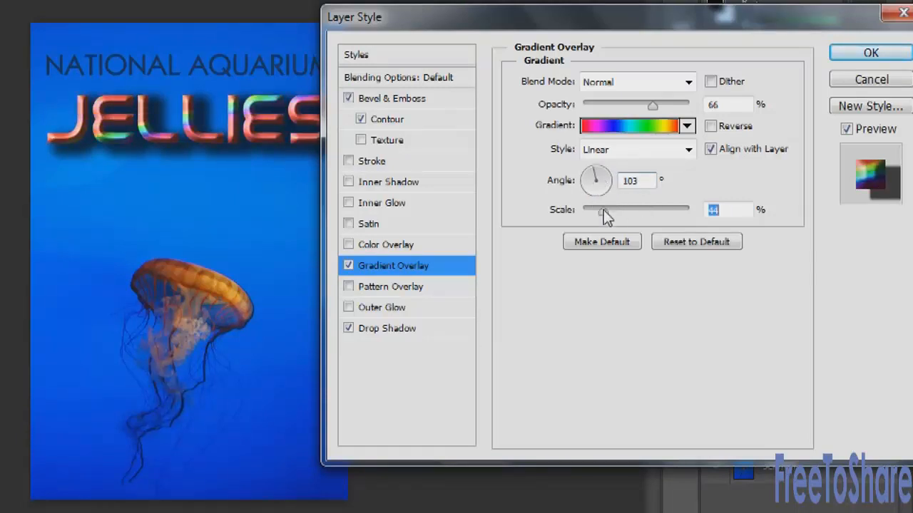
pyautogui.moveTo(604, 209); pyautogui.dragTo(669, 209)
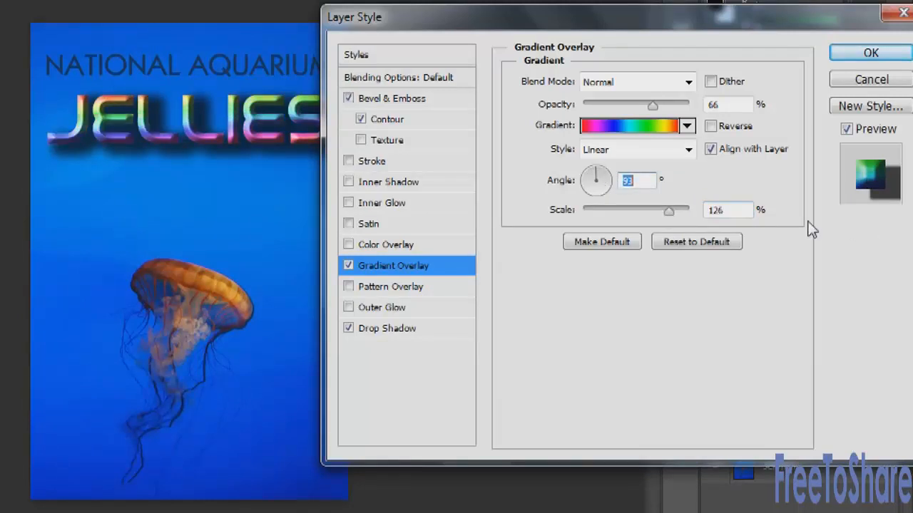
# Swap the gradient for a Pattern Overlay, trying rainbow and purple patterns
pyautogui.click(390, 286)
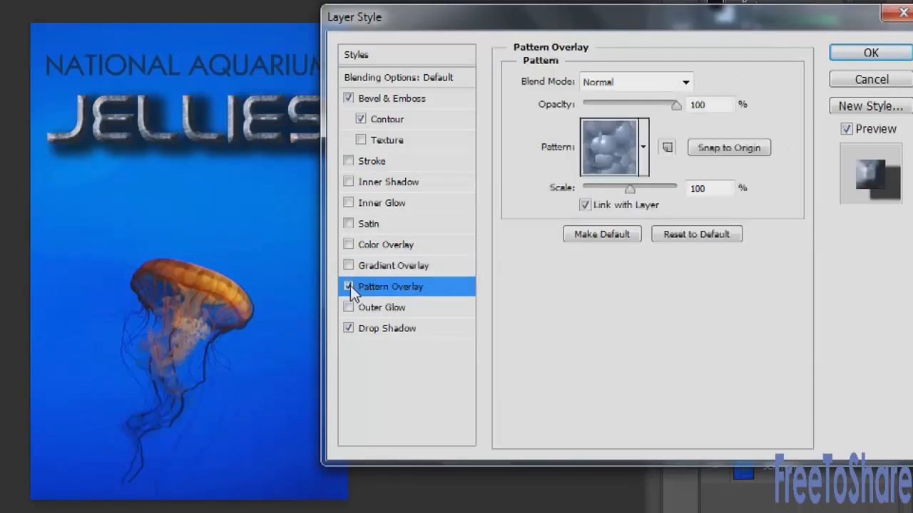
pyautogui.moveTo(371, 289)
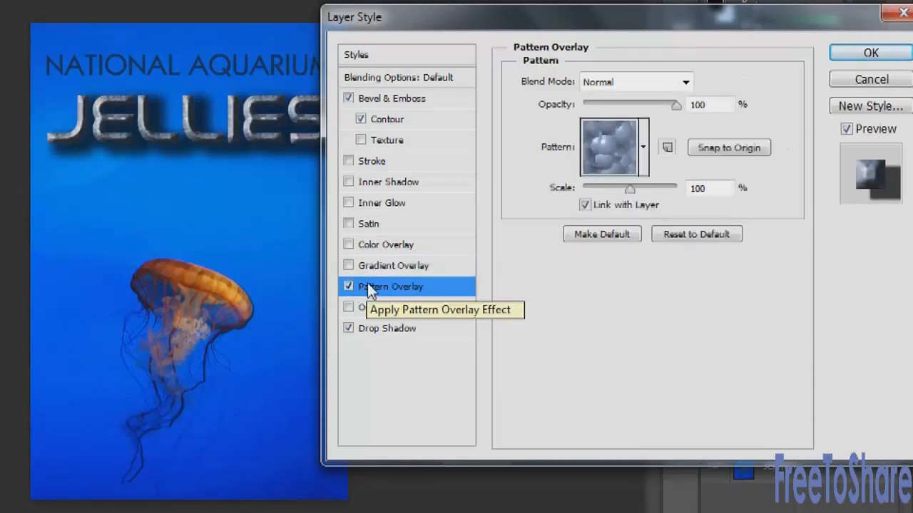
pyautogui.click(643, 147)
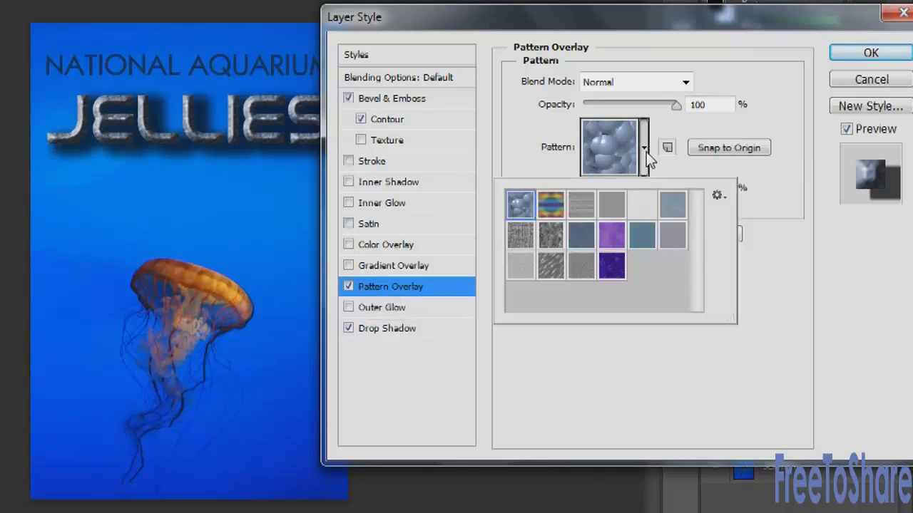
pyautogui.click(550, 205)
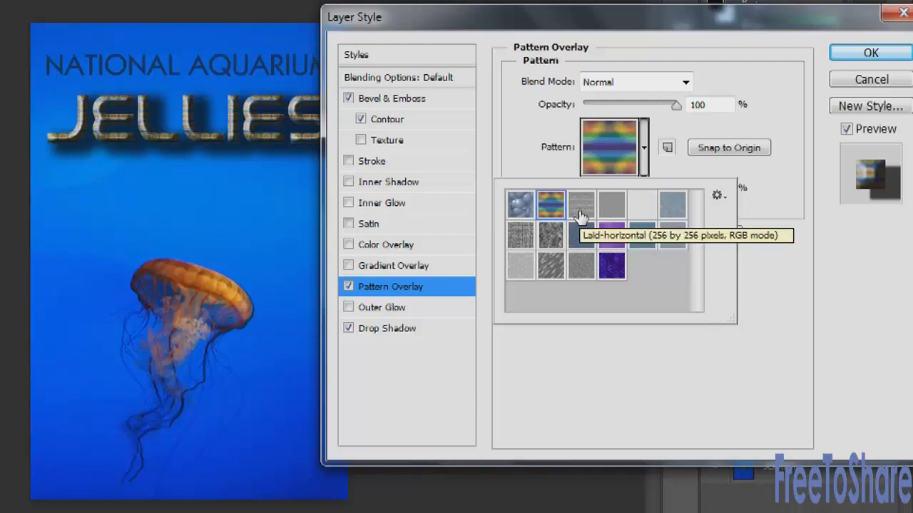
pyautogui.click(611, 235)
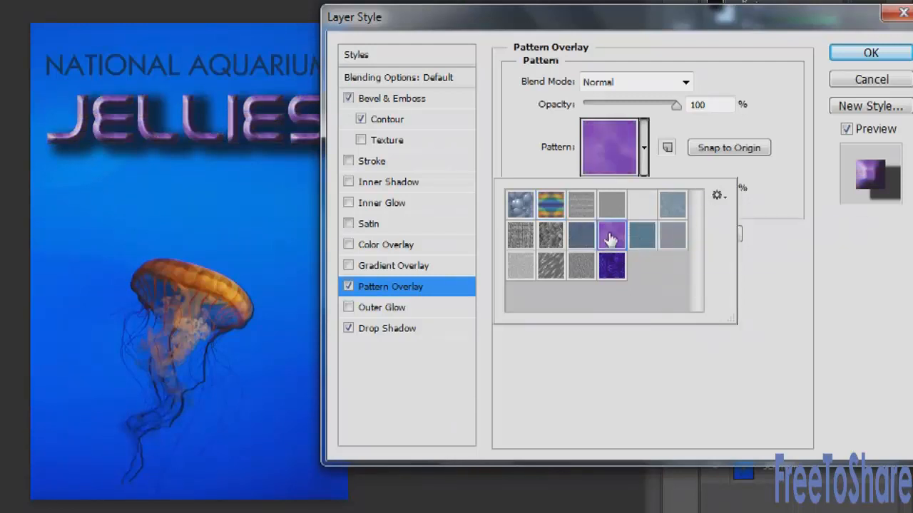
# Append Rock Patterns, pick a grey stone pattern and scale it to 480%
pyautogui.click(718, 195)
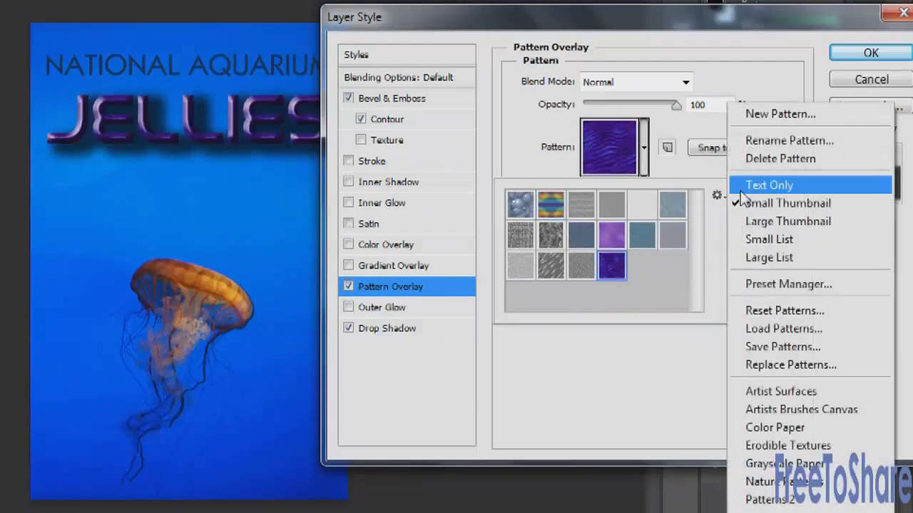
pyautogui.moveTo(785, 463)
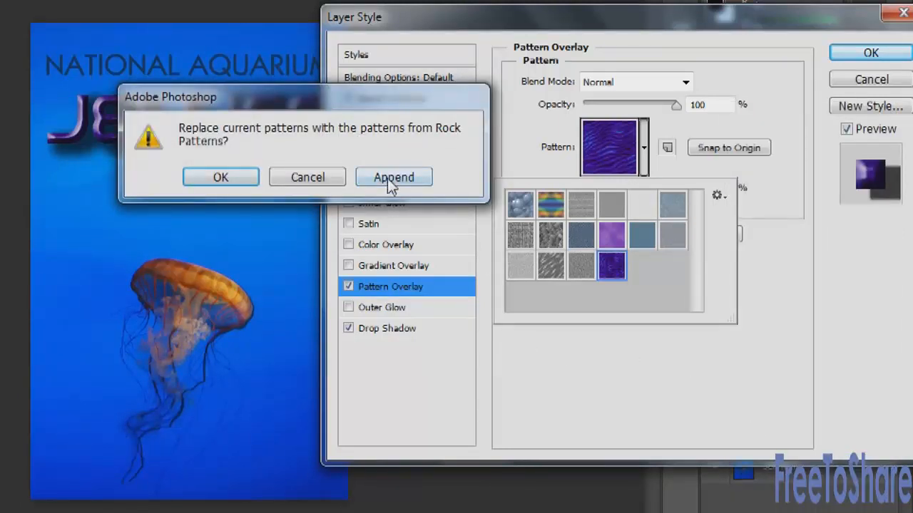
pyautogui.click(393, 177)
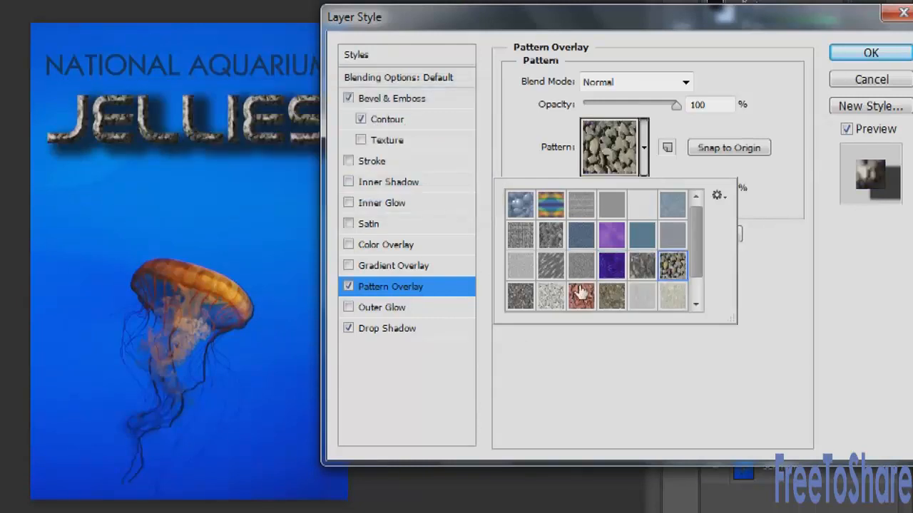
pyautogui.click(580, 296)
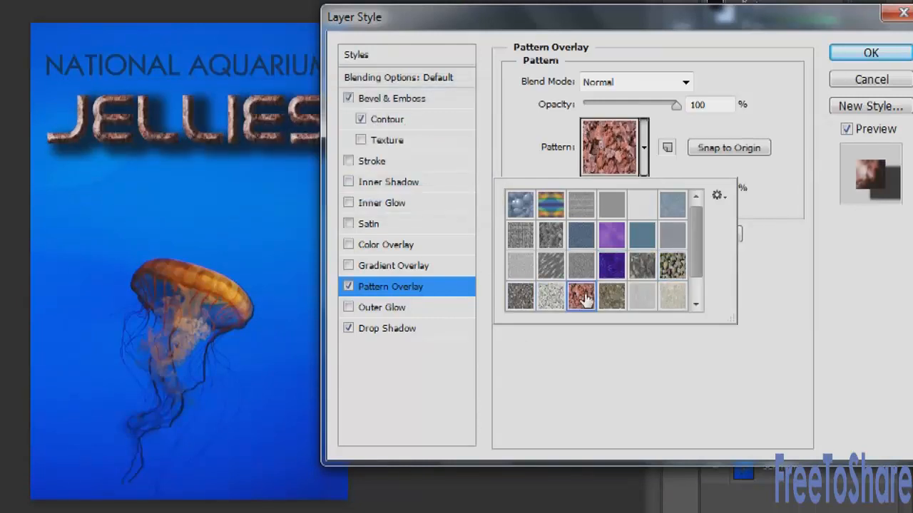
pyautogui.click(672, 295)
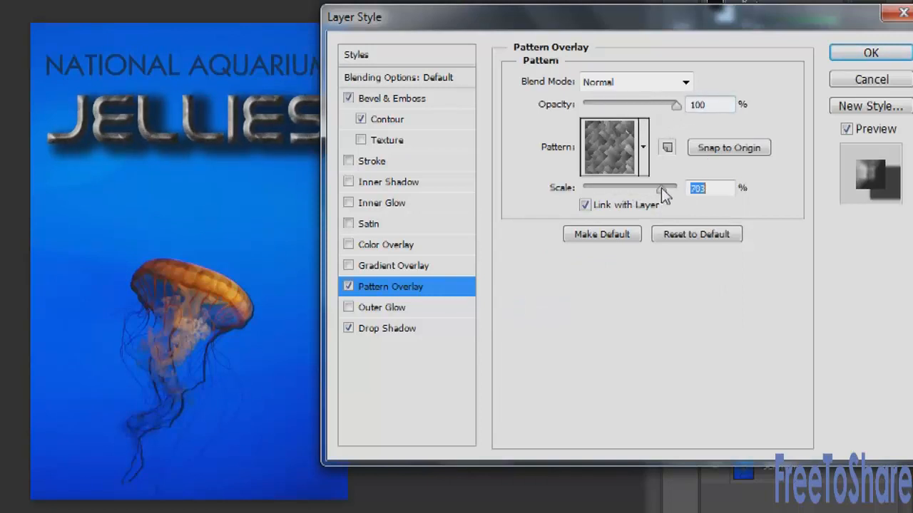
pyautogui.moveTo(660, 187); pyautogui.dragTo(671, 188)
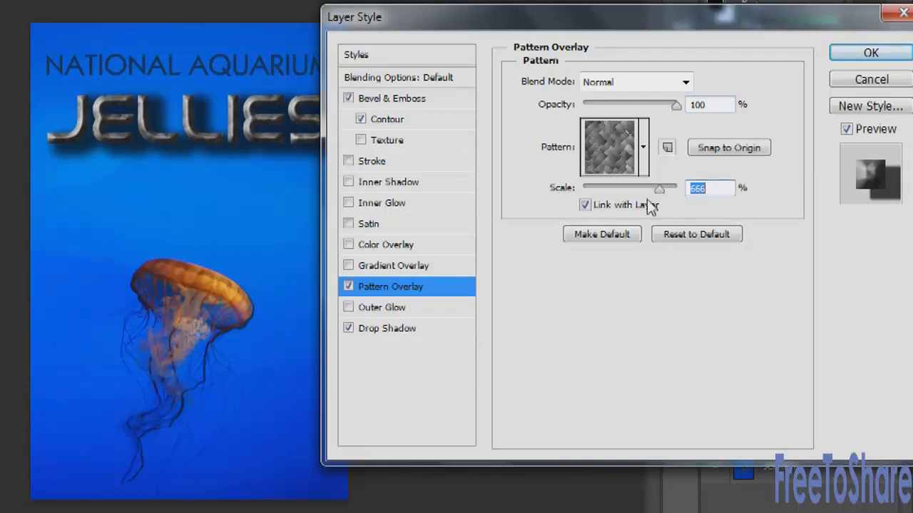
pyautogui.moveTo(659, 187); pyautogui.dragTo(650, 186)
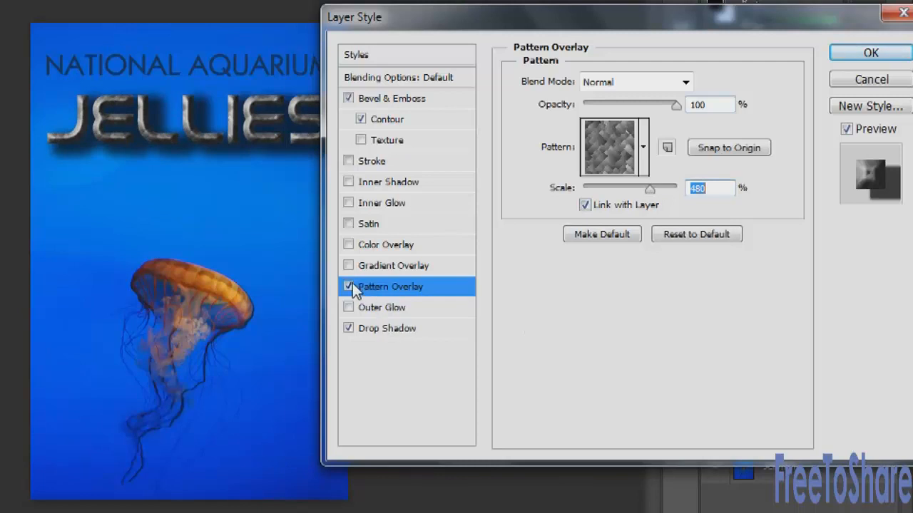
# Replace the pattern with a 59 px, 43% opacity Outer Glow and toggle it to compare
pyautogui.click(381, 307)
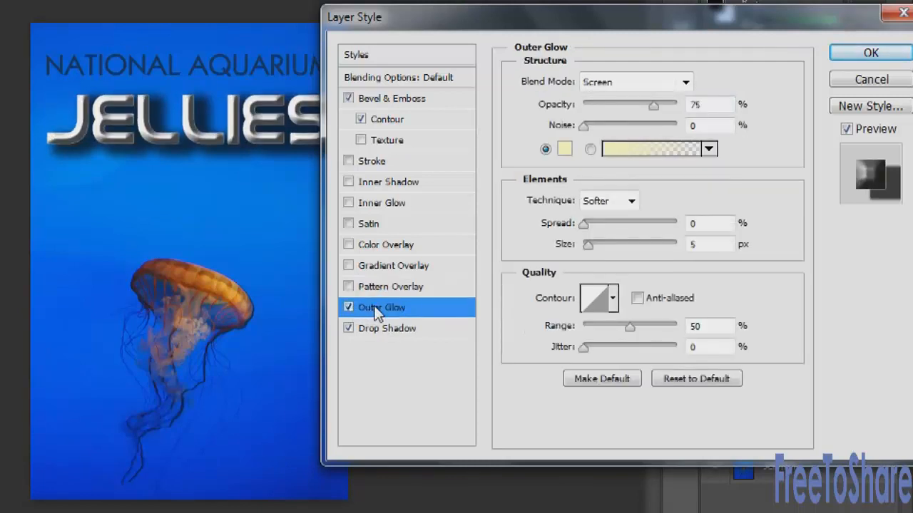
pyautogui.moveTo(381, 308)
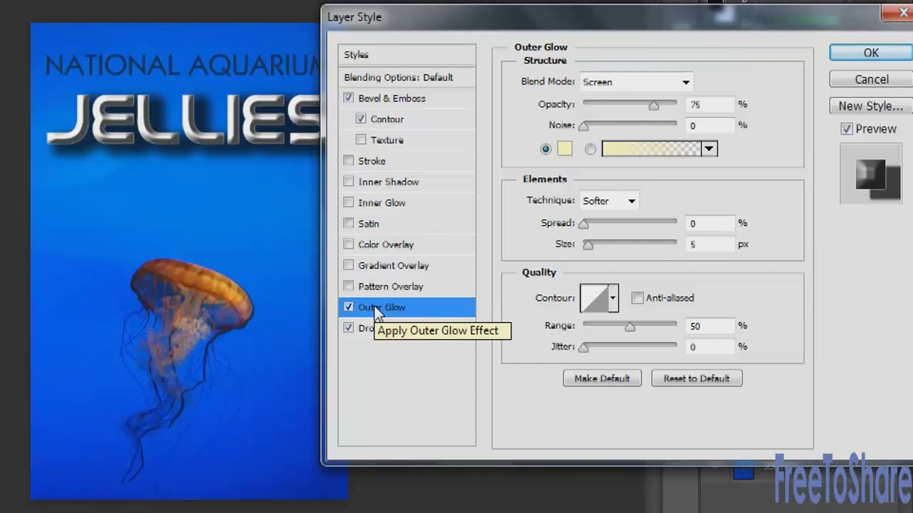
pyautogui.moveTo(675, 263)
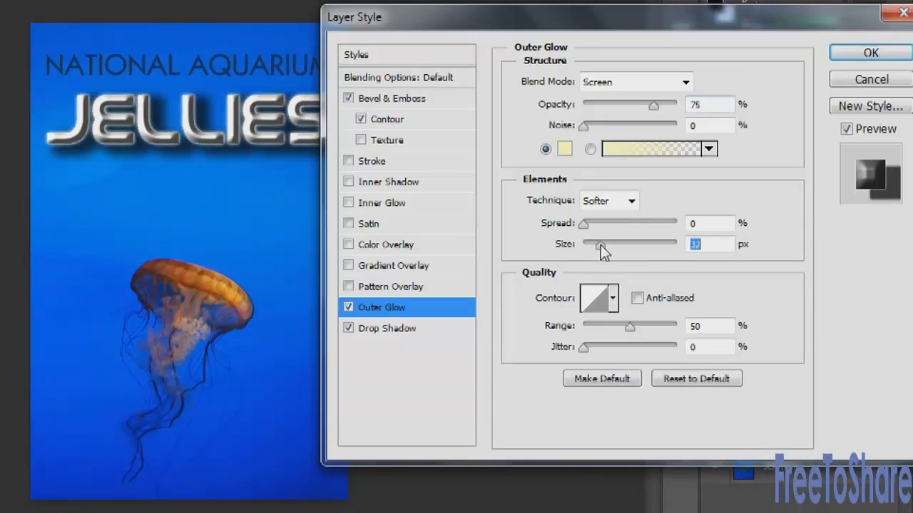
pyautogui.moveTo(590, 245); pyautogui.dragTo(611, 246)
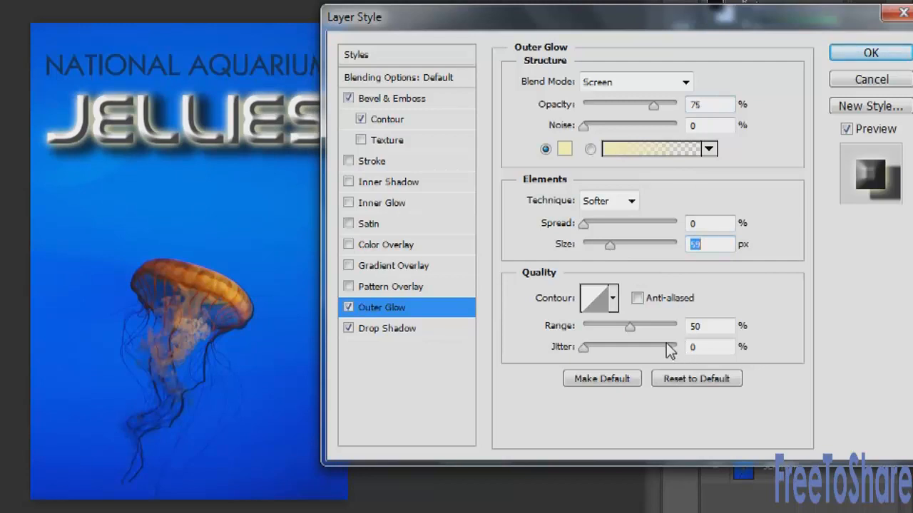
pyautogui.moveTo(655, 104); pyautogui.dragTo(627, 104)
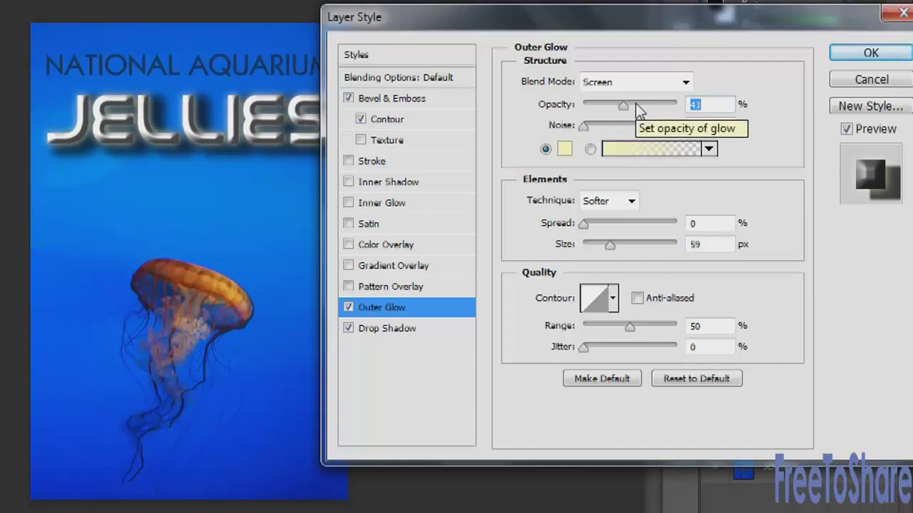
pyautogui.moveTo(463, 362)
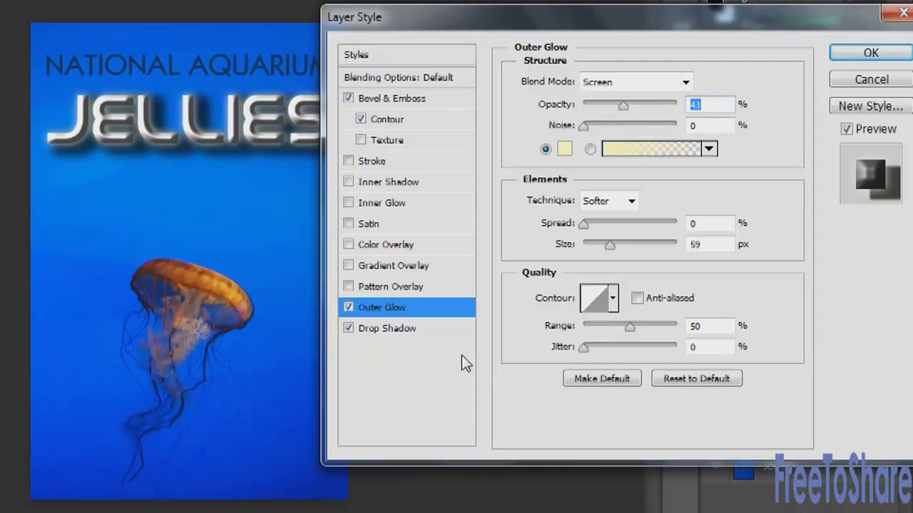
pyautogui.moveTo(410, 314)
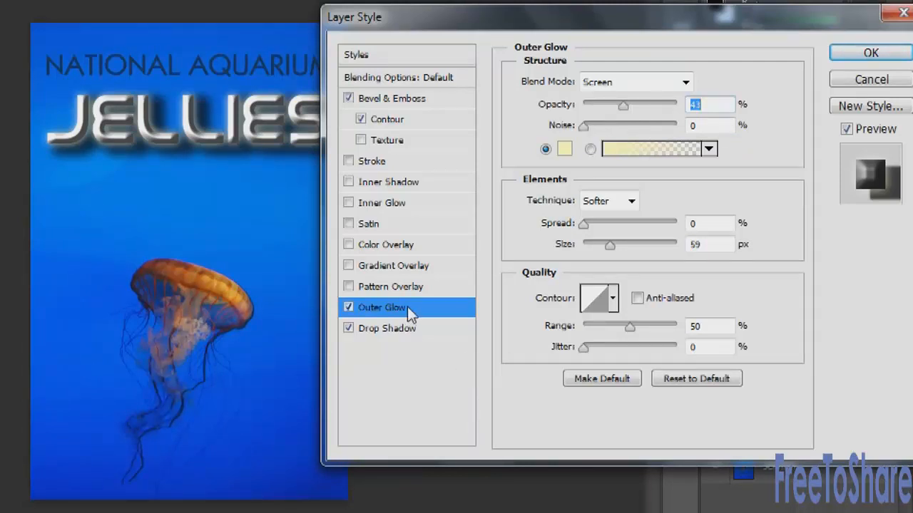
pyautogui.click(349, 307)
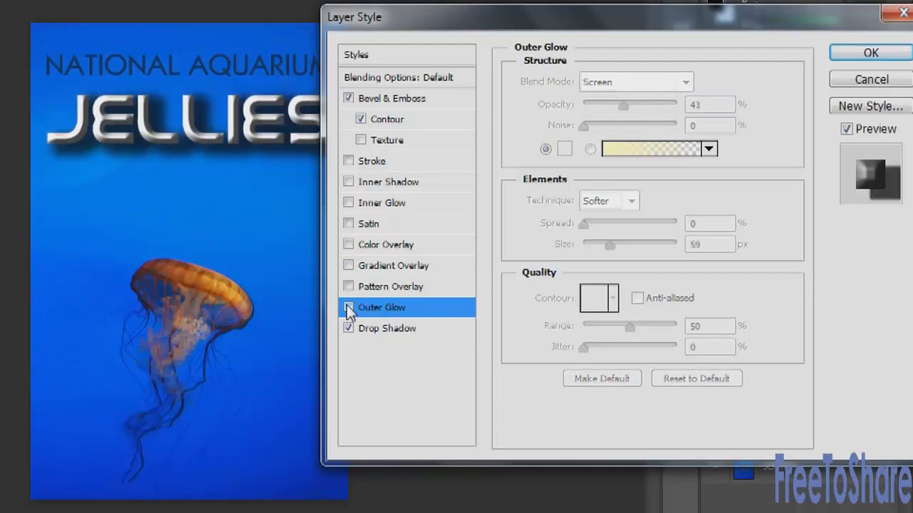
pyautogui.click(348, 307)
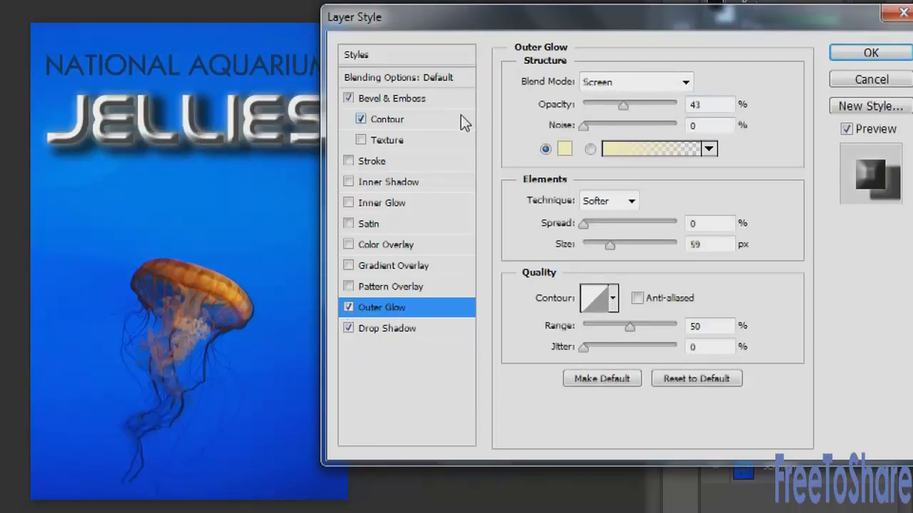
pyautogui.moveTo(842, 52)
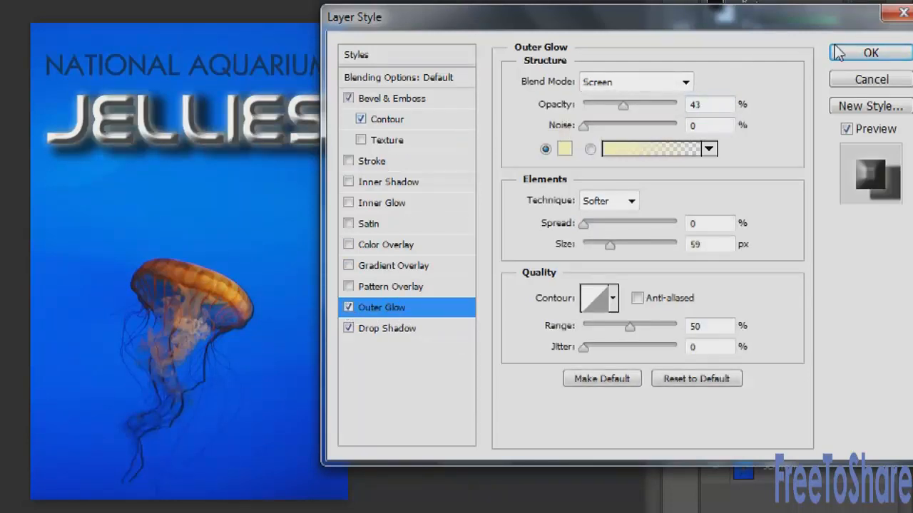
# Confirm the Layer Style and toggle the JELLIES effects visibility off and on
pyautogui.click(869, 53)
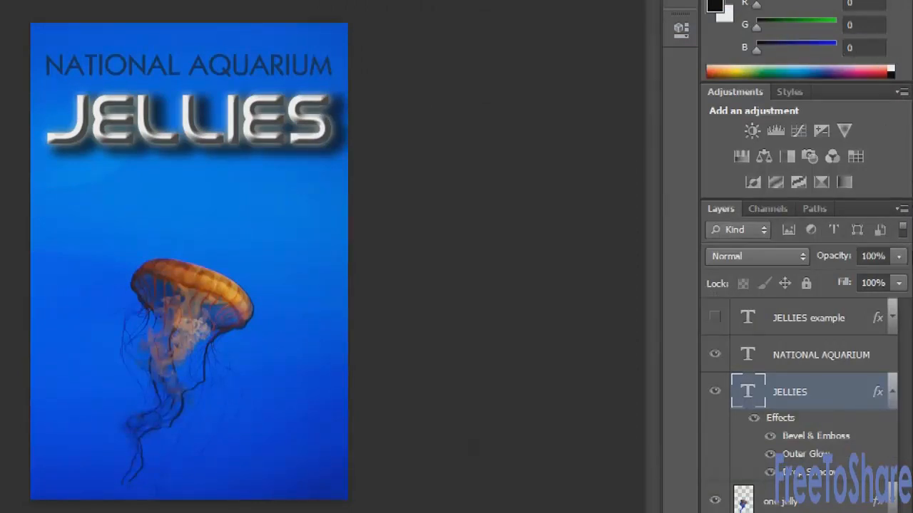
pyautogui.moveTo(881, 397)
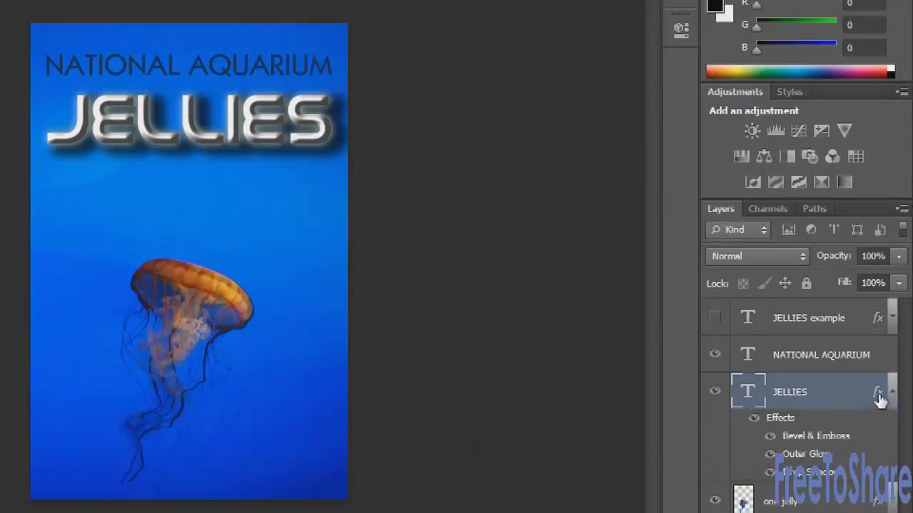
pyautogui.moveTo(879, 394)
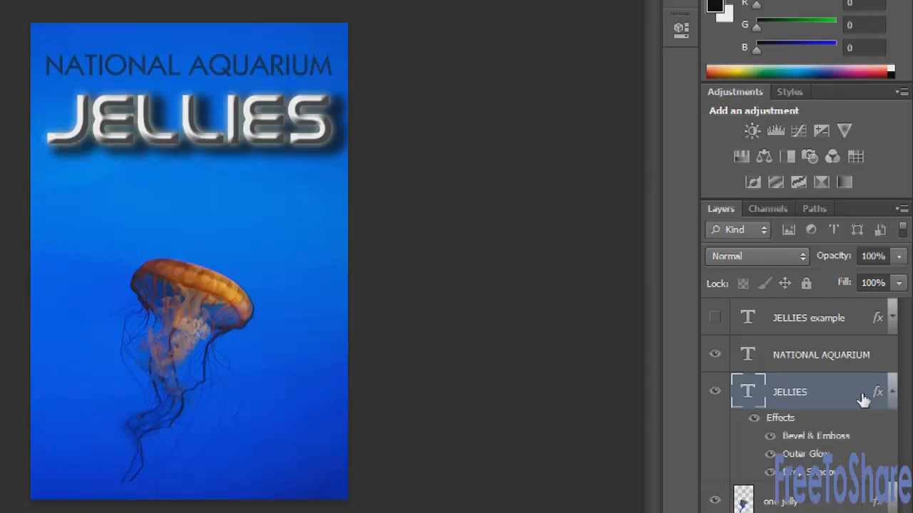
pyautogui.click(753, 418)
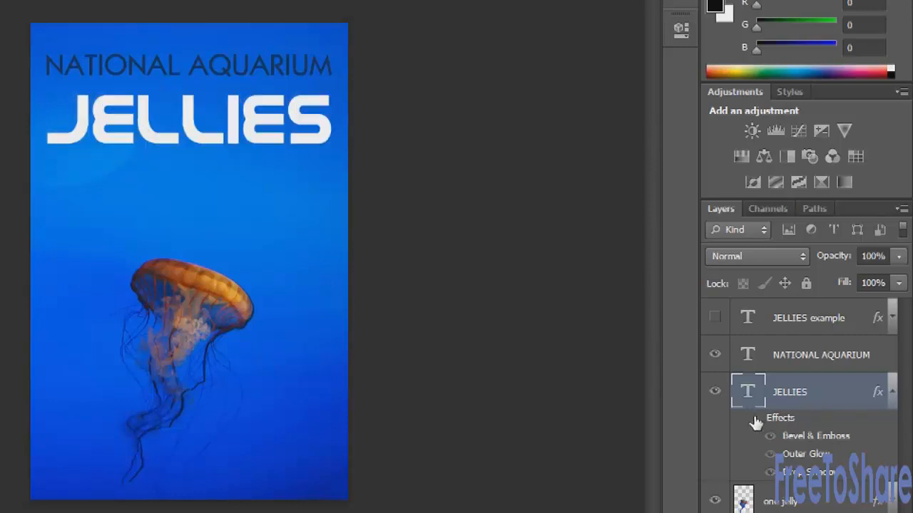
pyautogui.click(771, 417)
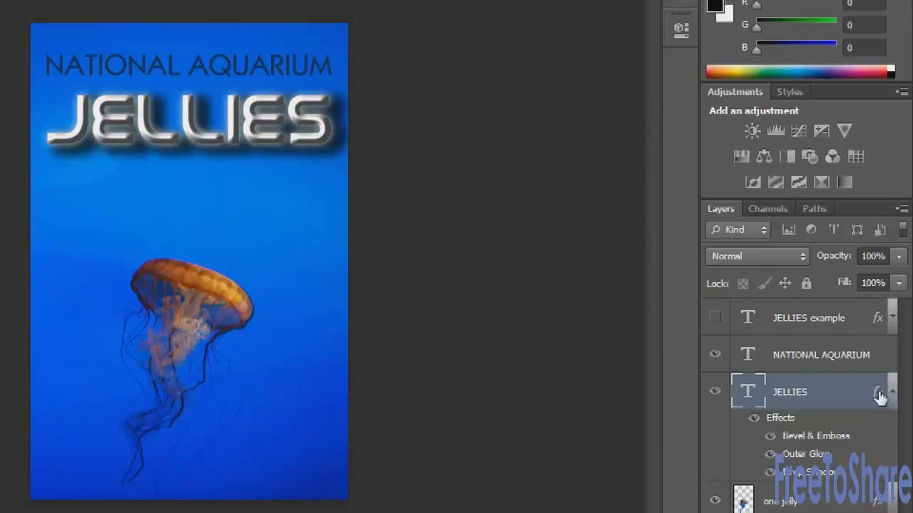
# Reopen JELLIES layer styles, add inner glow and the red overlay, and apply
pyautogui.doubleClick(877, 392)
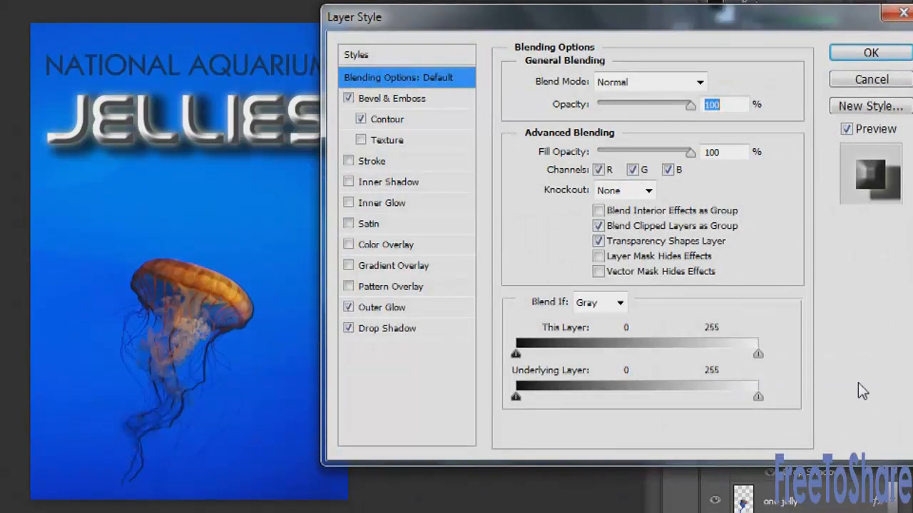
pyautogui.moveTo(651, 364)
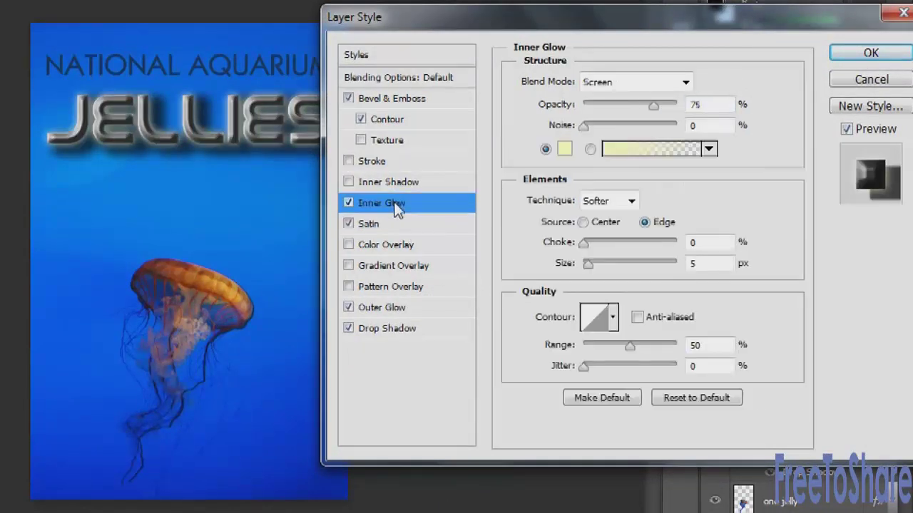
pyautogui.click(386, 244)
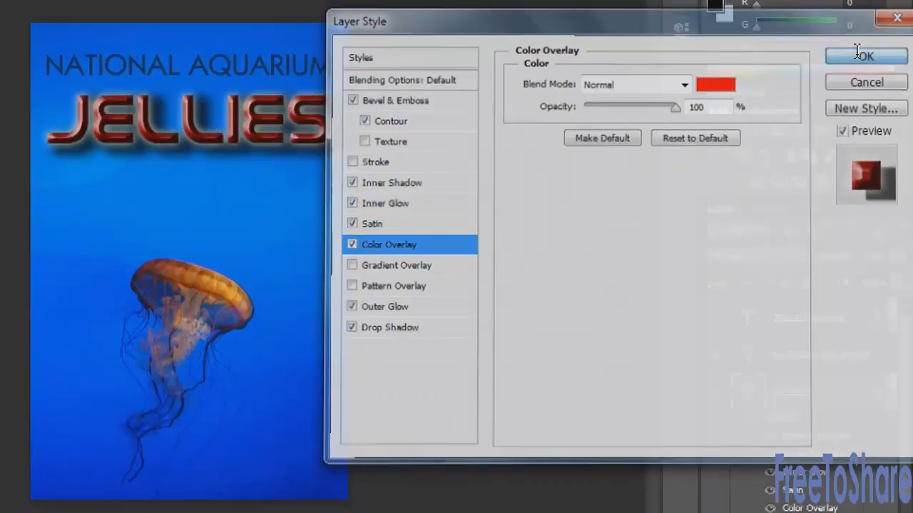
pyautogui.click(865, 56)
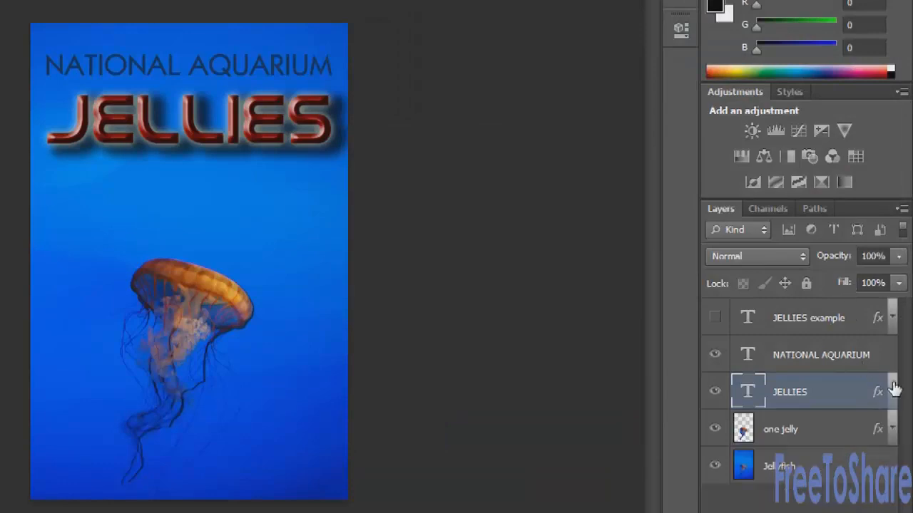
pyautogui.moveTo(894, 389)
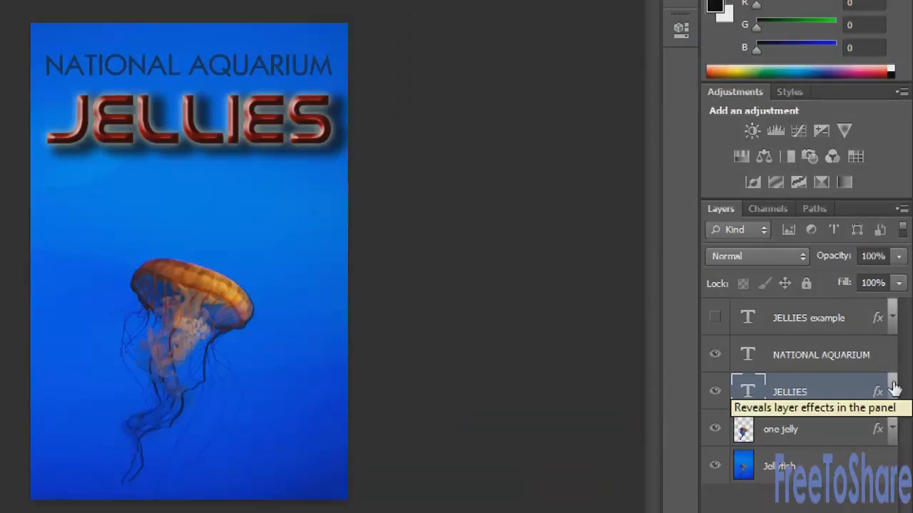